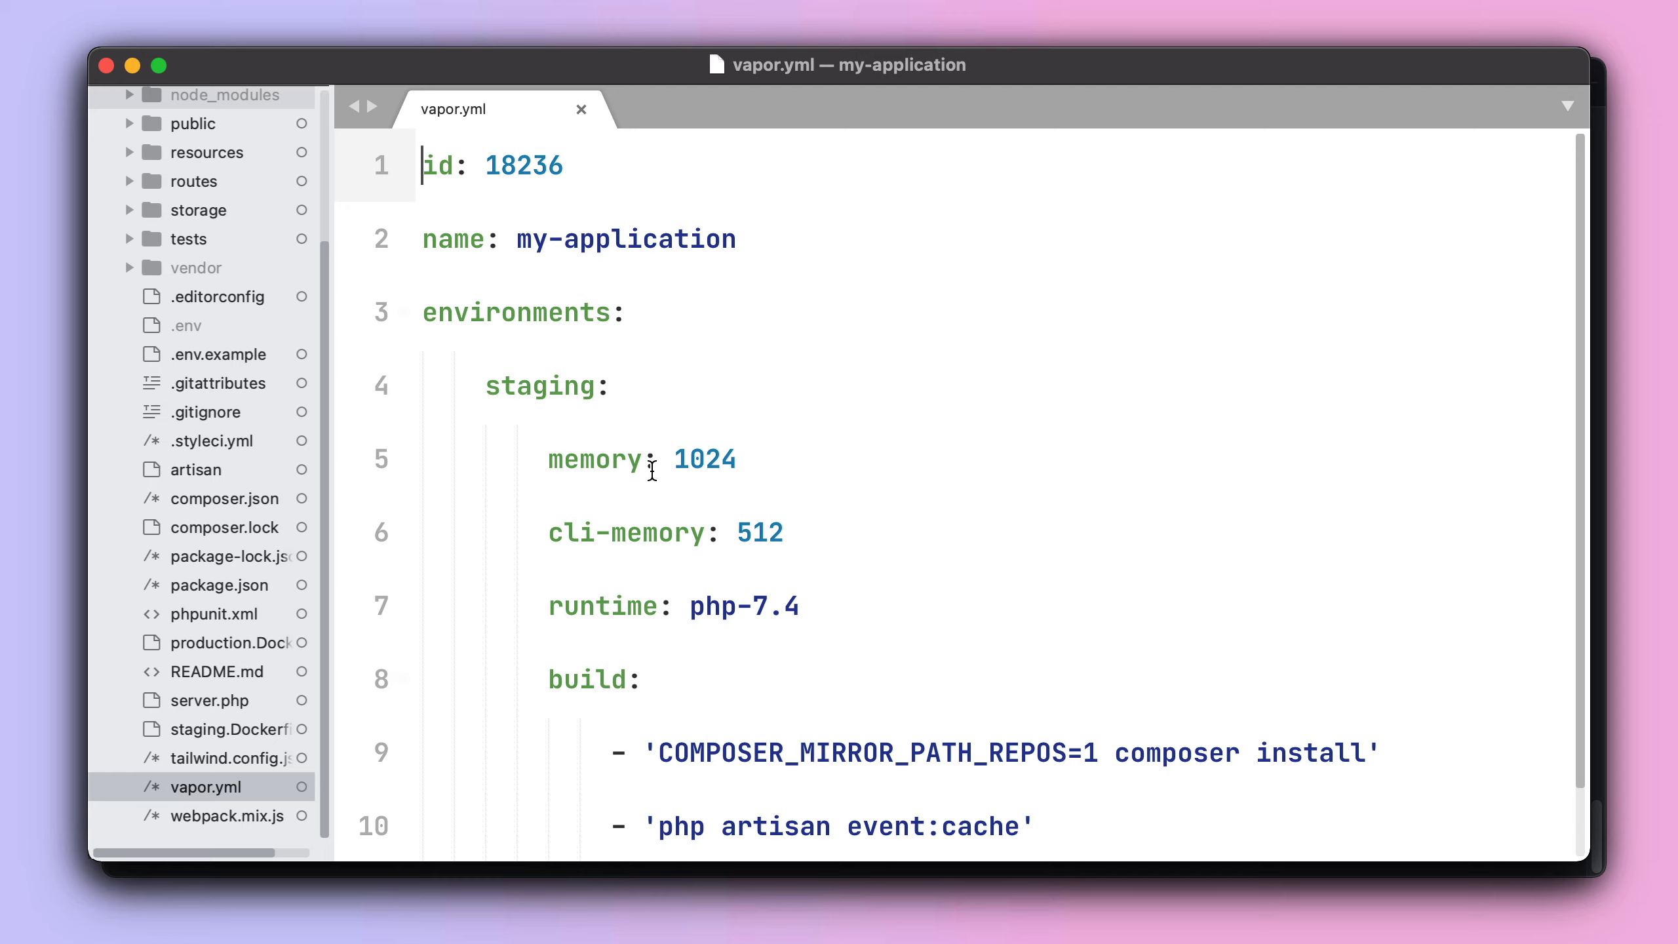
Add a '// 250 MB' comment after php-7.4 on the staging runtime line of vapor.yml.
double_click(602, 605)
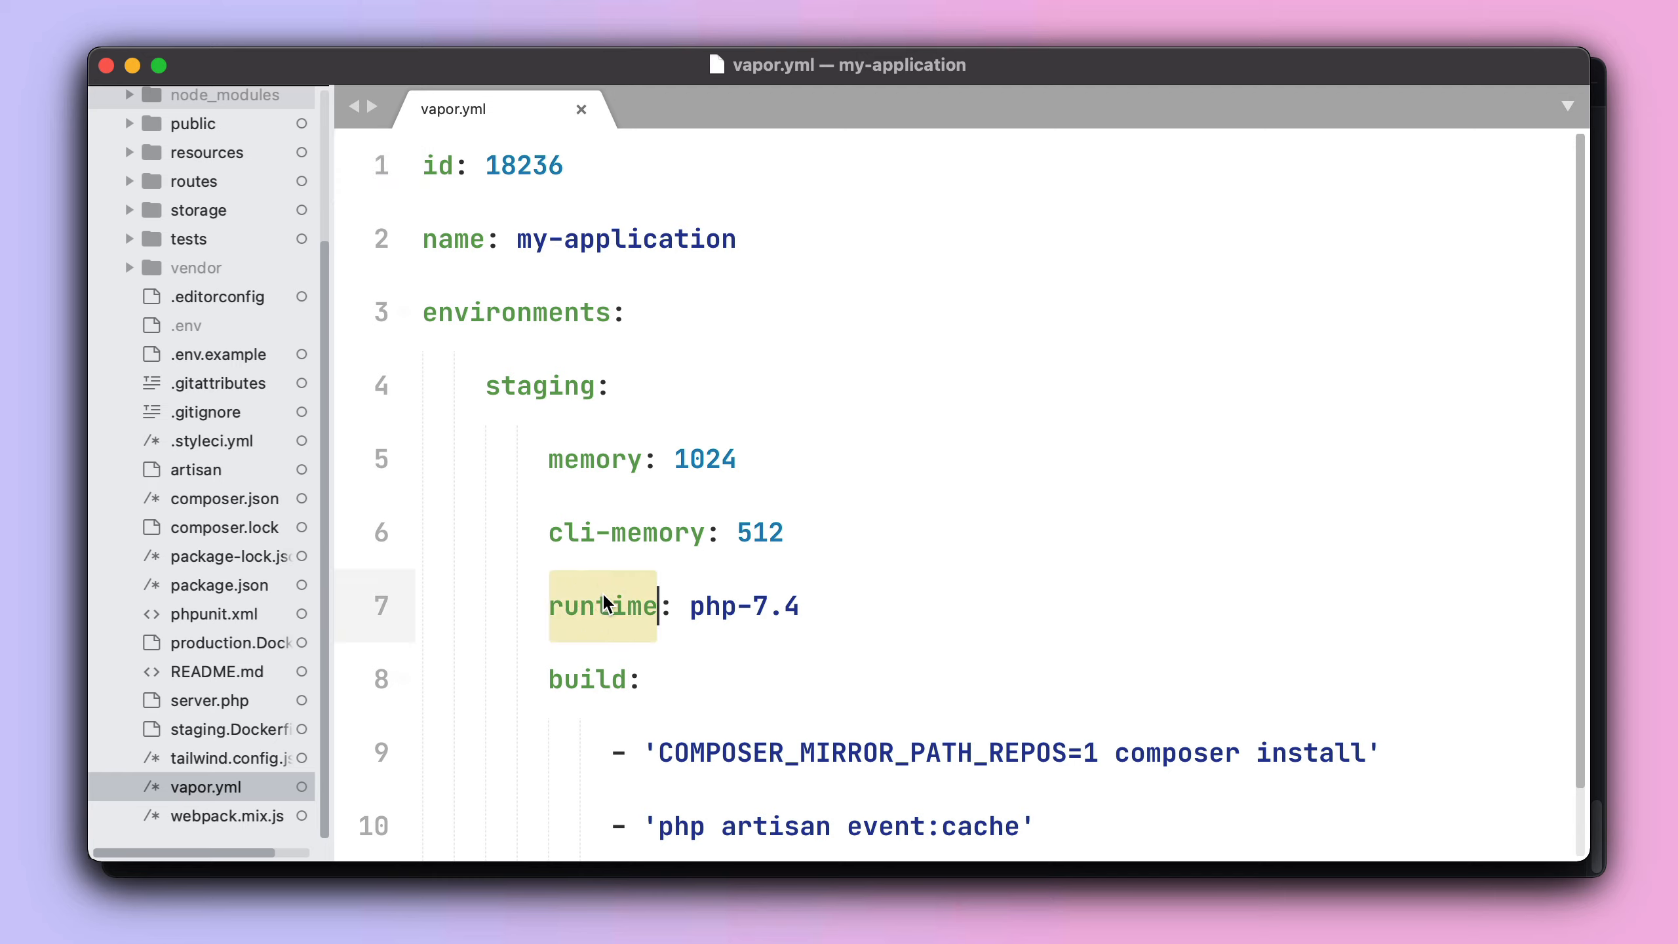
click(744, 606)
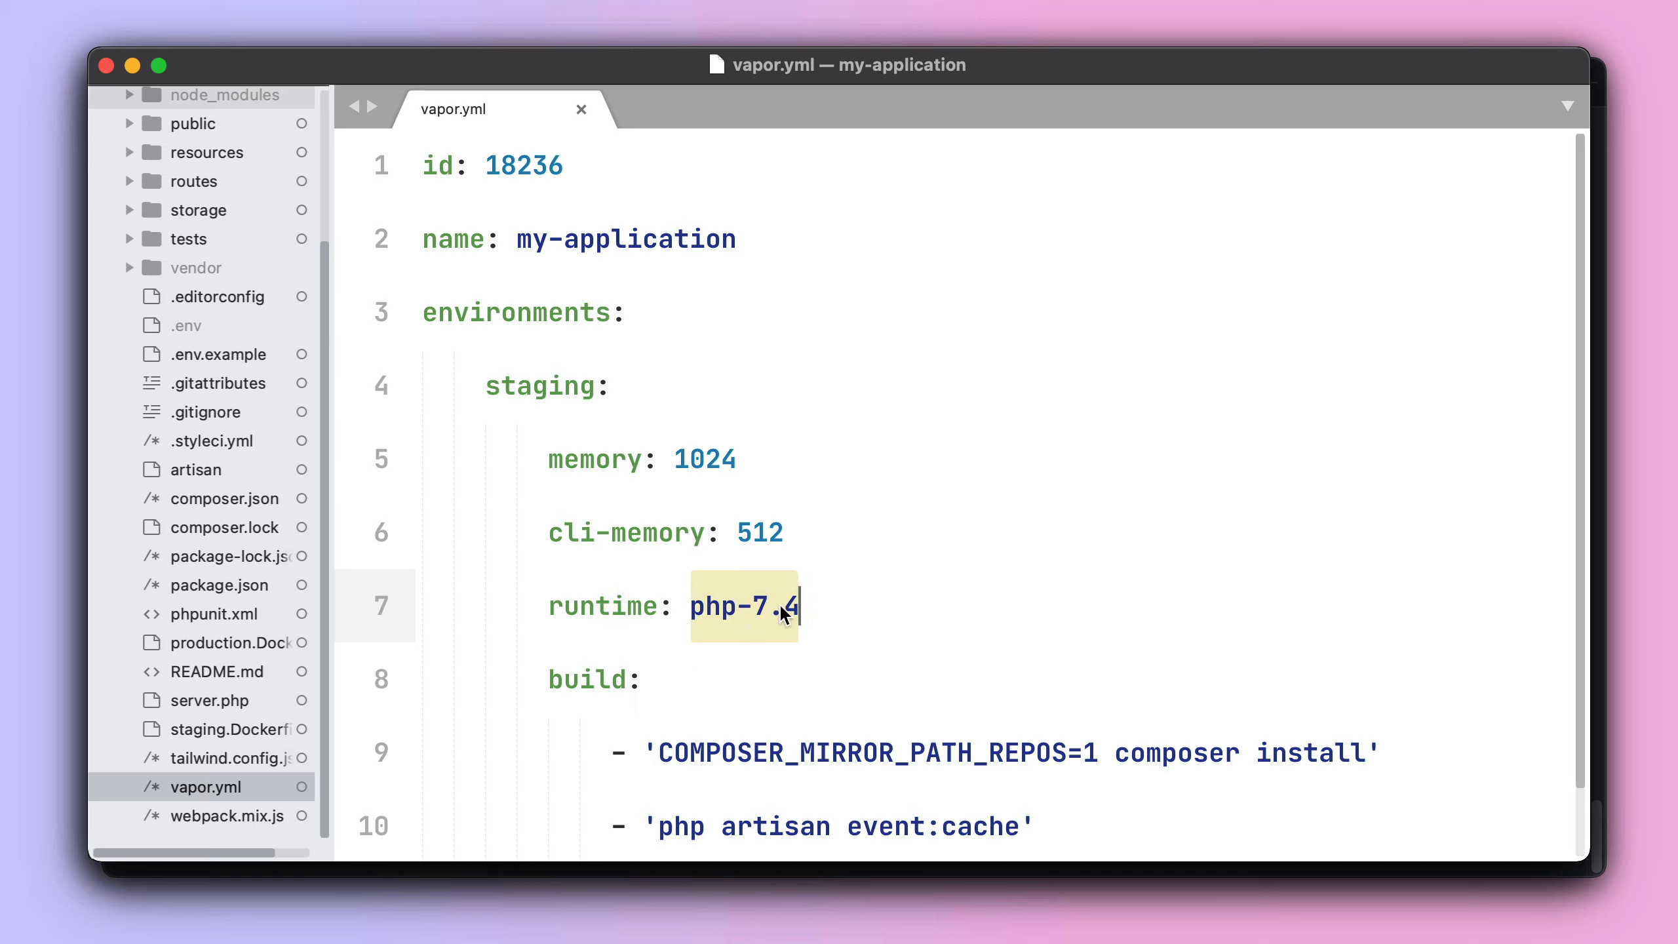
mouse_move(706, 607)
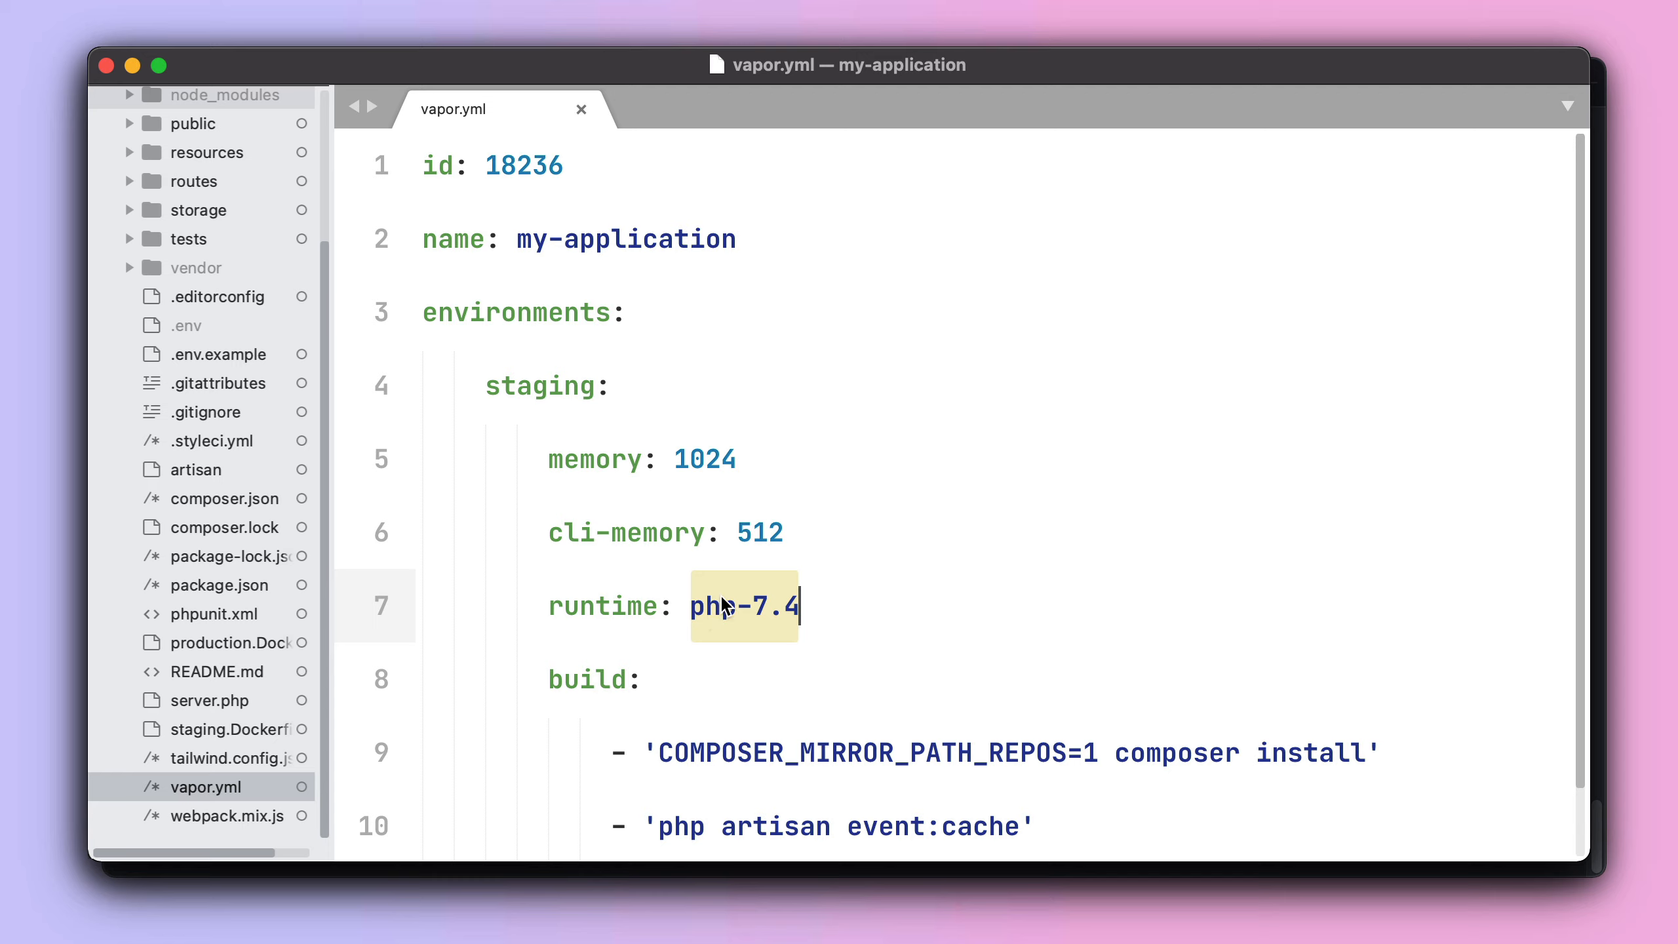
mouse_move(736, 613)
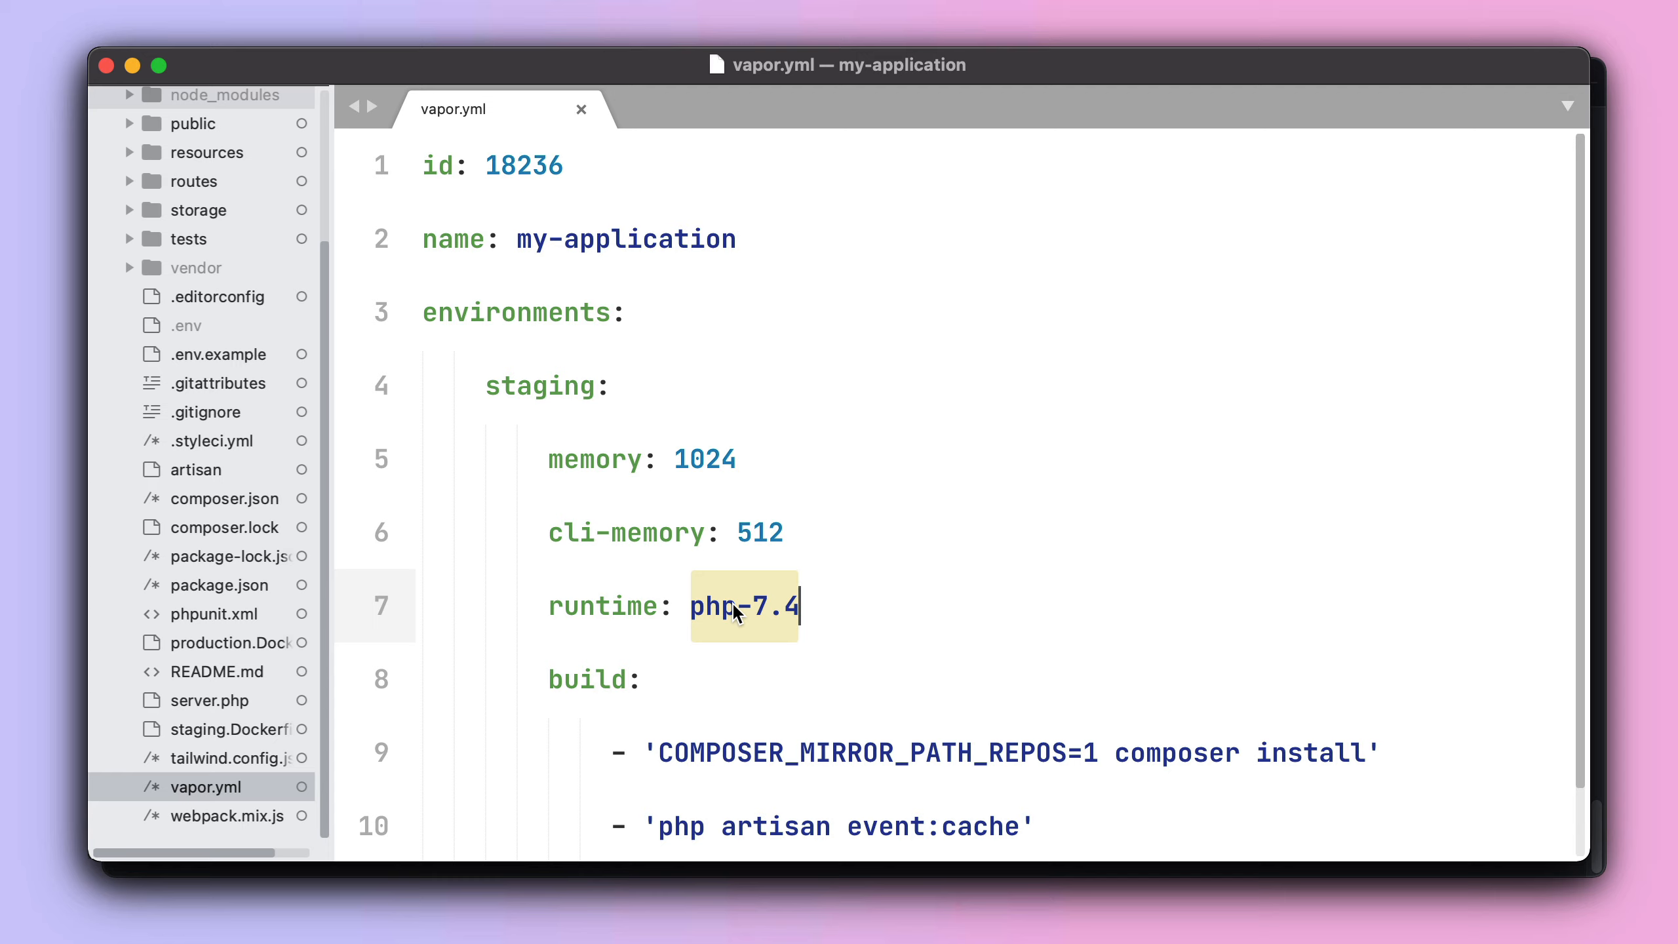
click(816, 578)
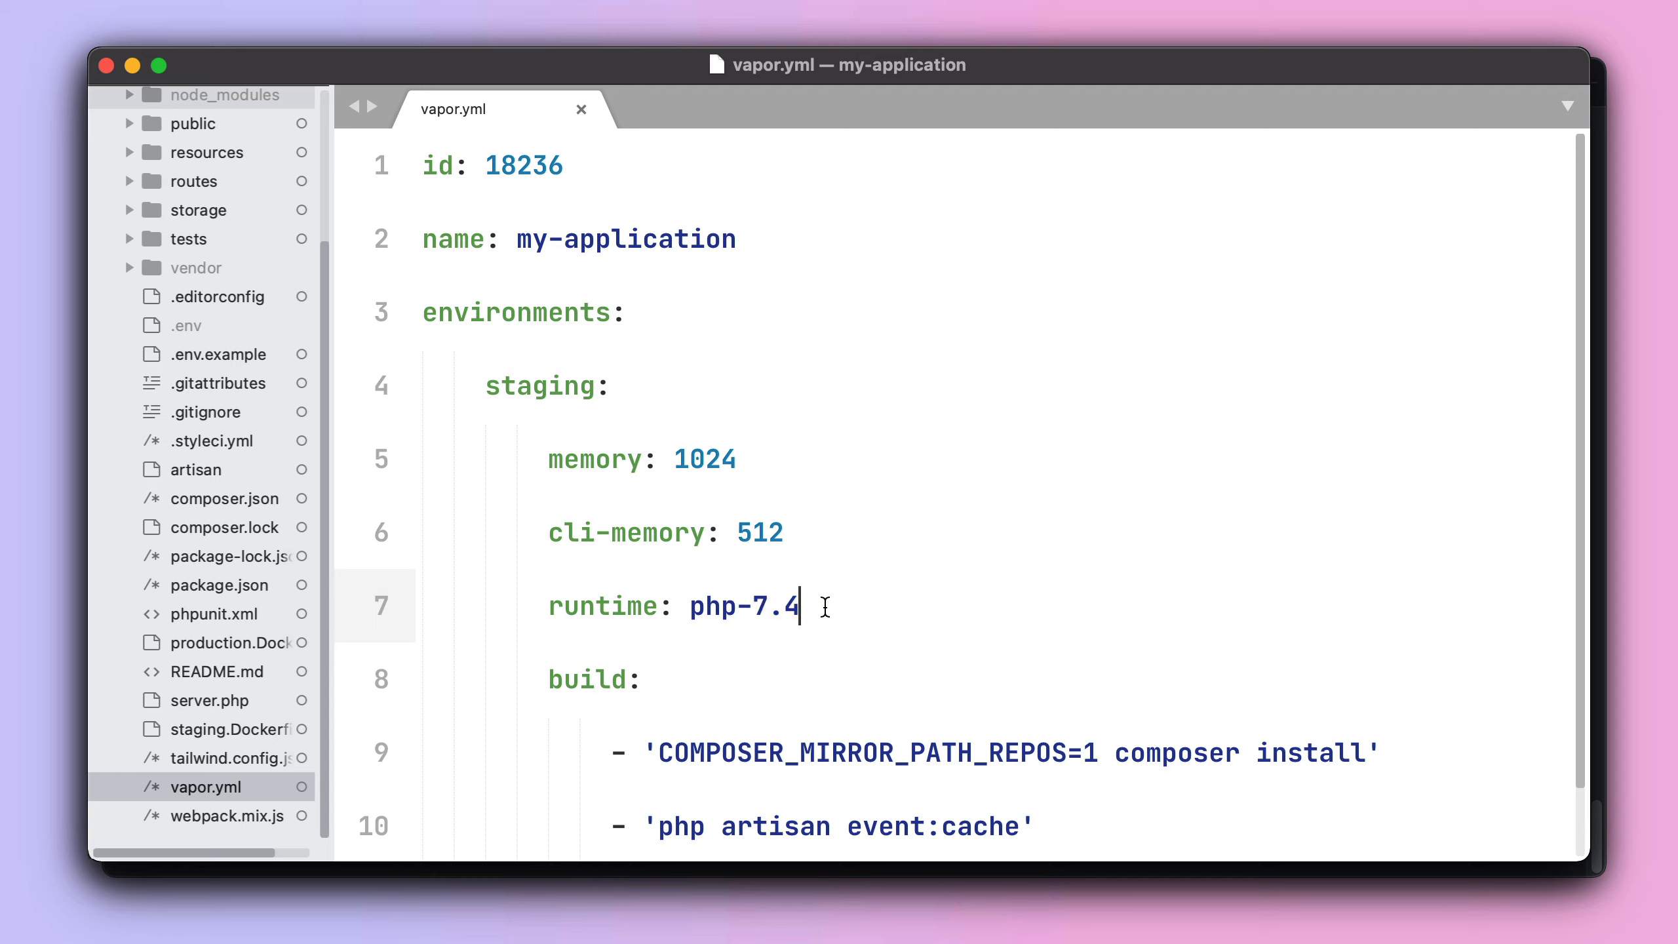
mouse_move(735, 594)
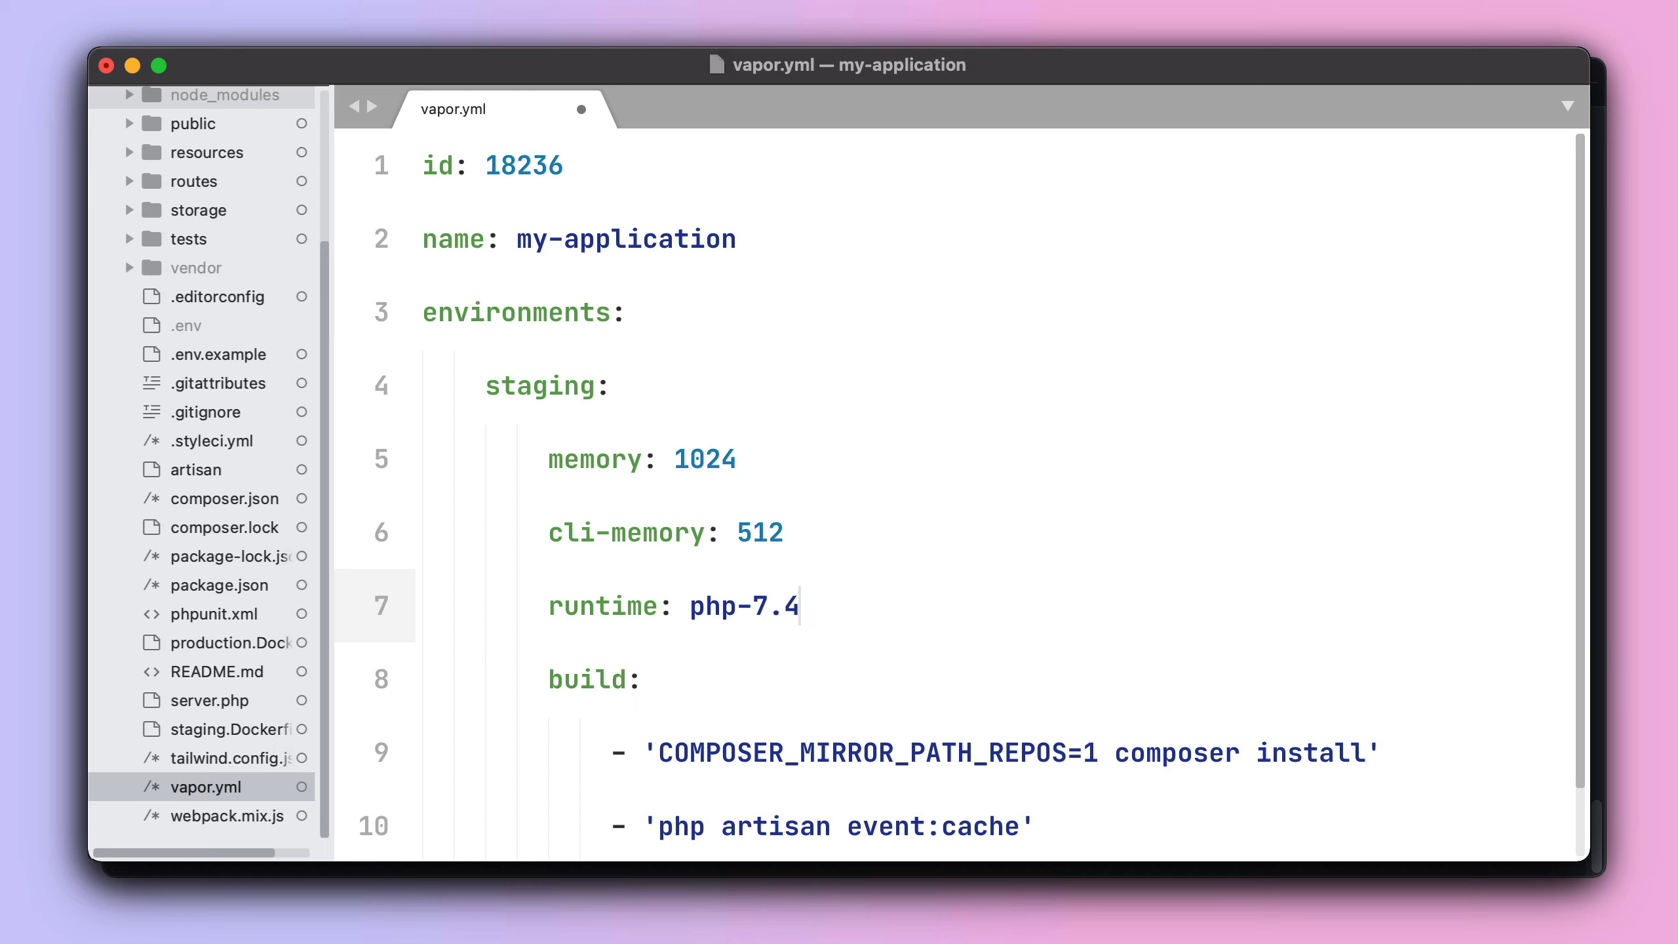
mouse_move(946, 607)
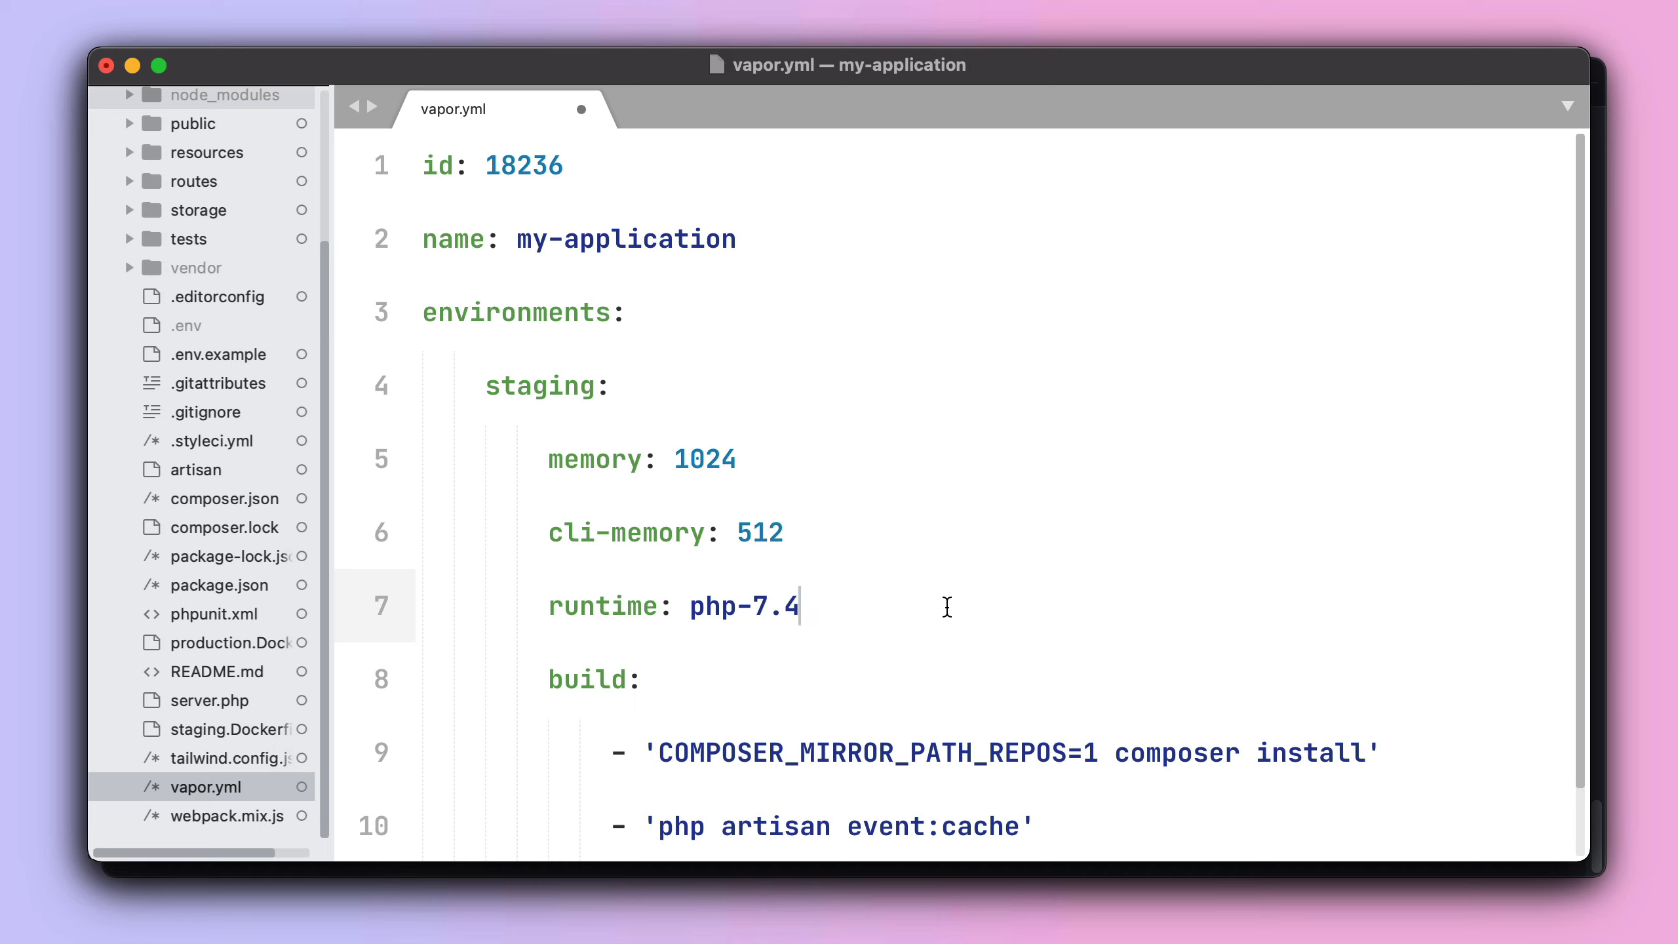
mouse_move(904, 610)
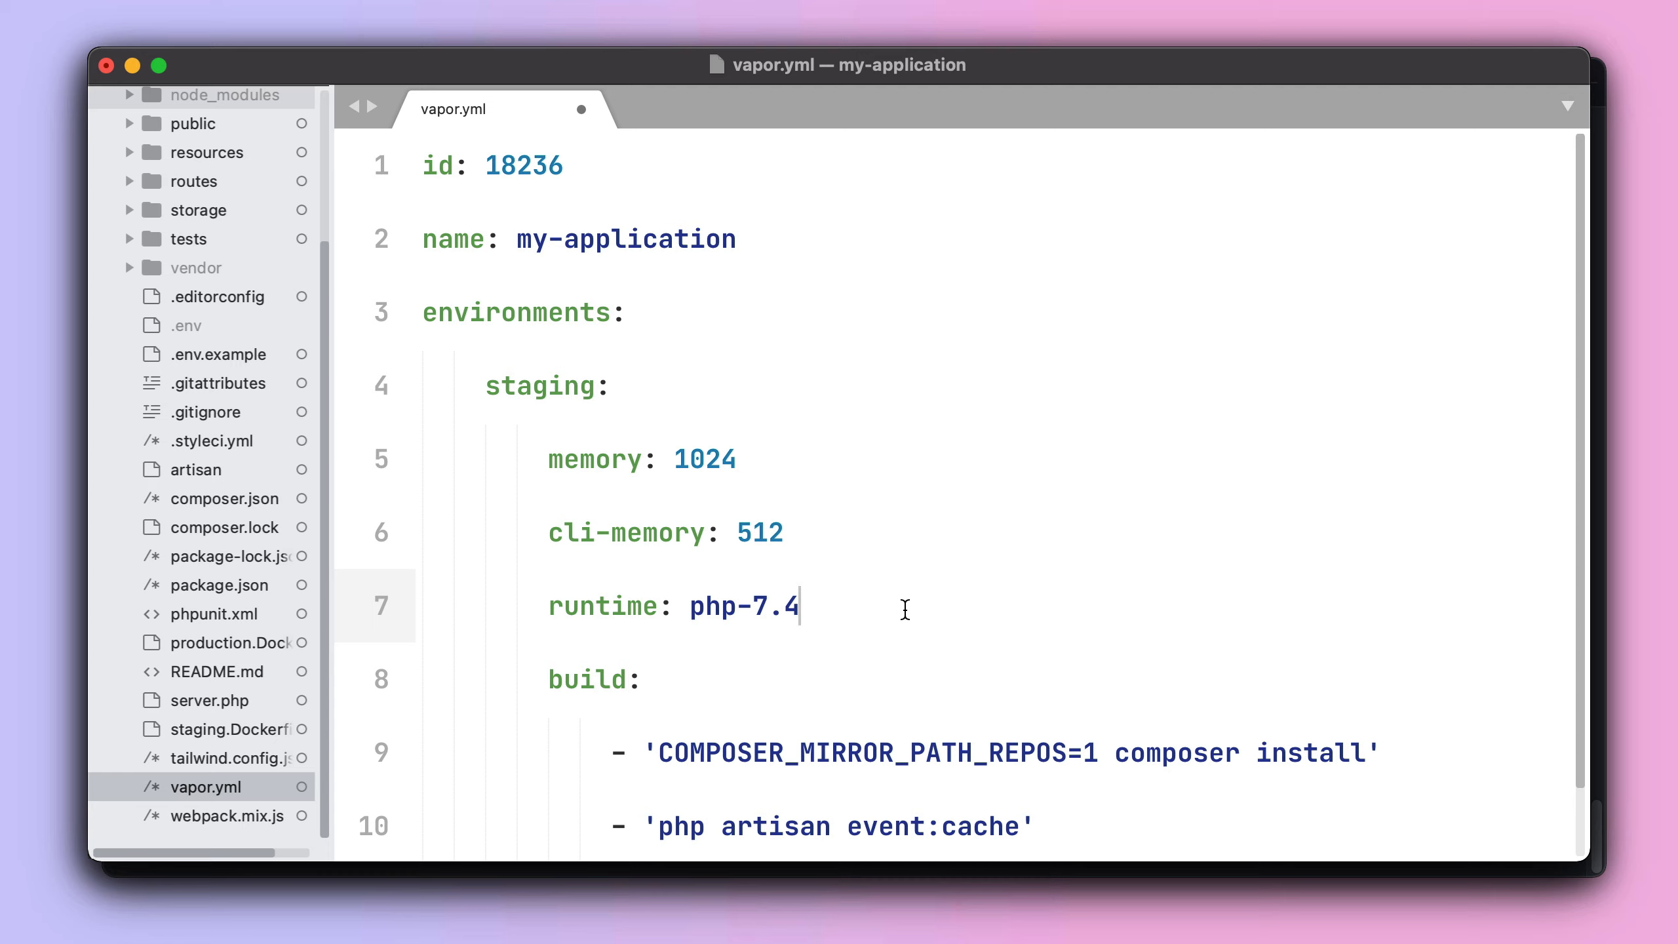
text(// 250 MB)
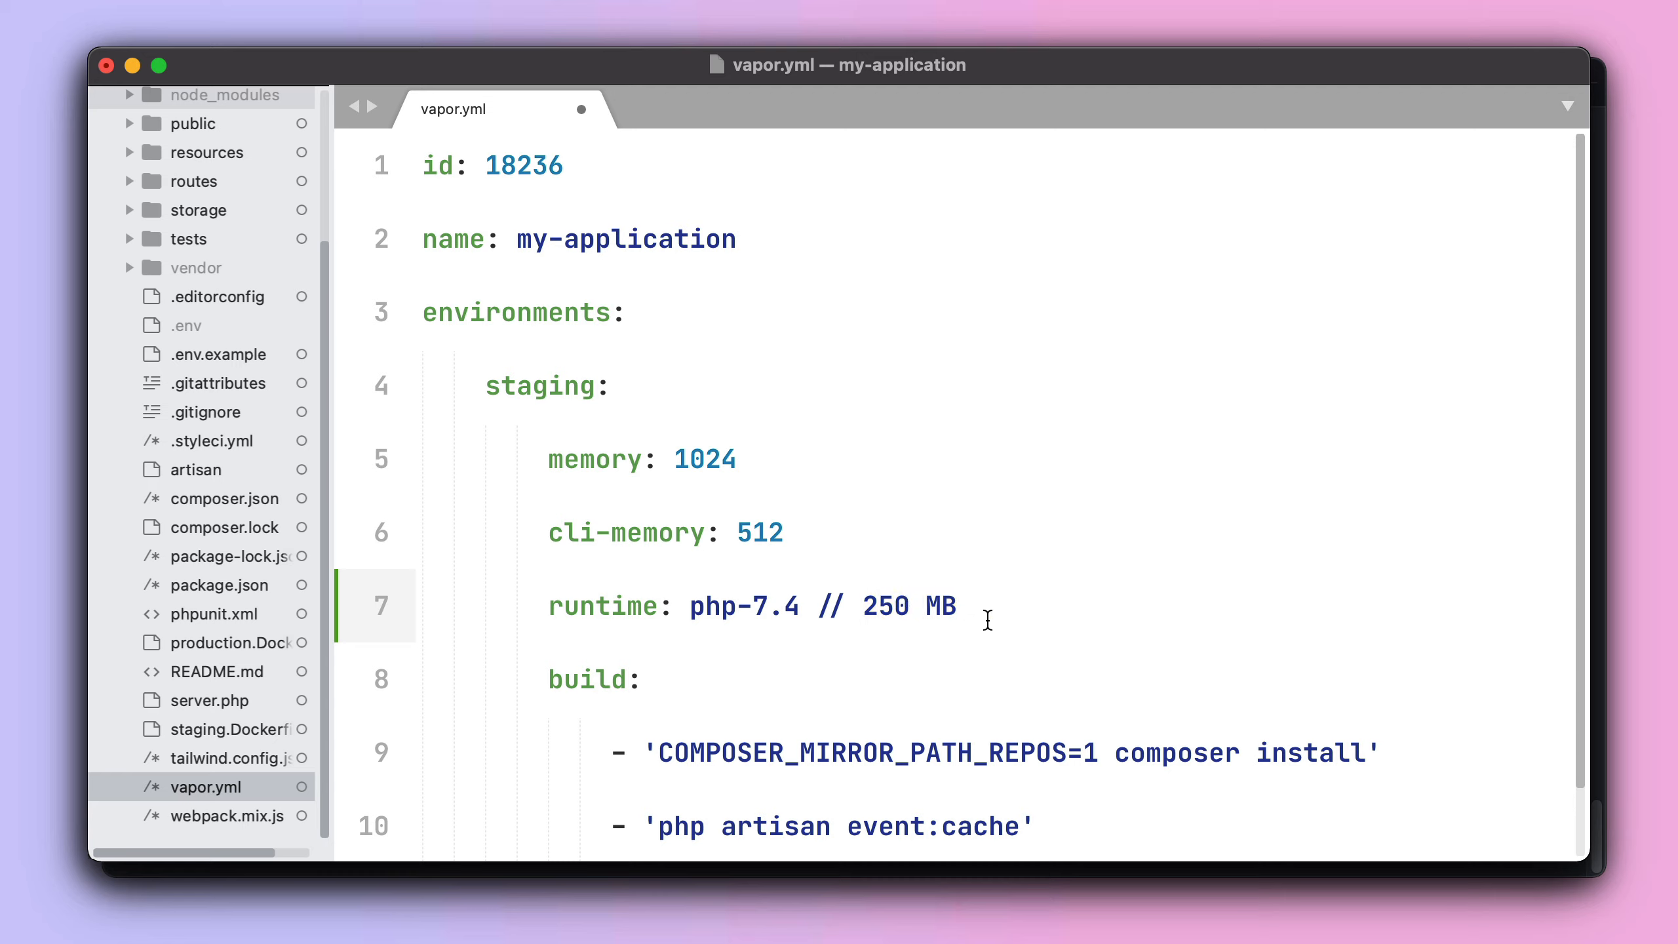
Replace the '250 MB' note with 'imagick'.
double_click(886, 606)
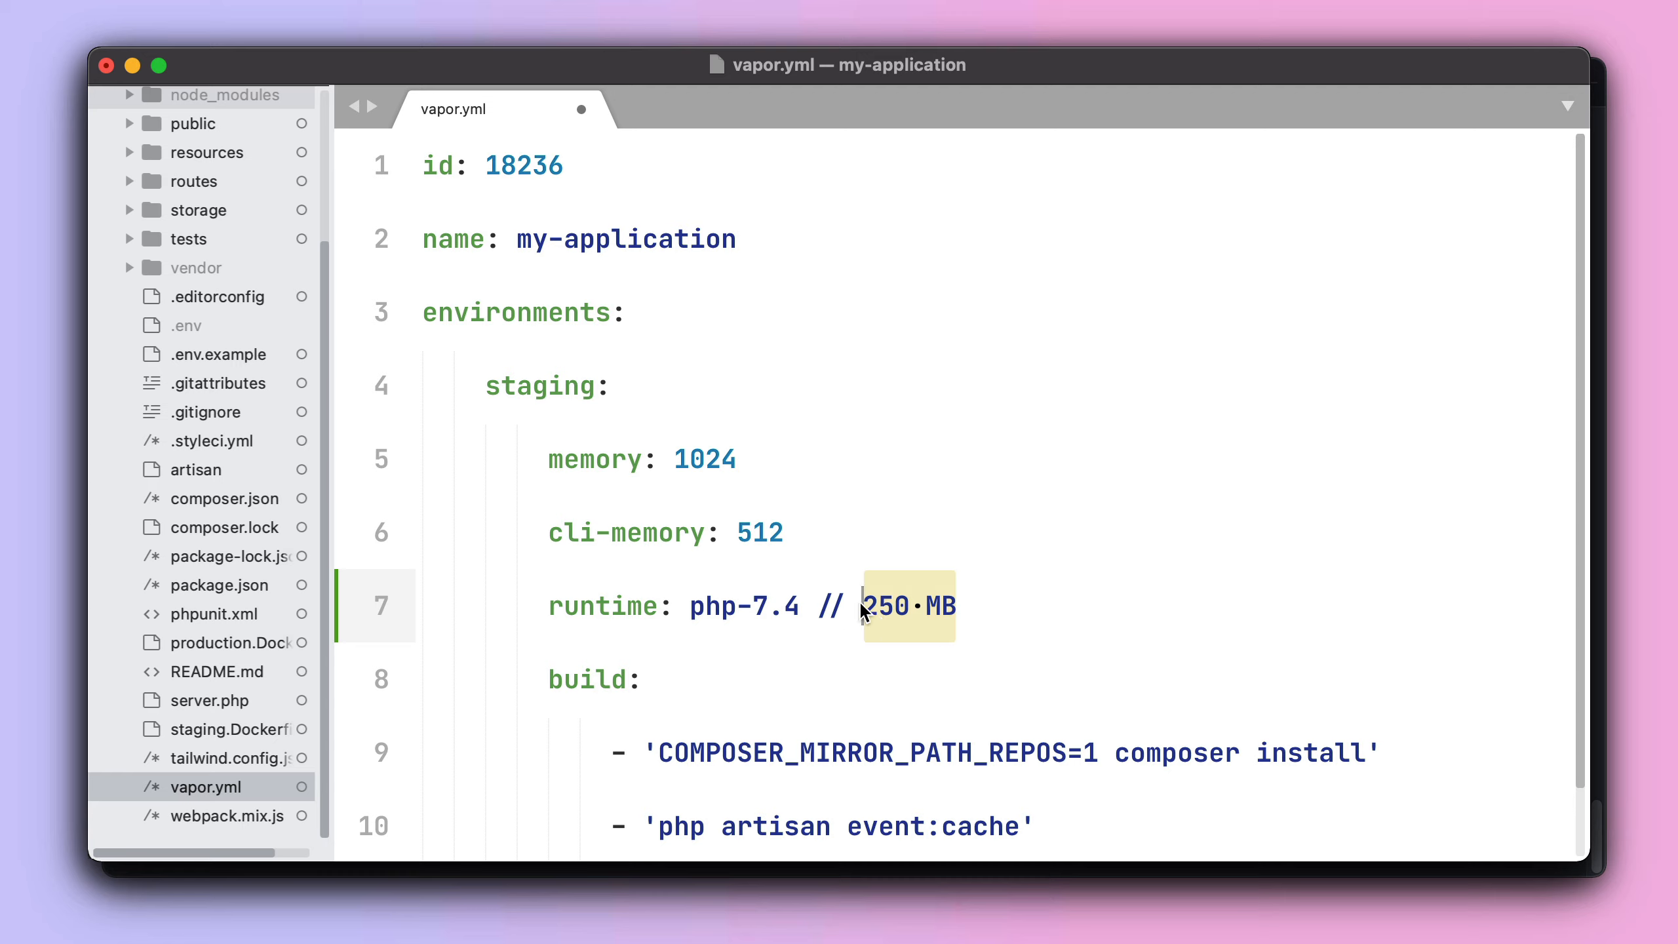
text(imagick)
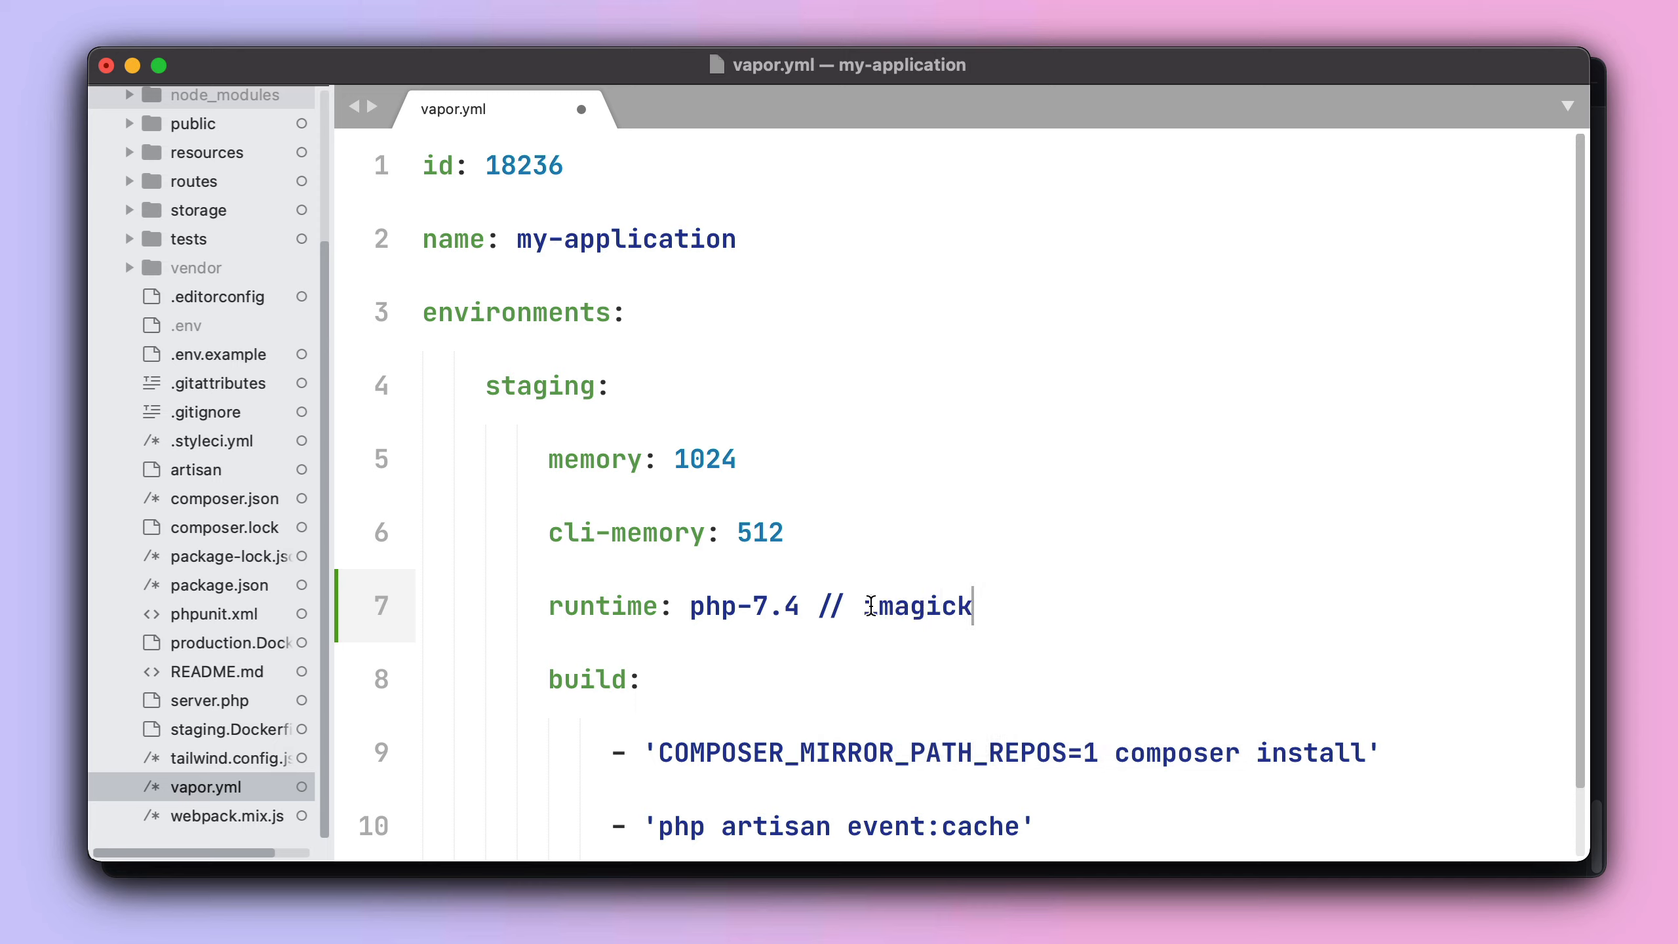
double_click(743, 606)
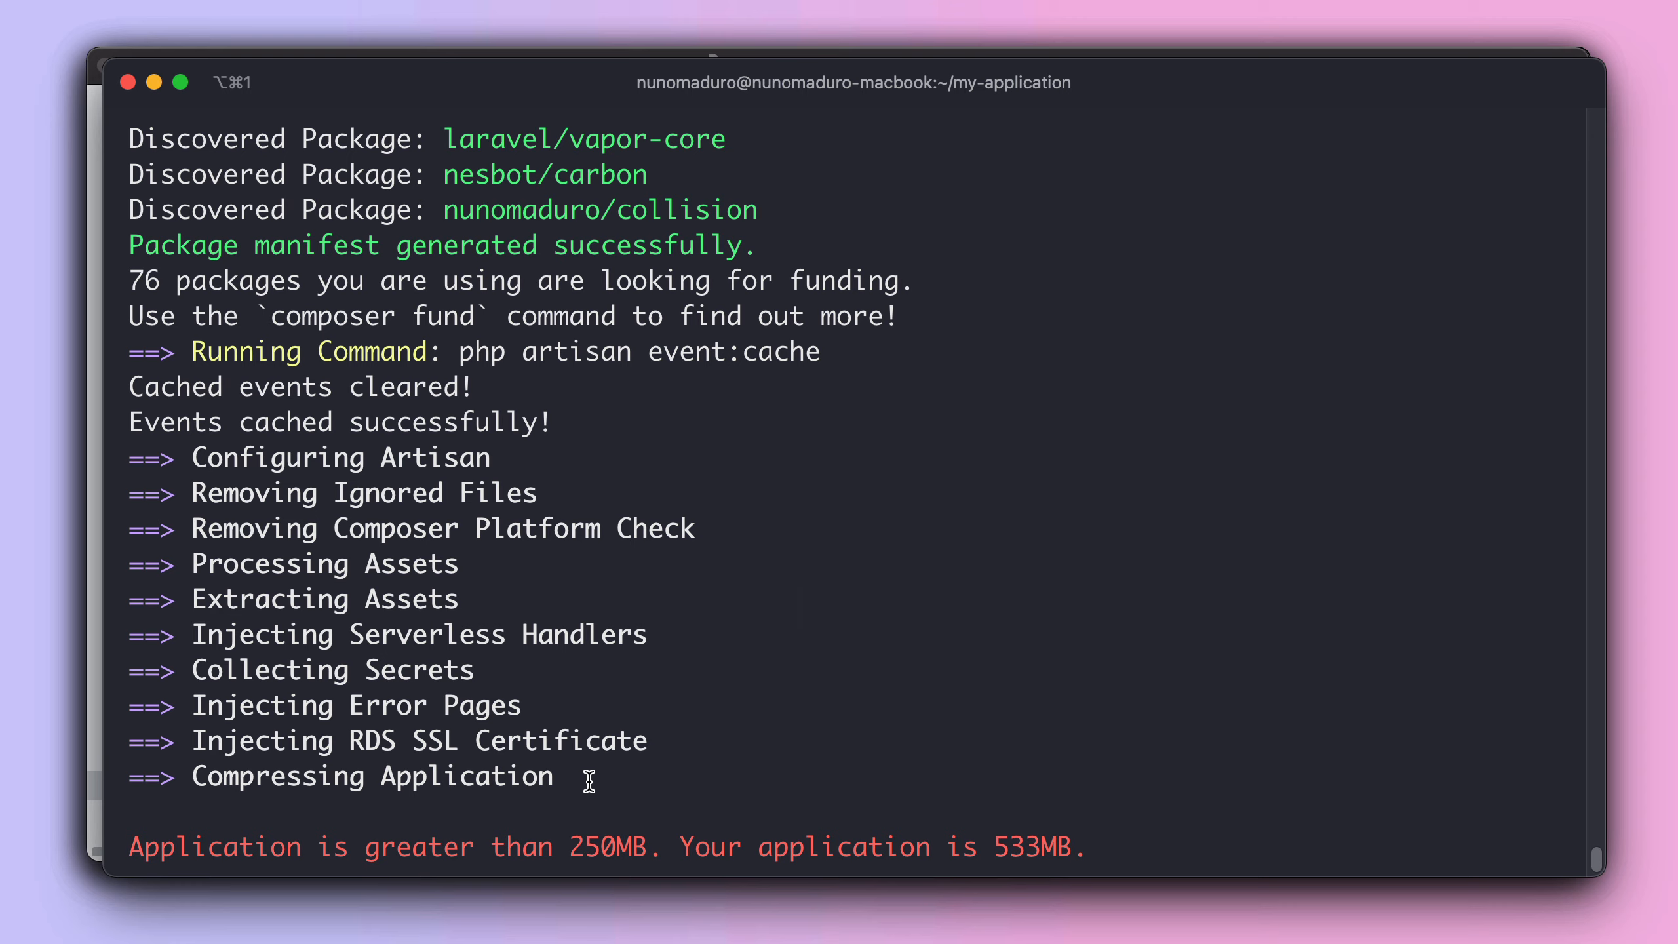
mouse_move(554, 773)
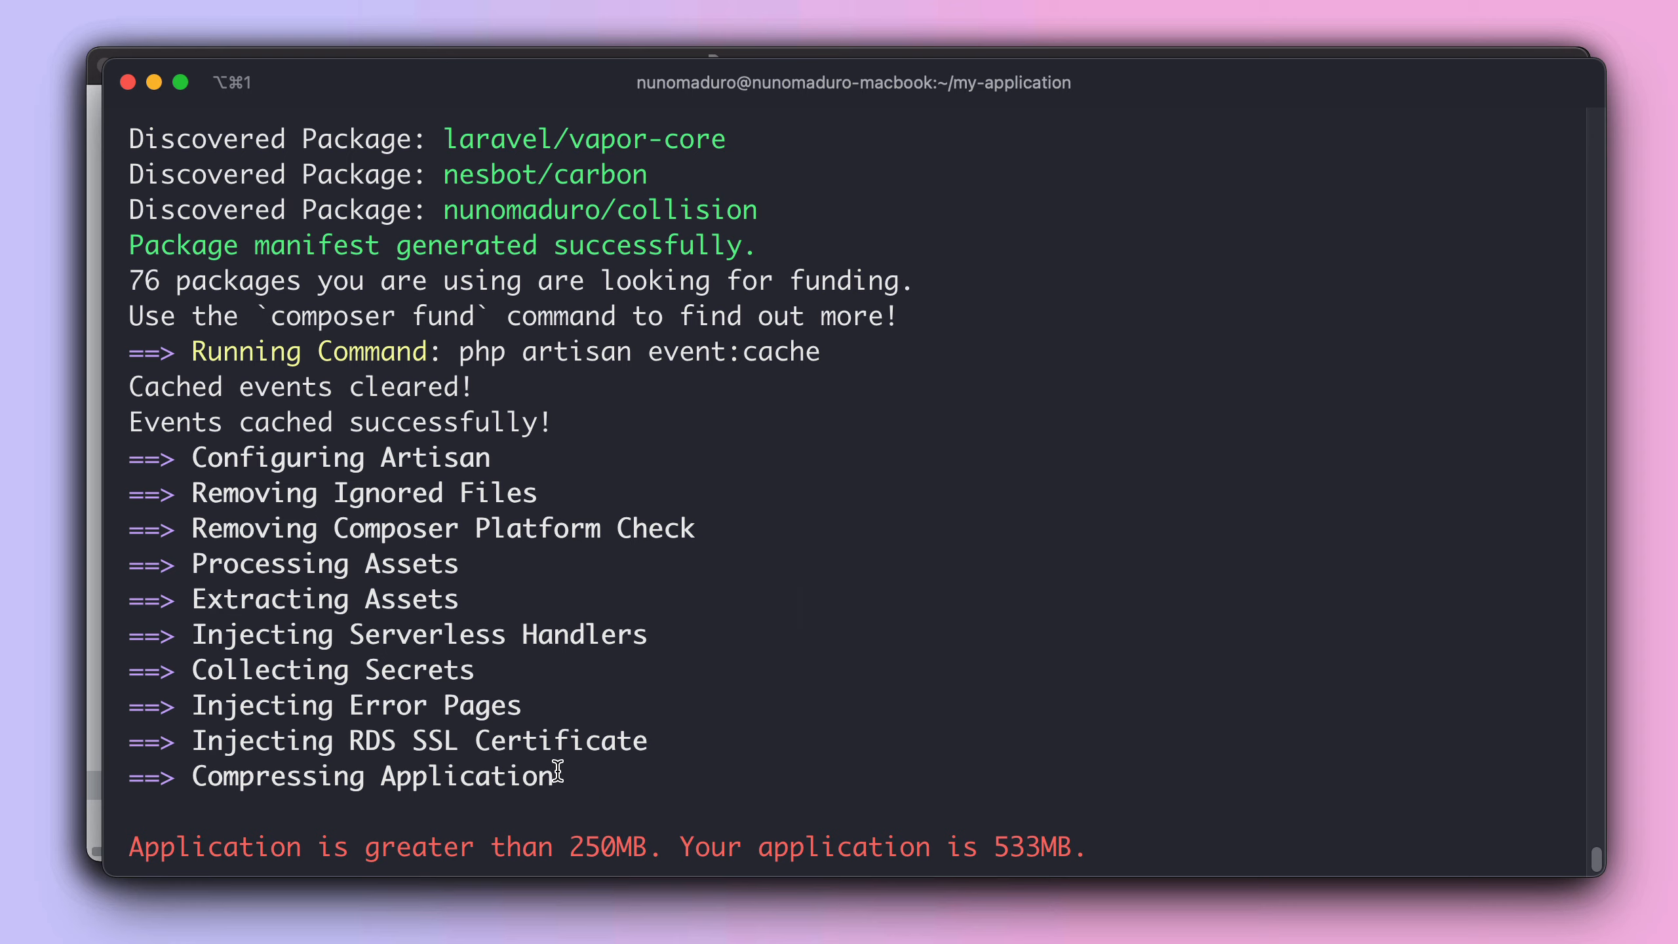
mouse_move(642, 846)
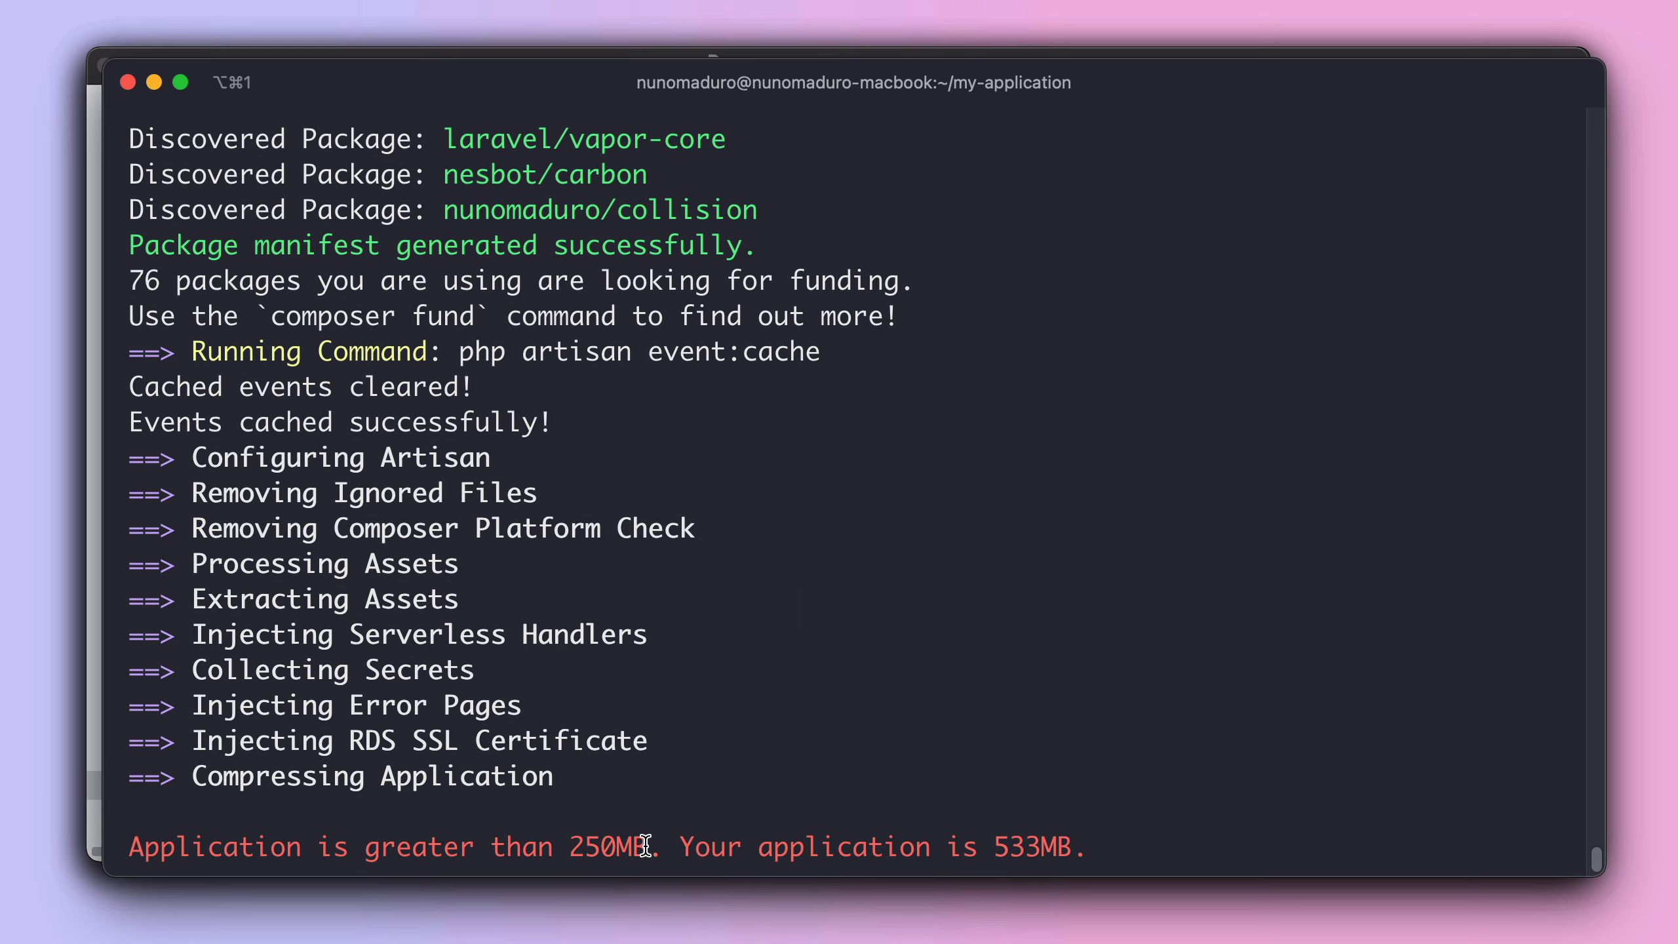
double_click(607, 846)
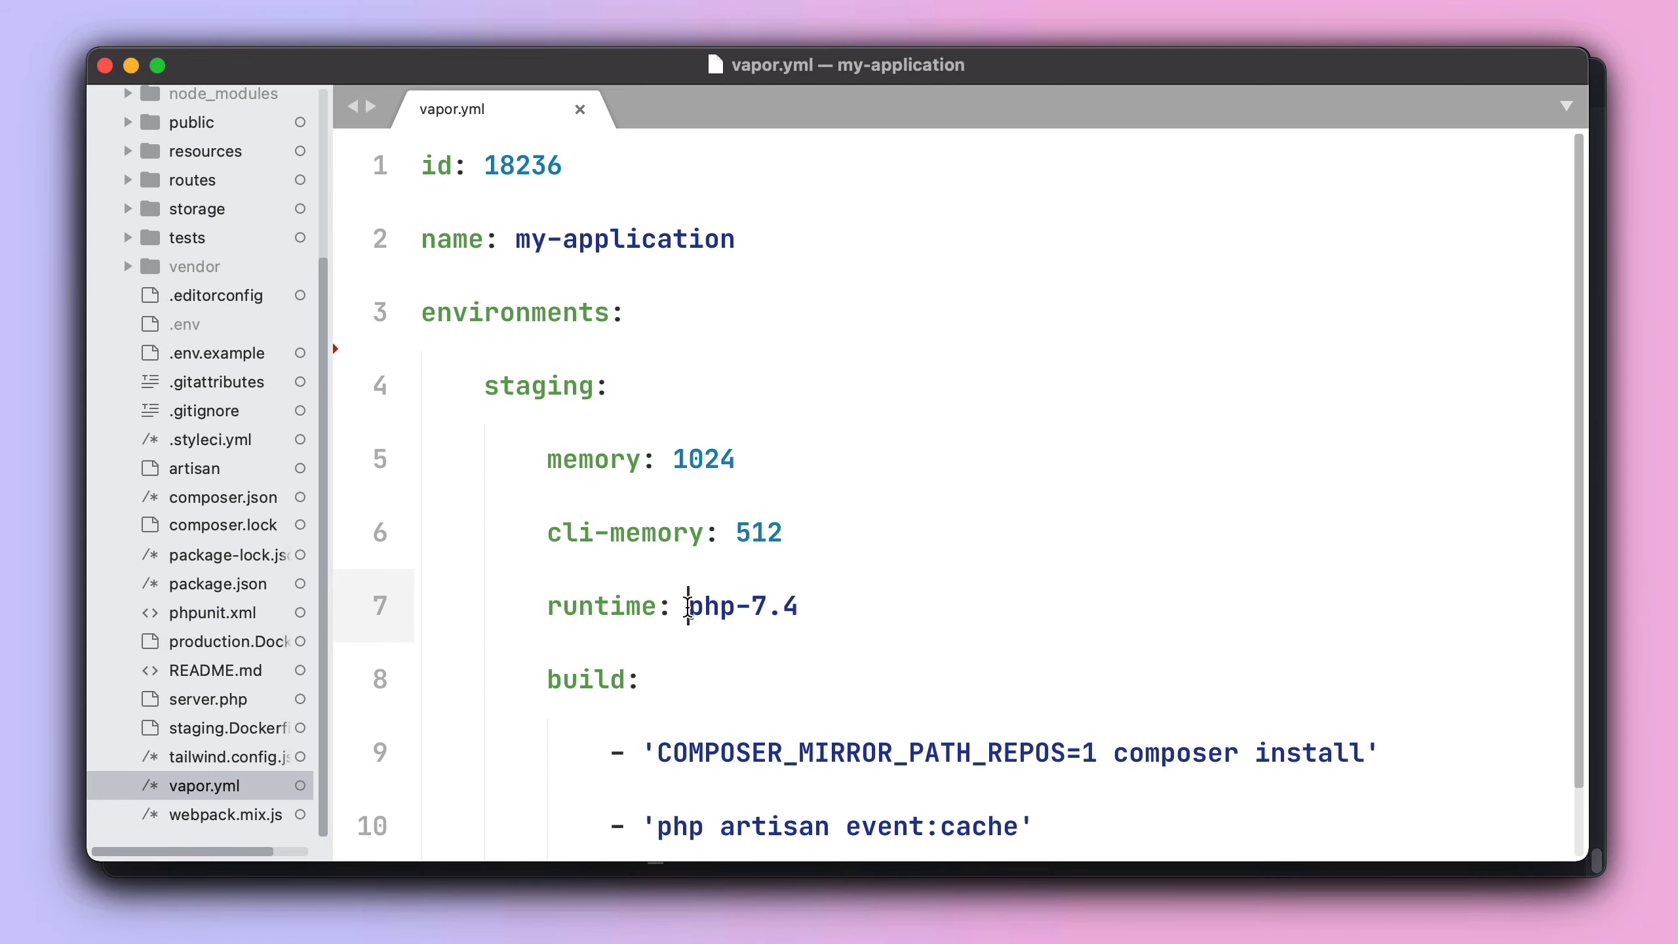
Change the staging runtime from php-7.4 to docker with a '// 10GB' comment.
text(docker //)
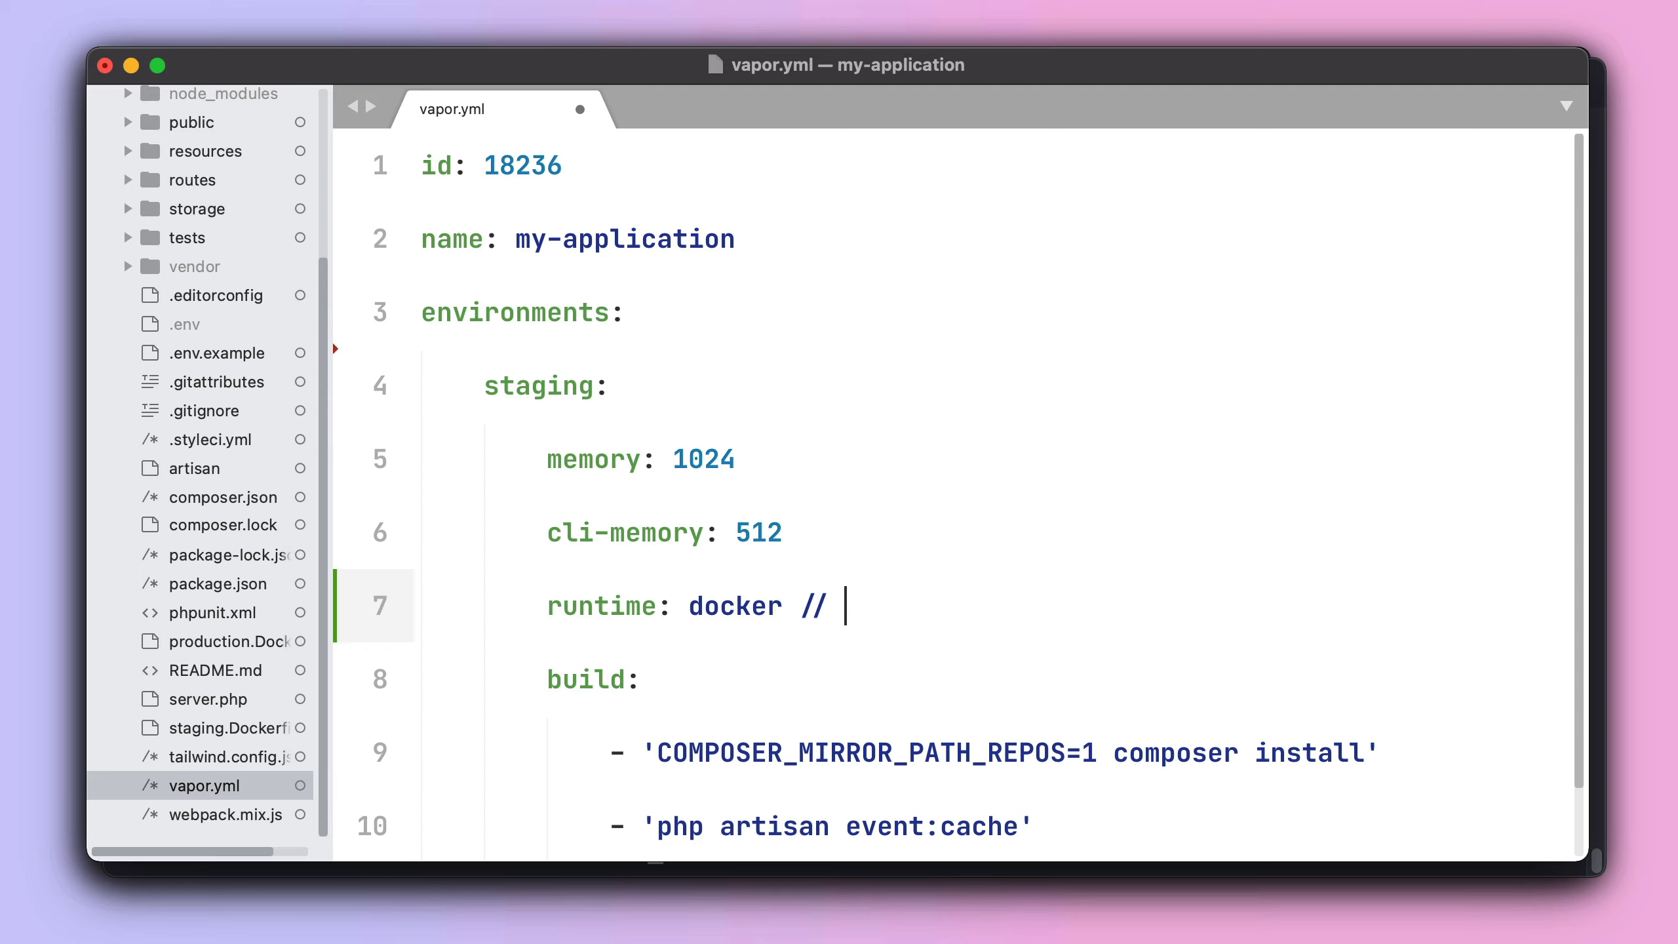
text(10GB)
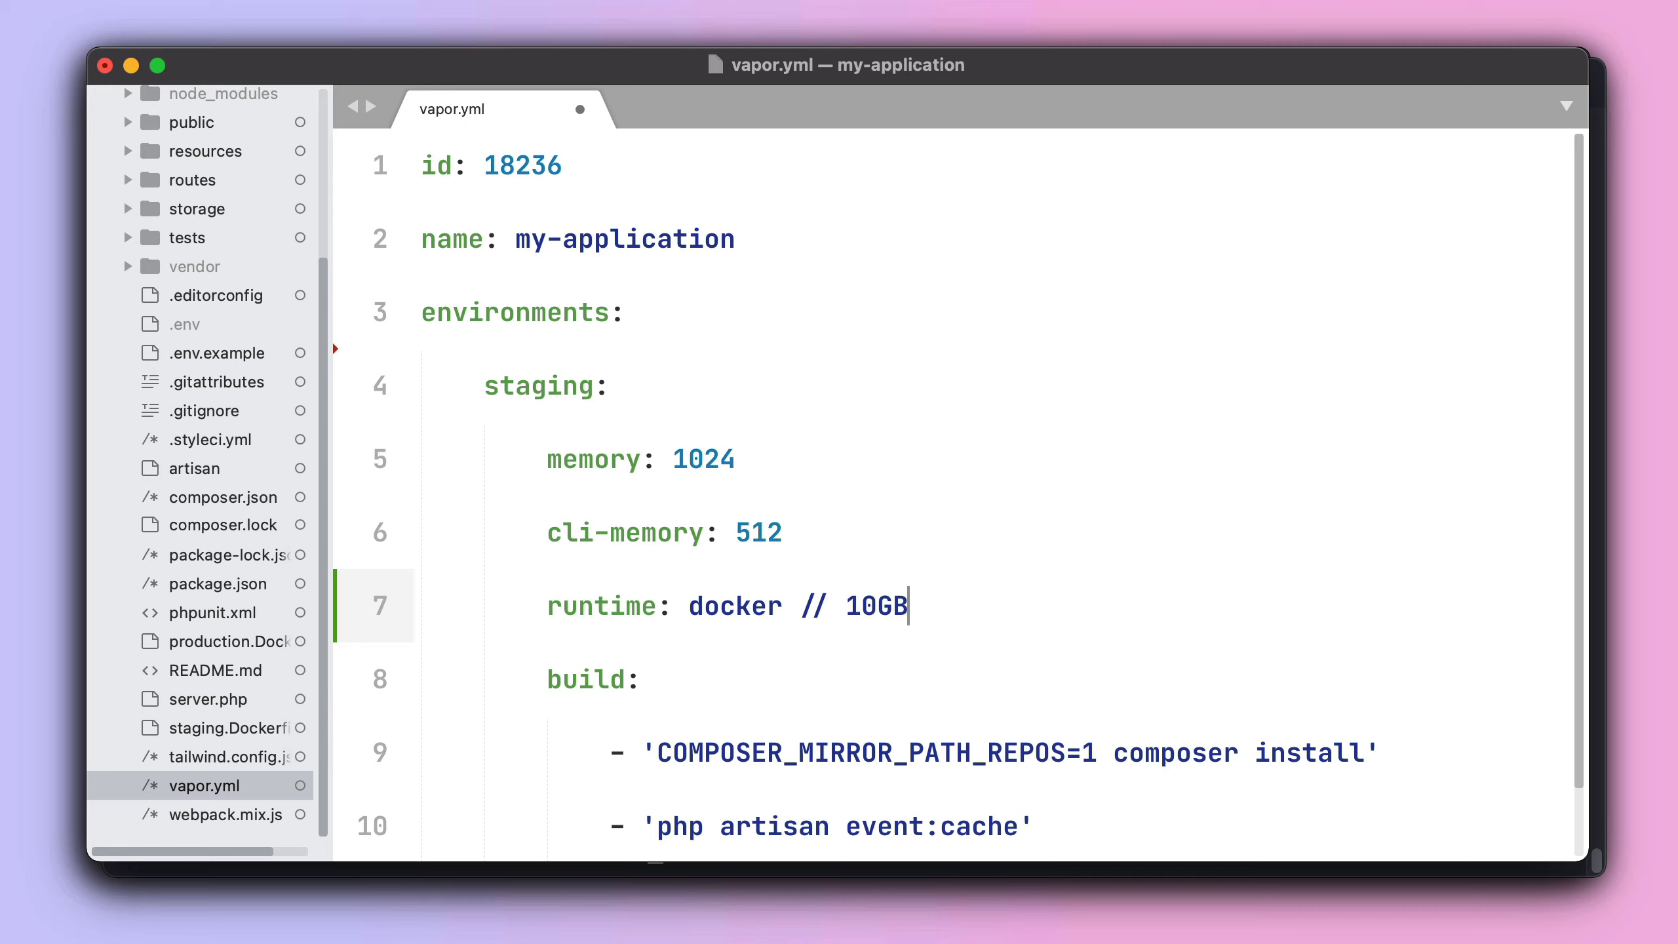
mouse_move(579, 110)
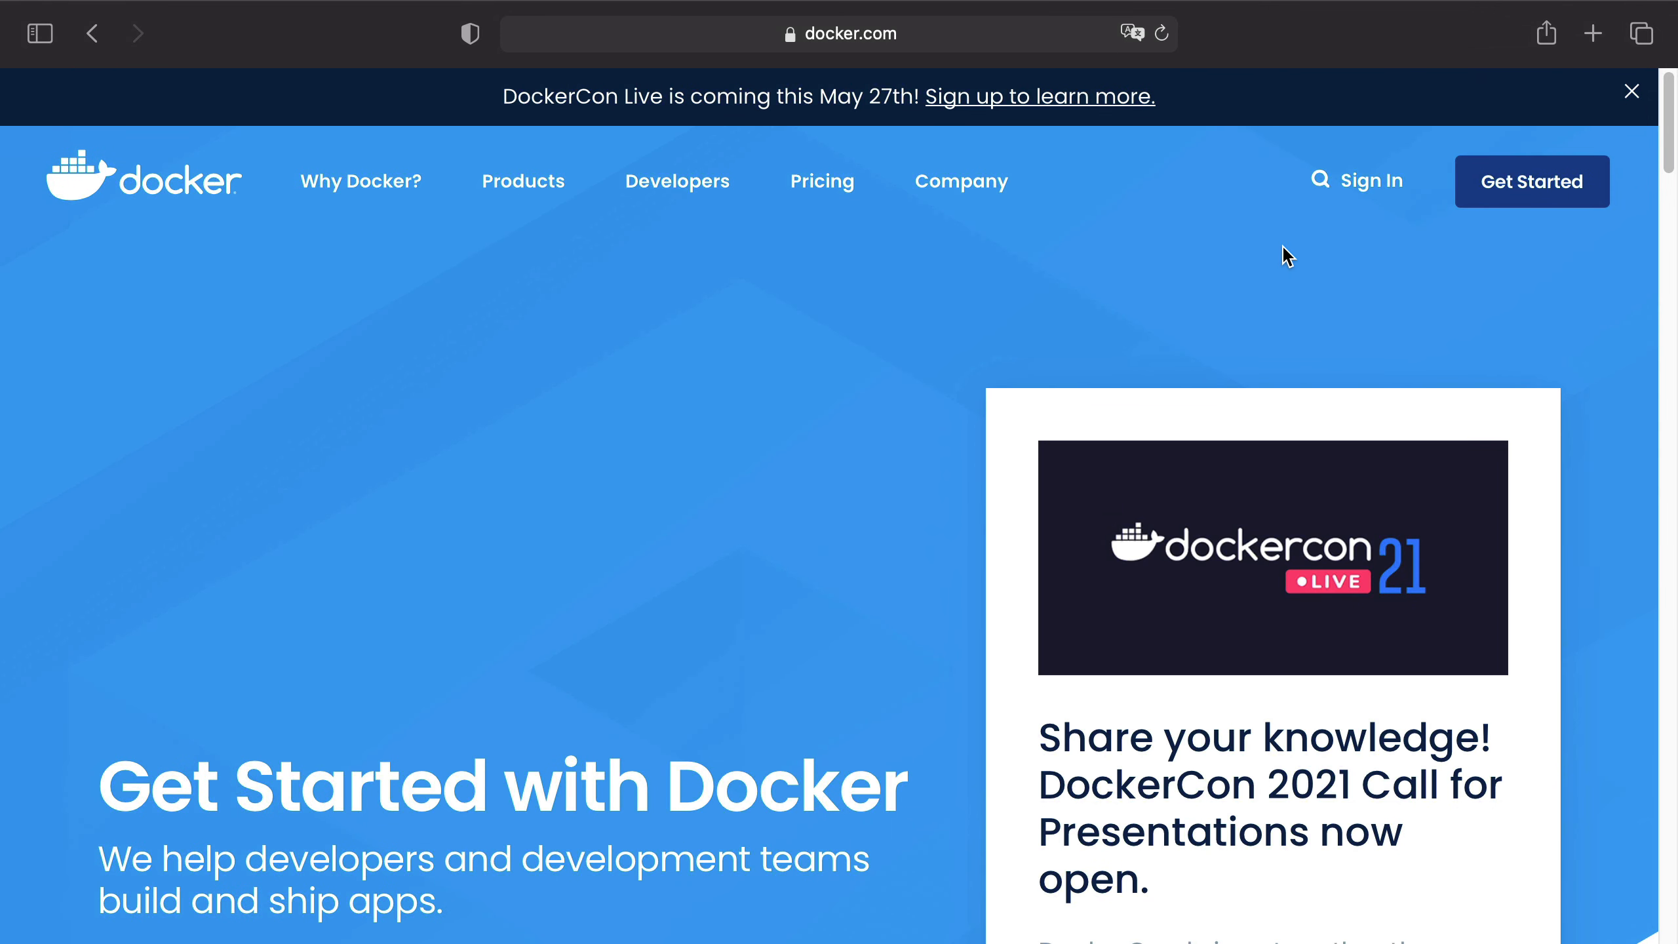
mouse_move(1595, 266)
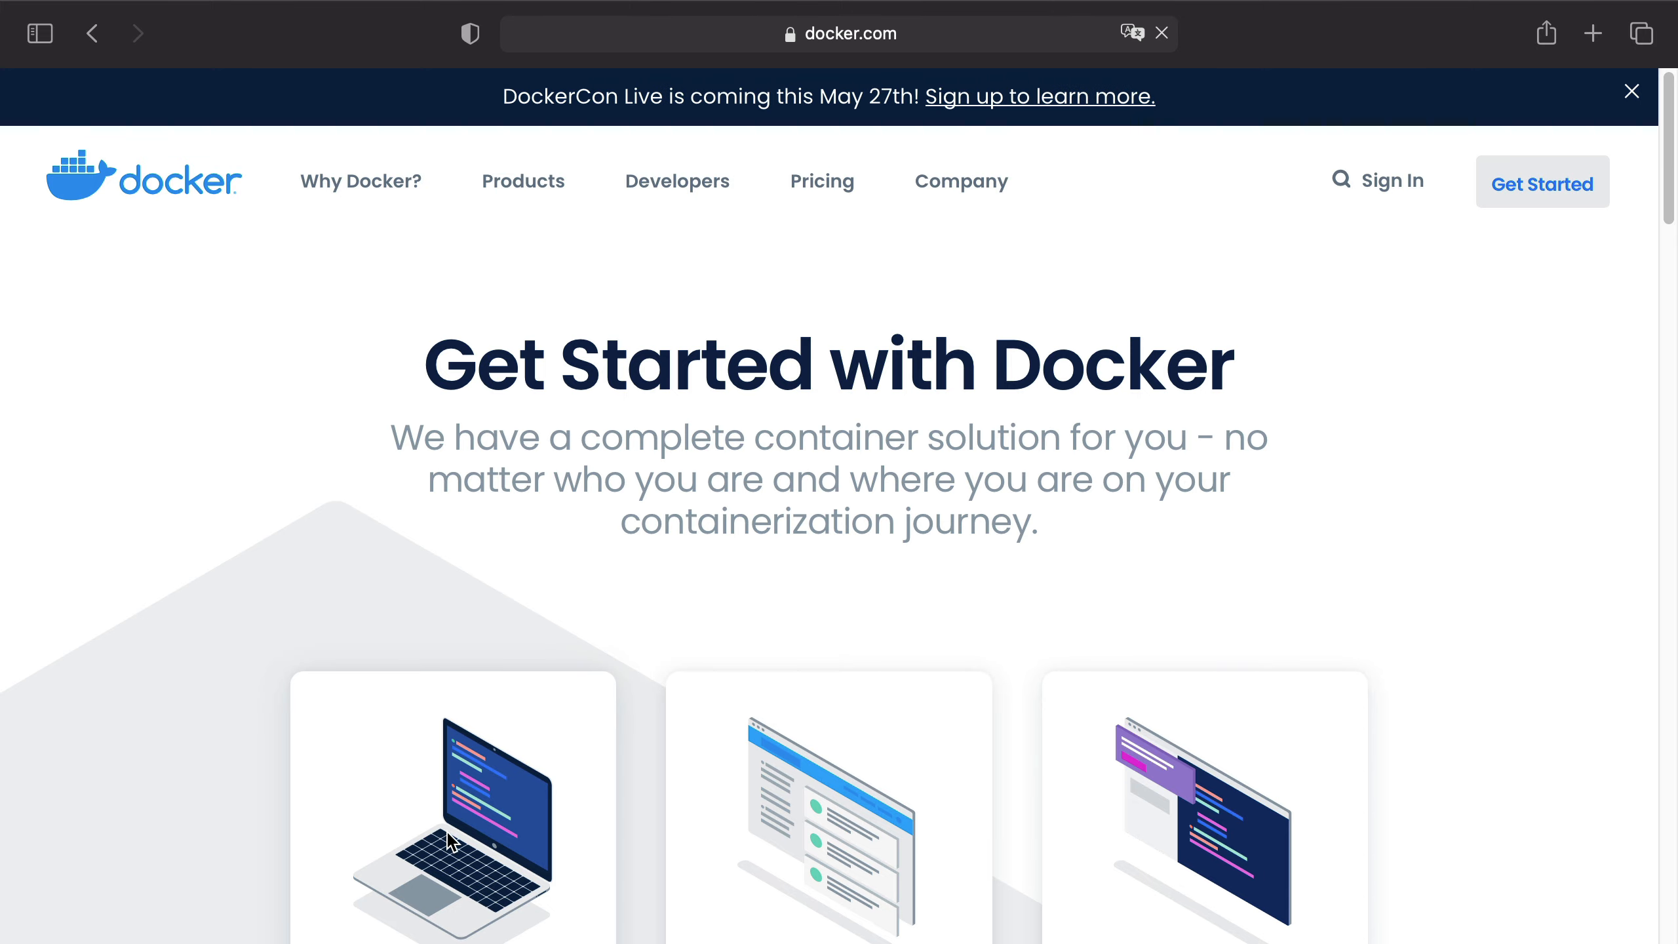
Scroll the Get Started page to the Docker Desktop, Docker Hub and Play with Docker cards.
scroll(down, 3)
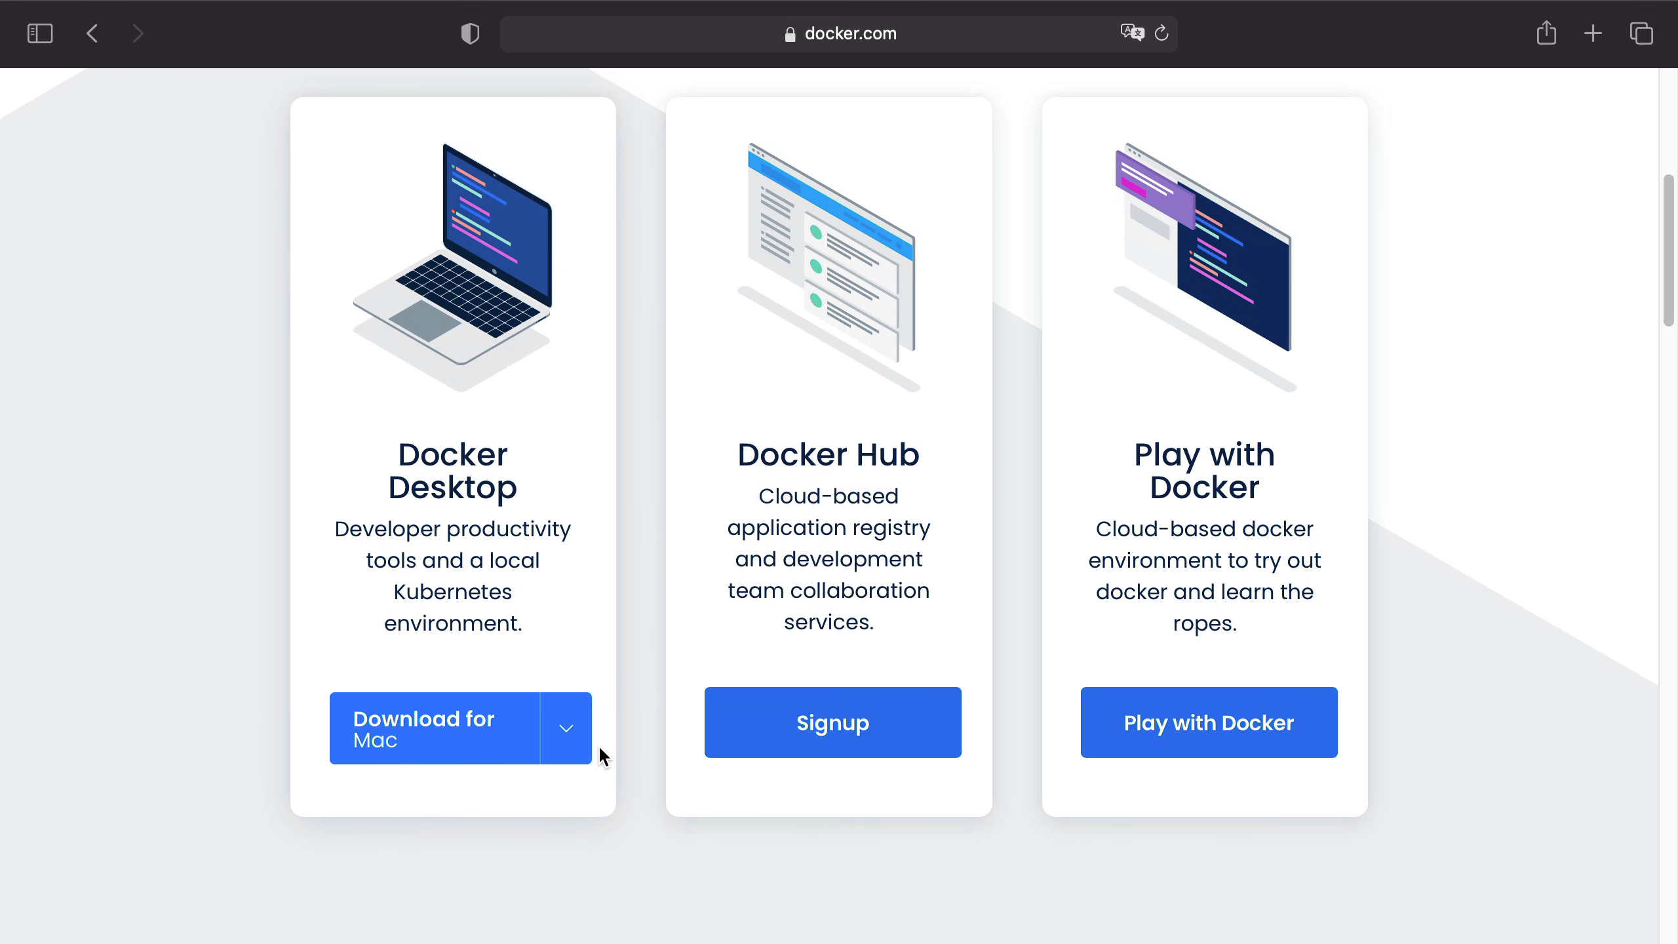
scroll(down, 3)
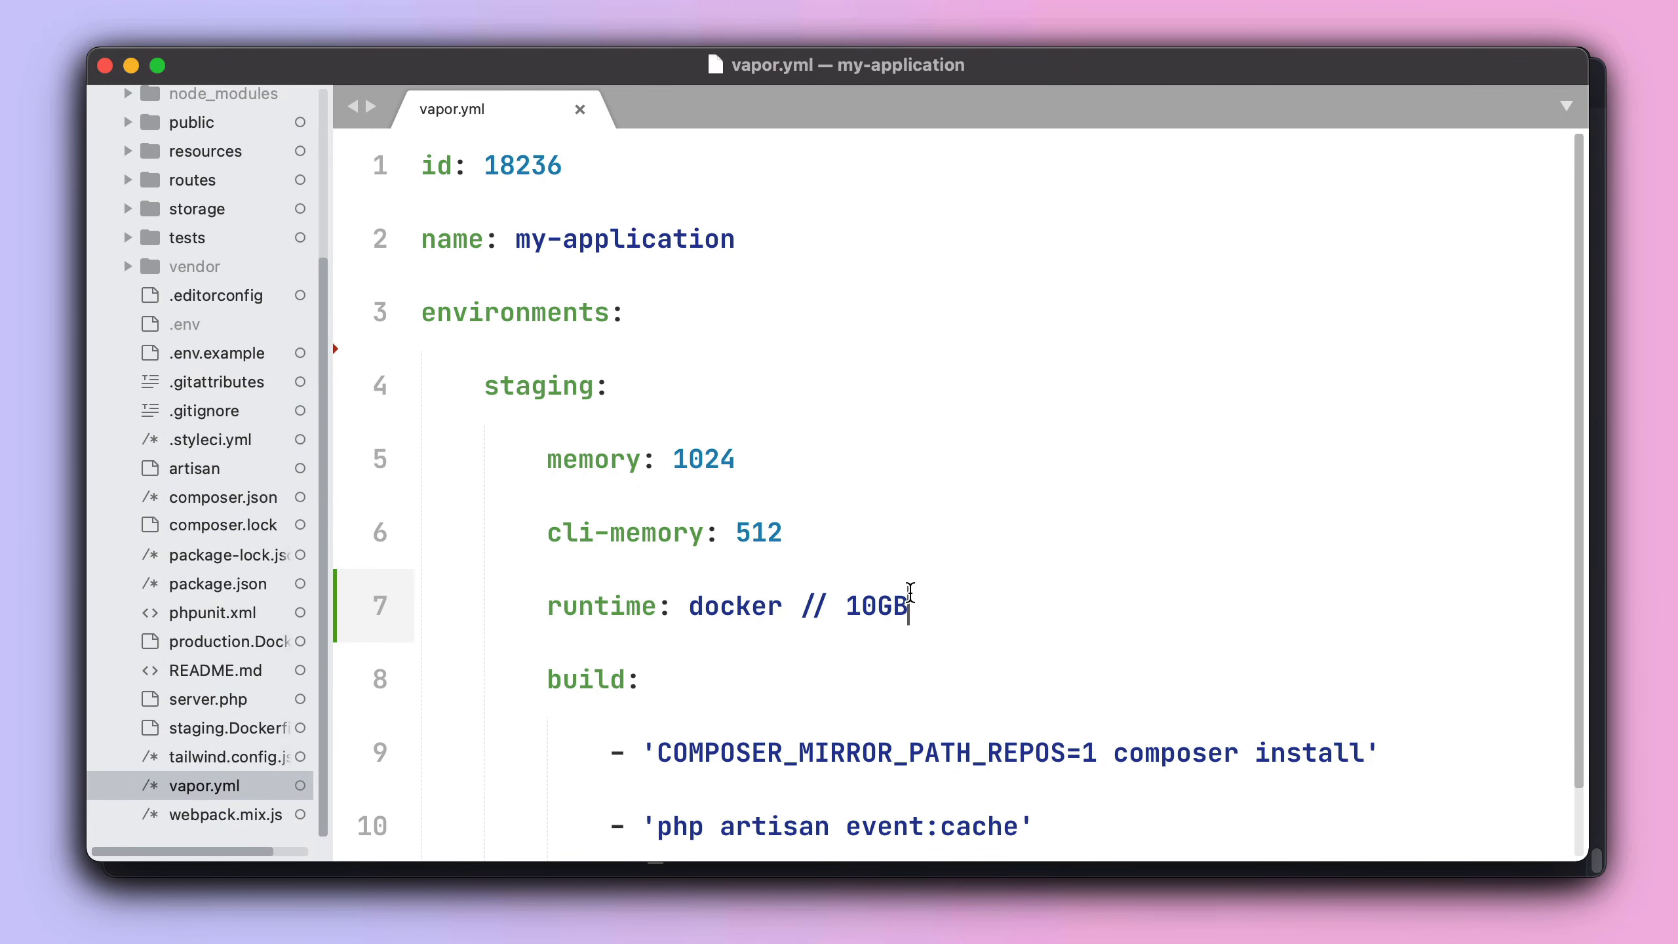
mouse_move(249, 744)
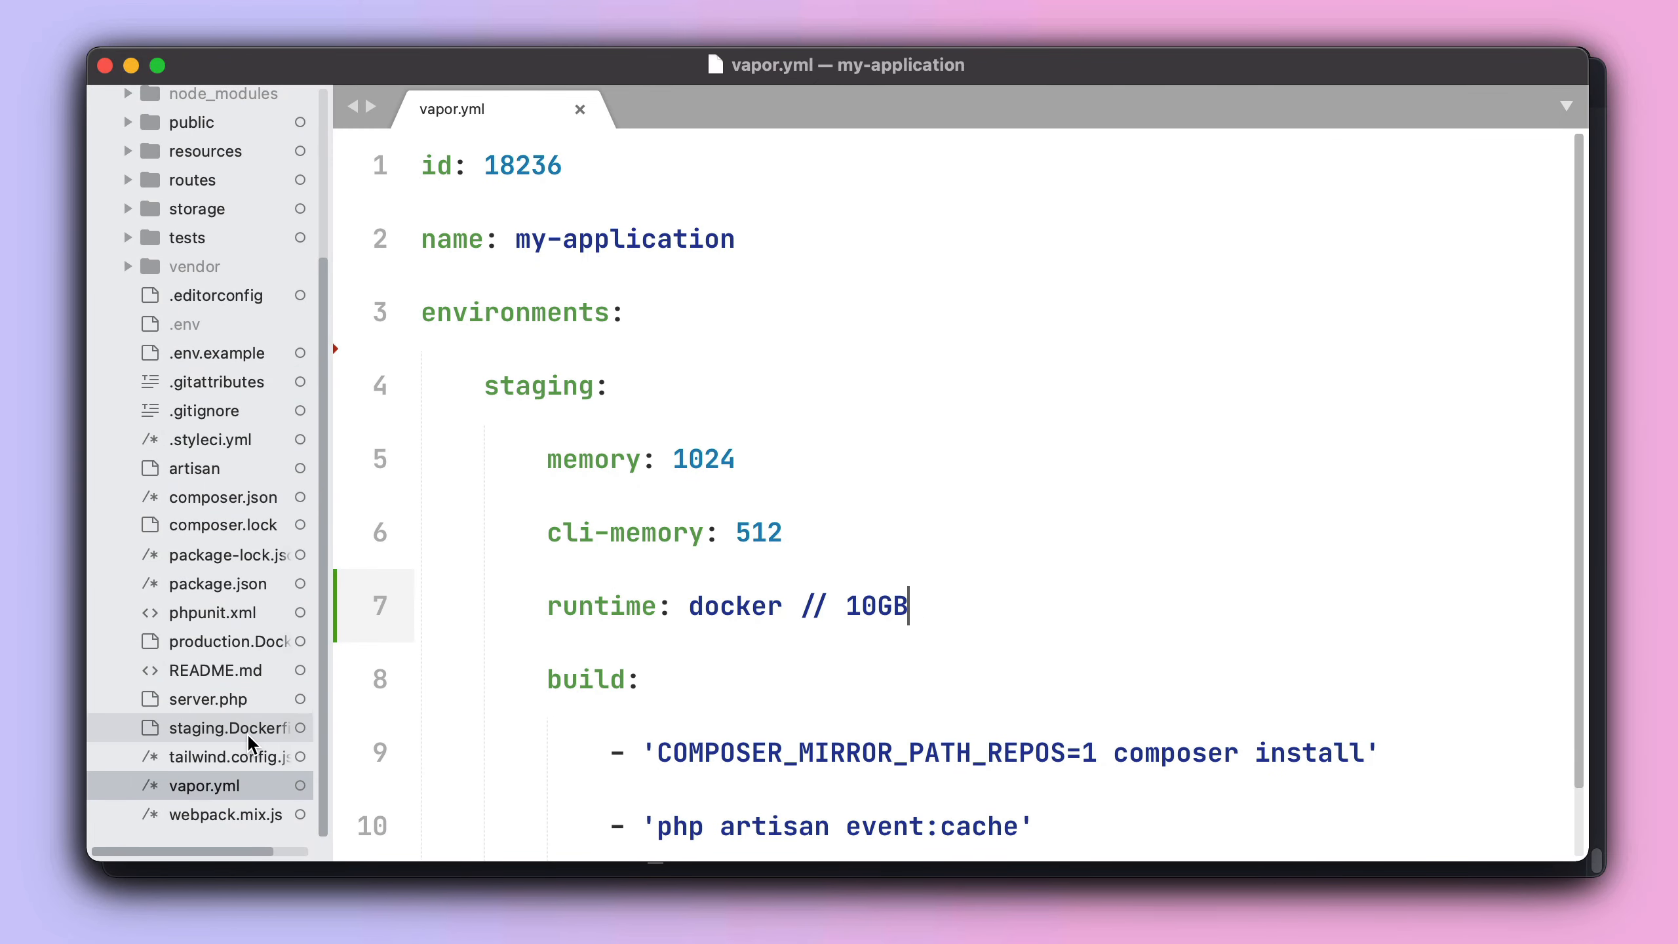
Write staging.Dockerfile with FROM laravelphp/vapor:php74 and COPY . /var/task.
click(225, 727)
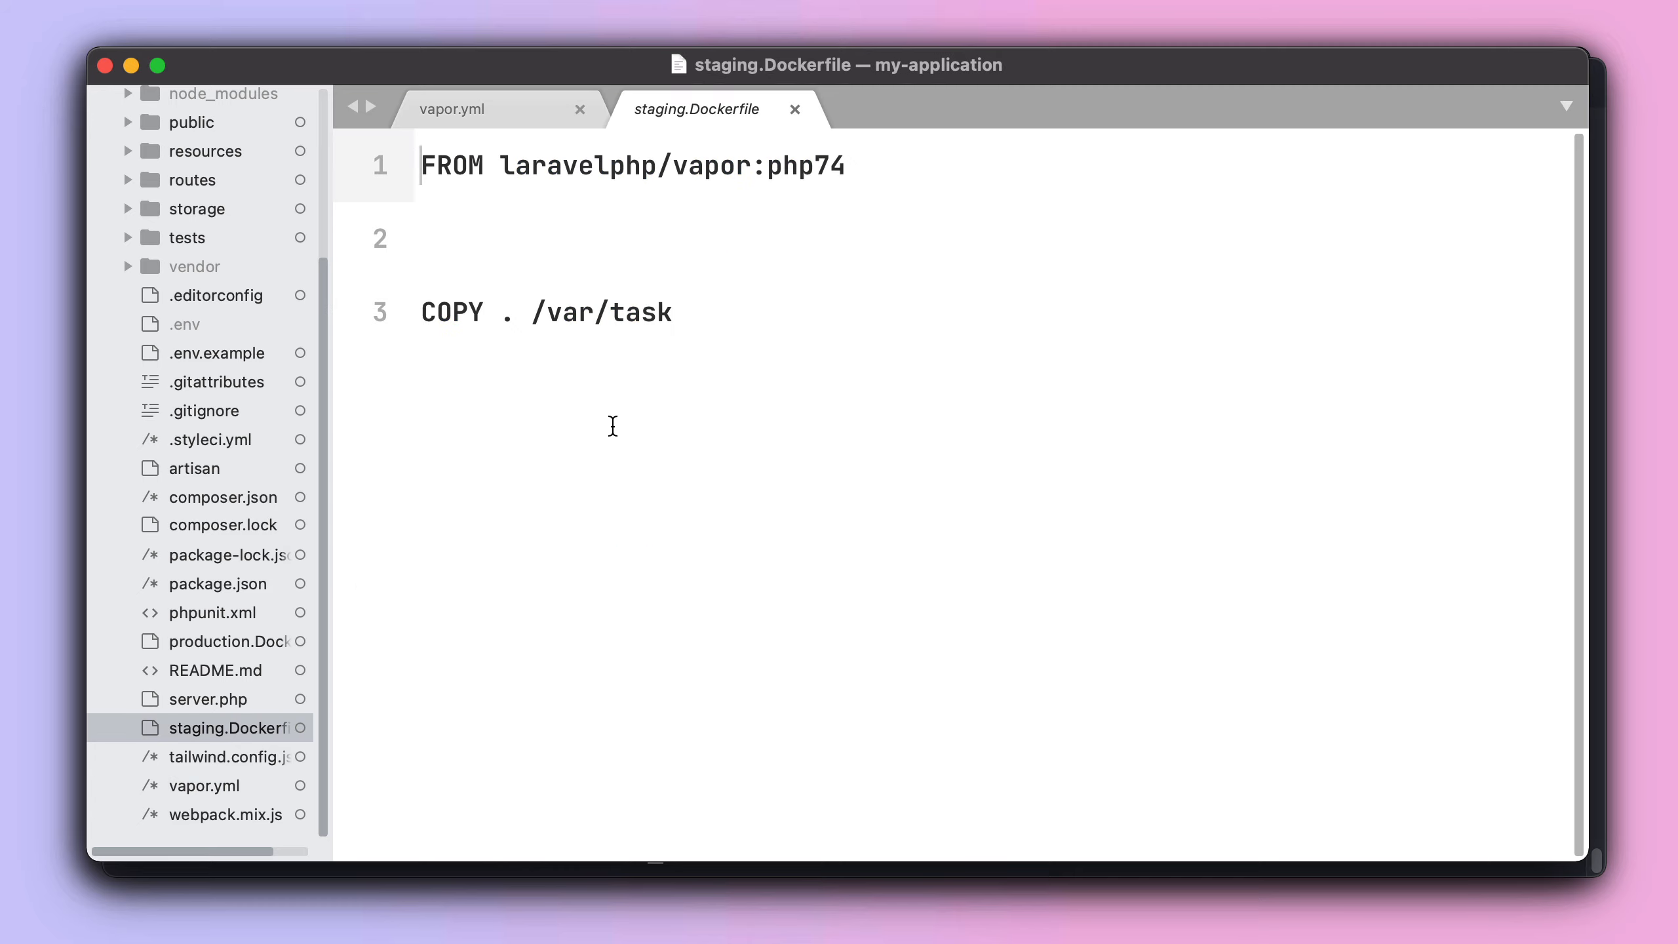
click(672, 311)
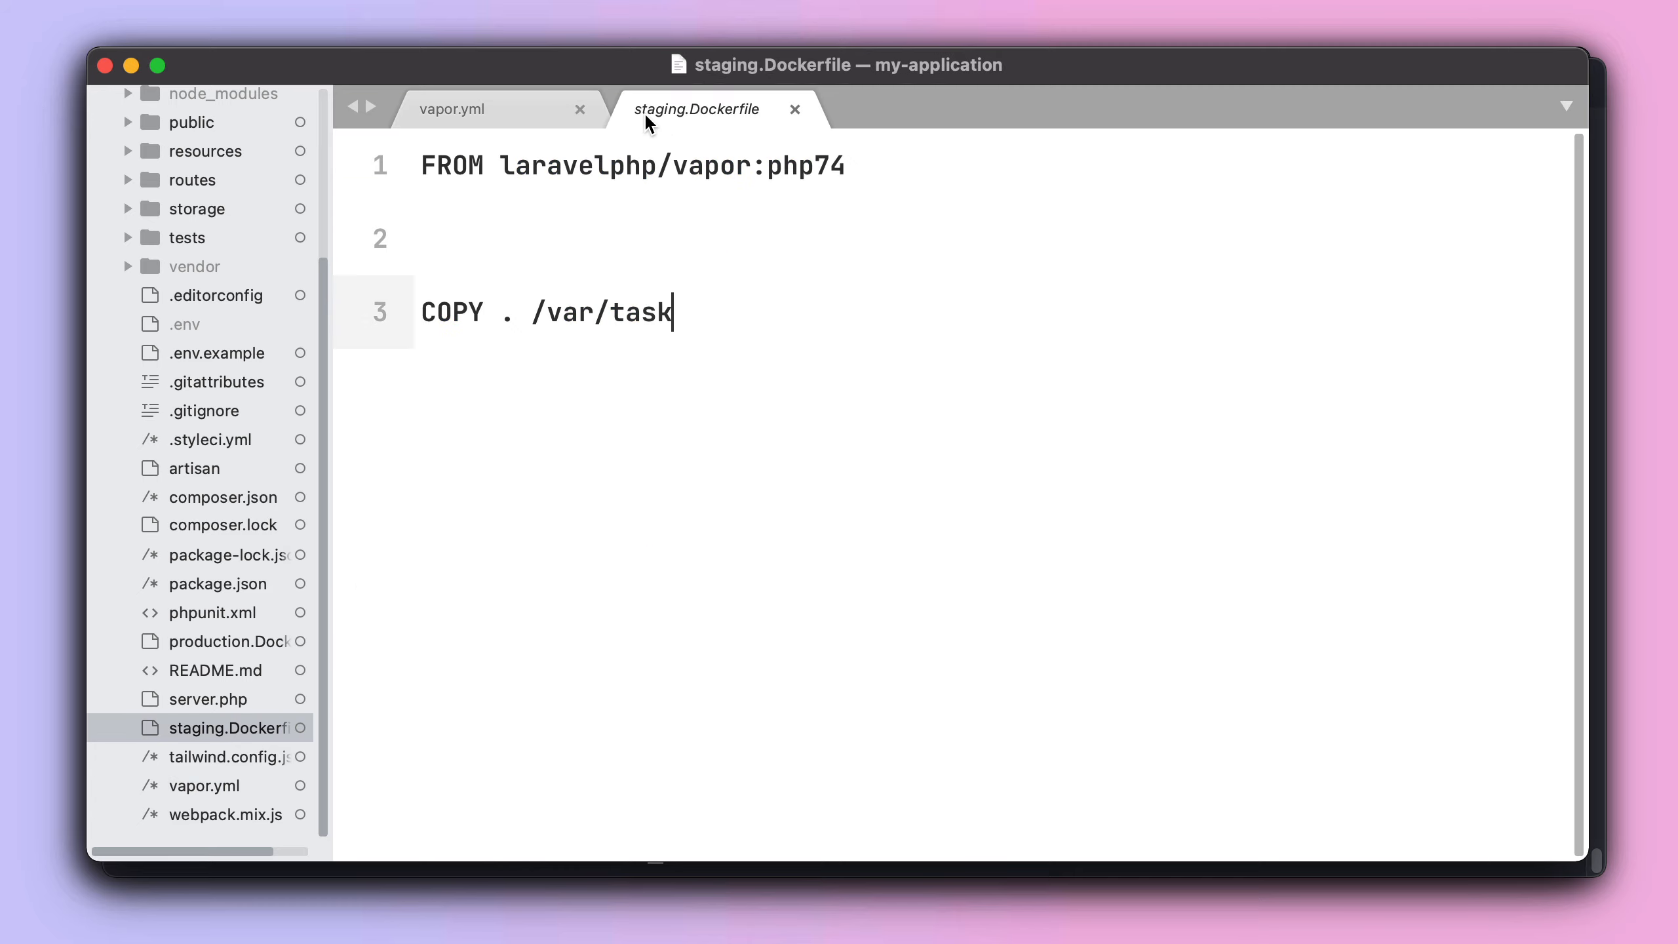
click(459, 108)
text(runtime: docker)
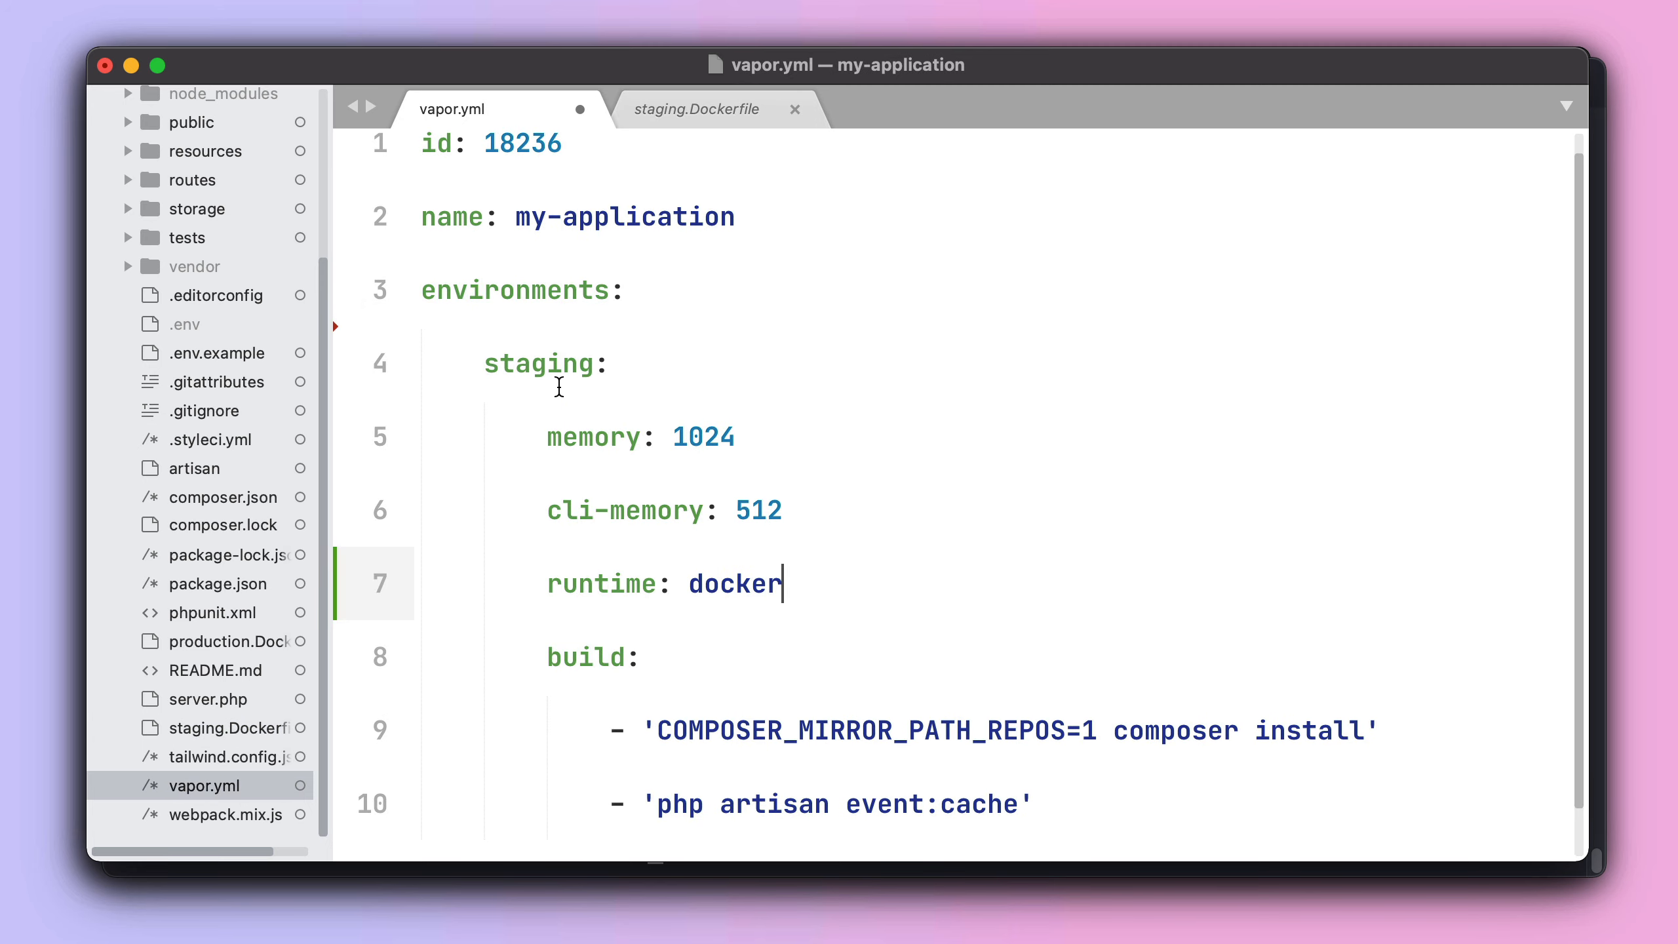
click(696, 108)
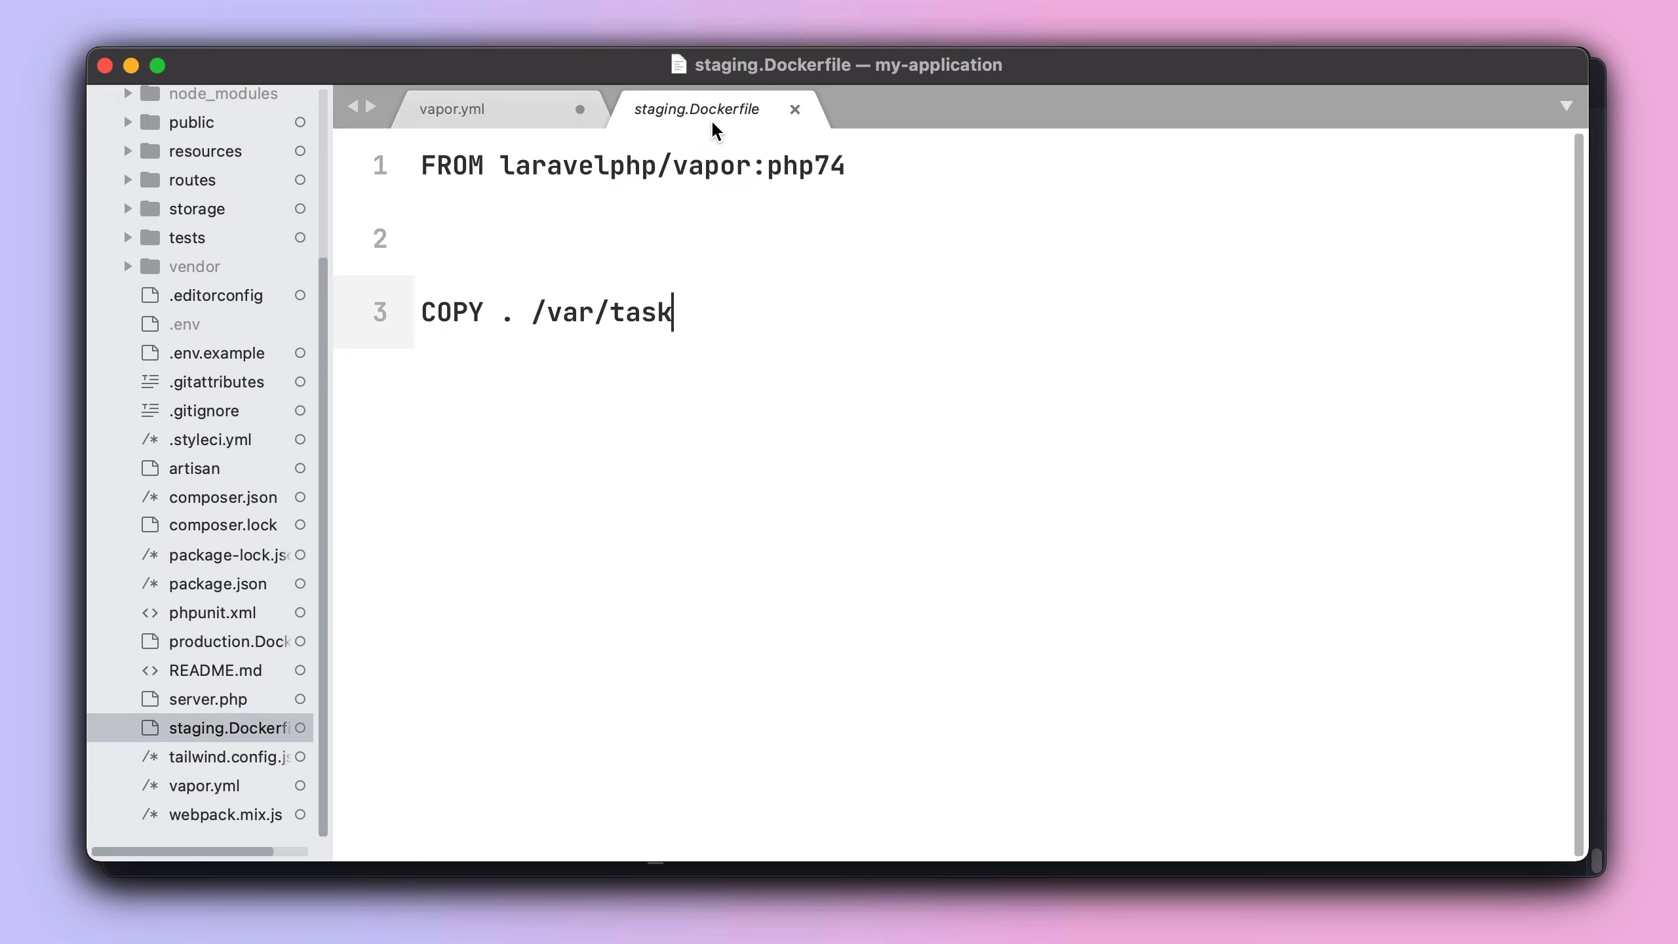
mouse_move(775, 142)
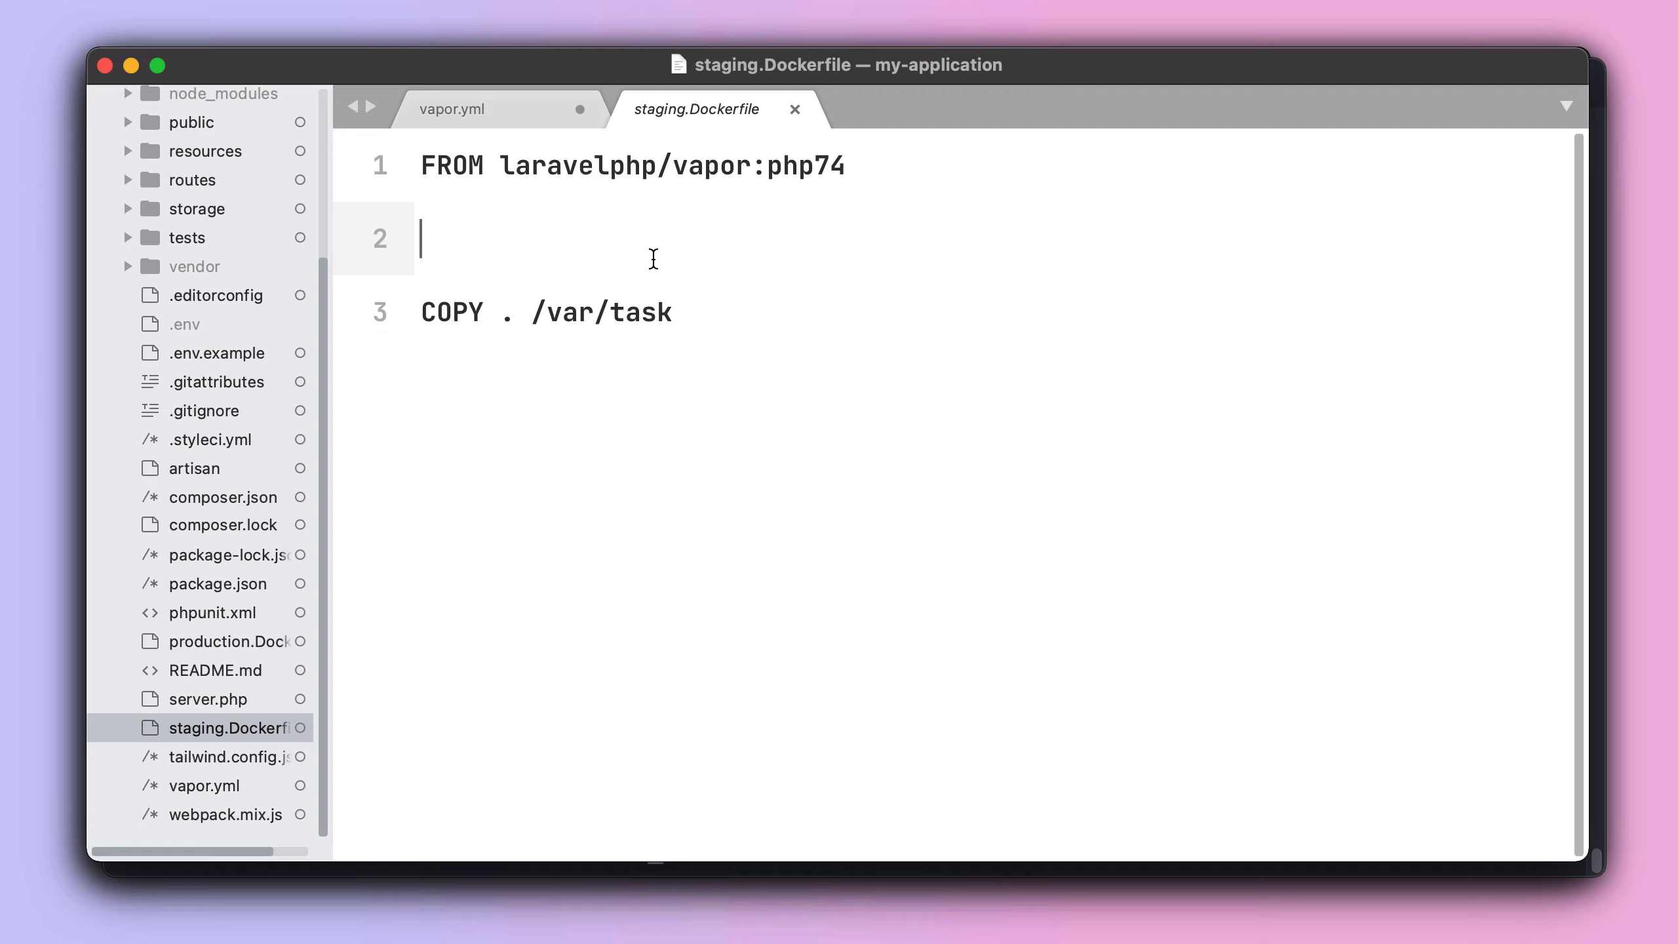
double_click(805, 165)
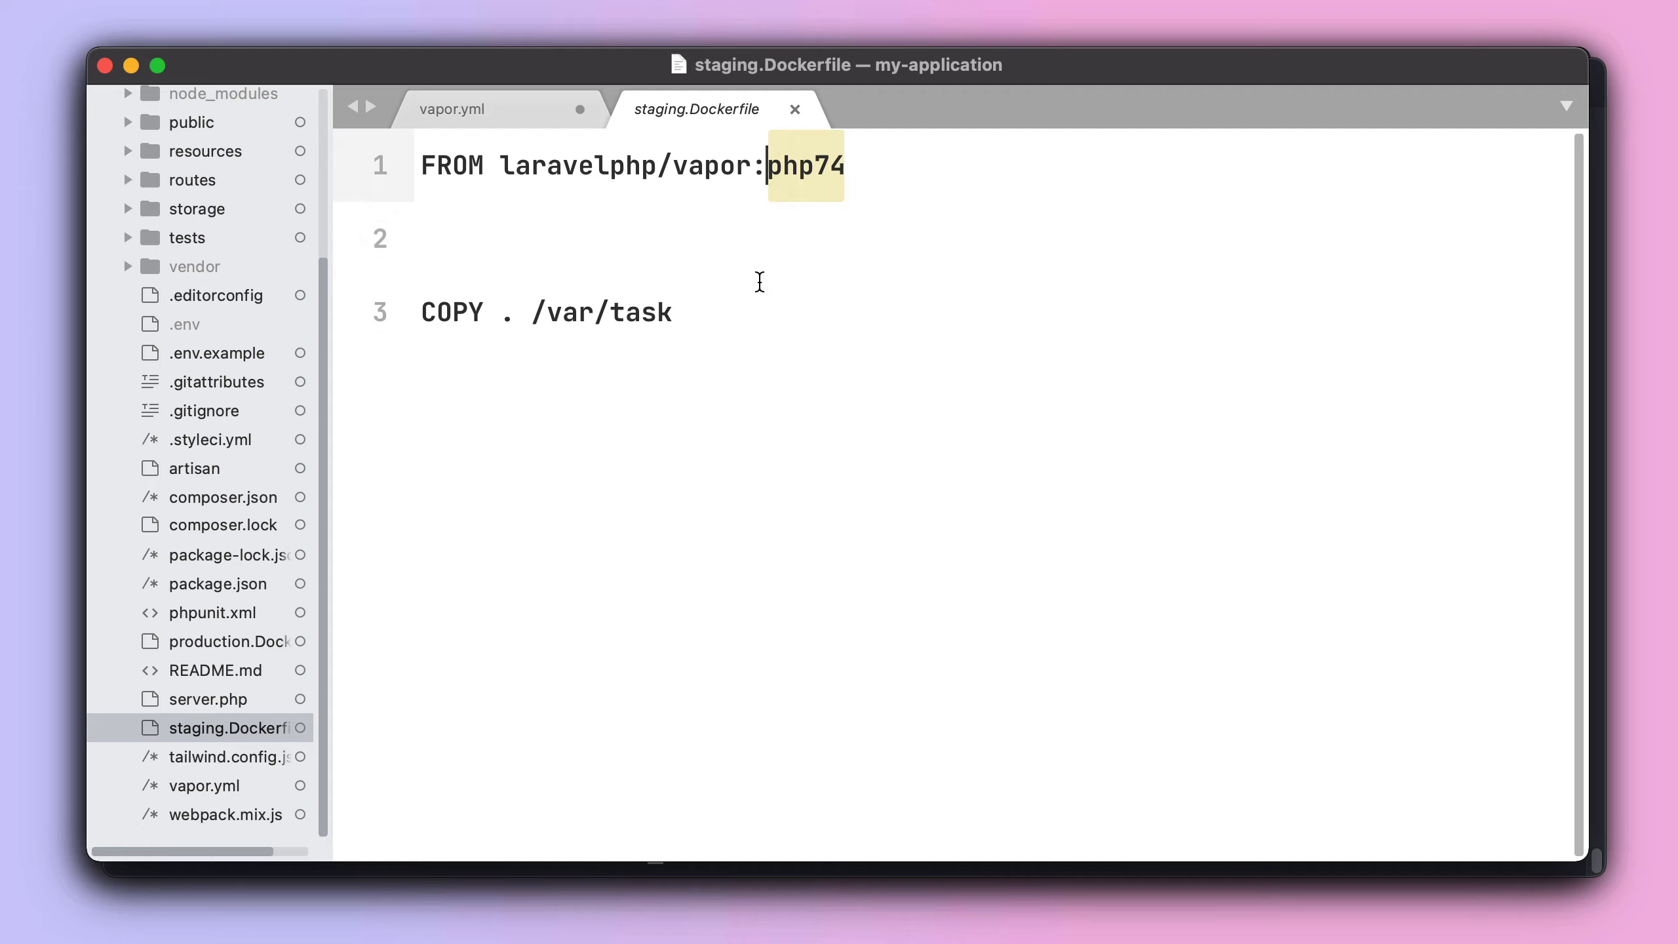
click(419, 237)
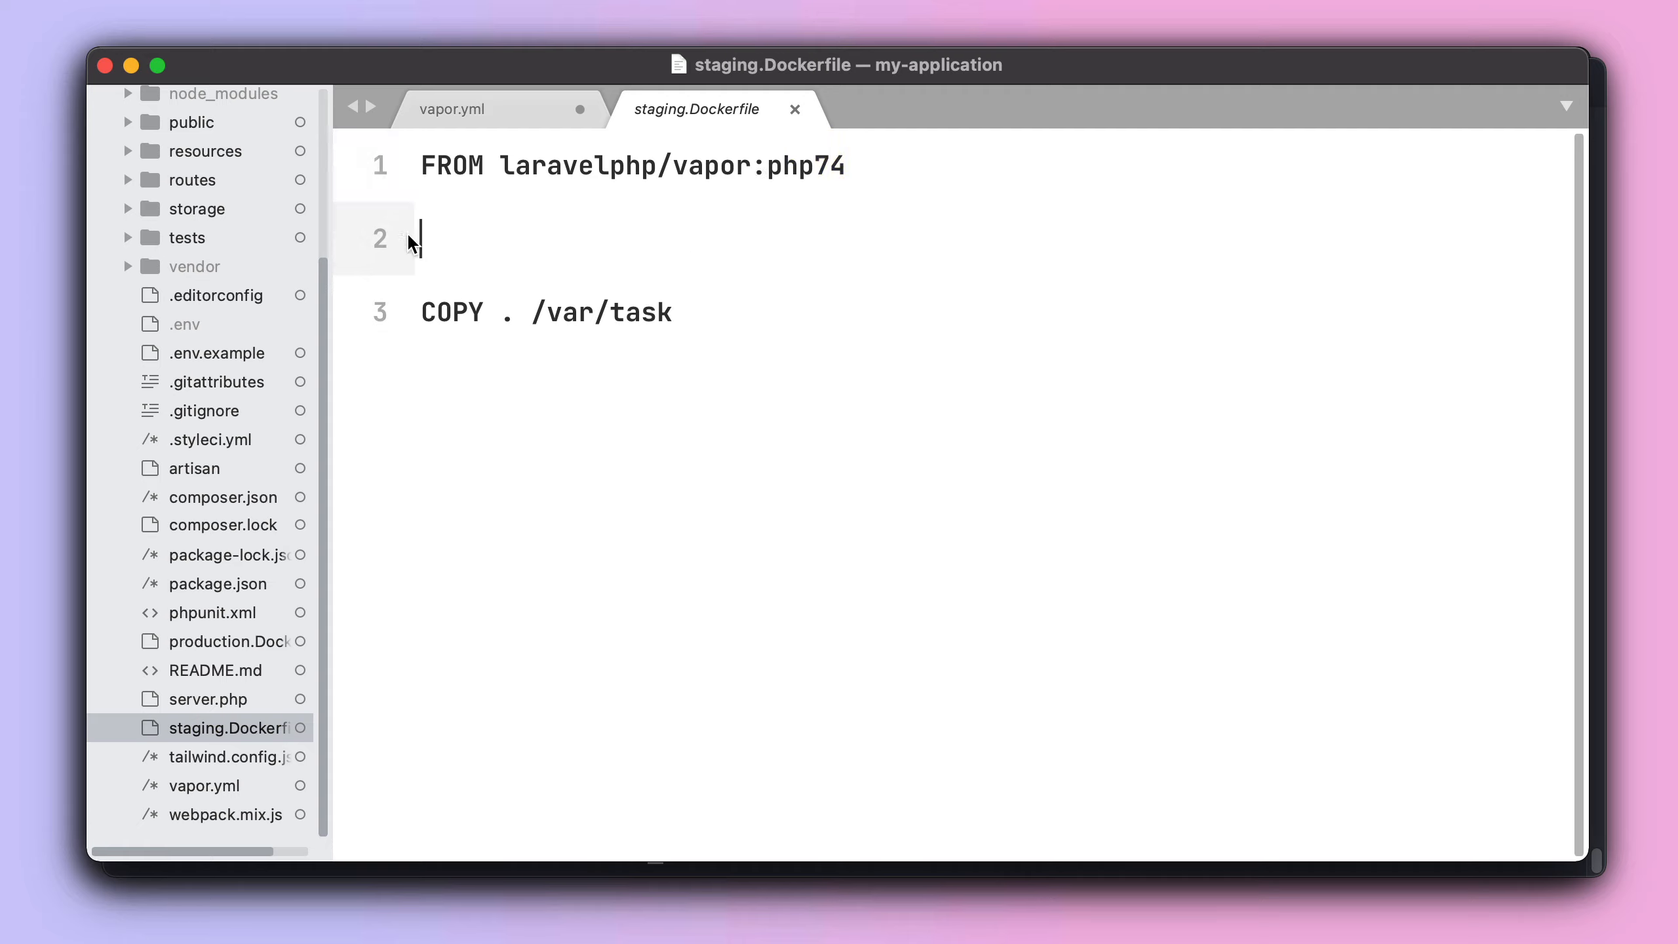
mouse_move(462, 255)
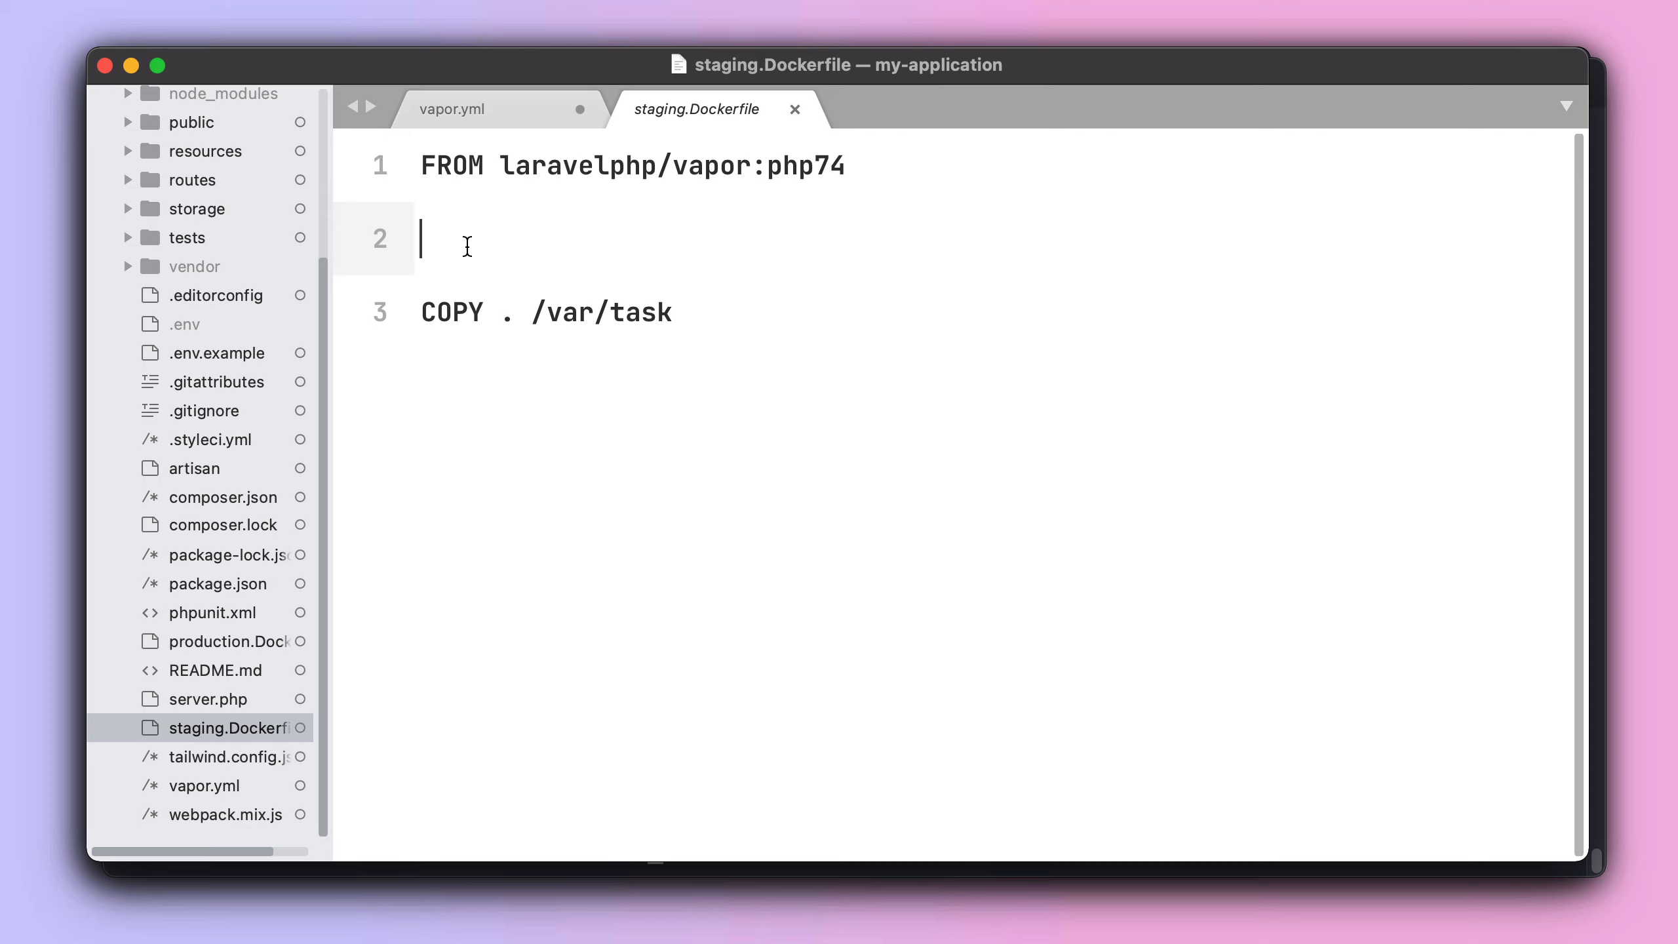
mouse_move(546, 128)
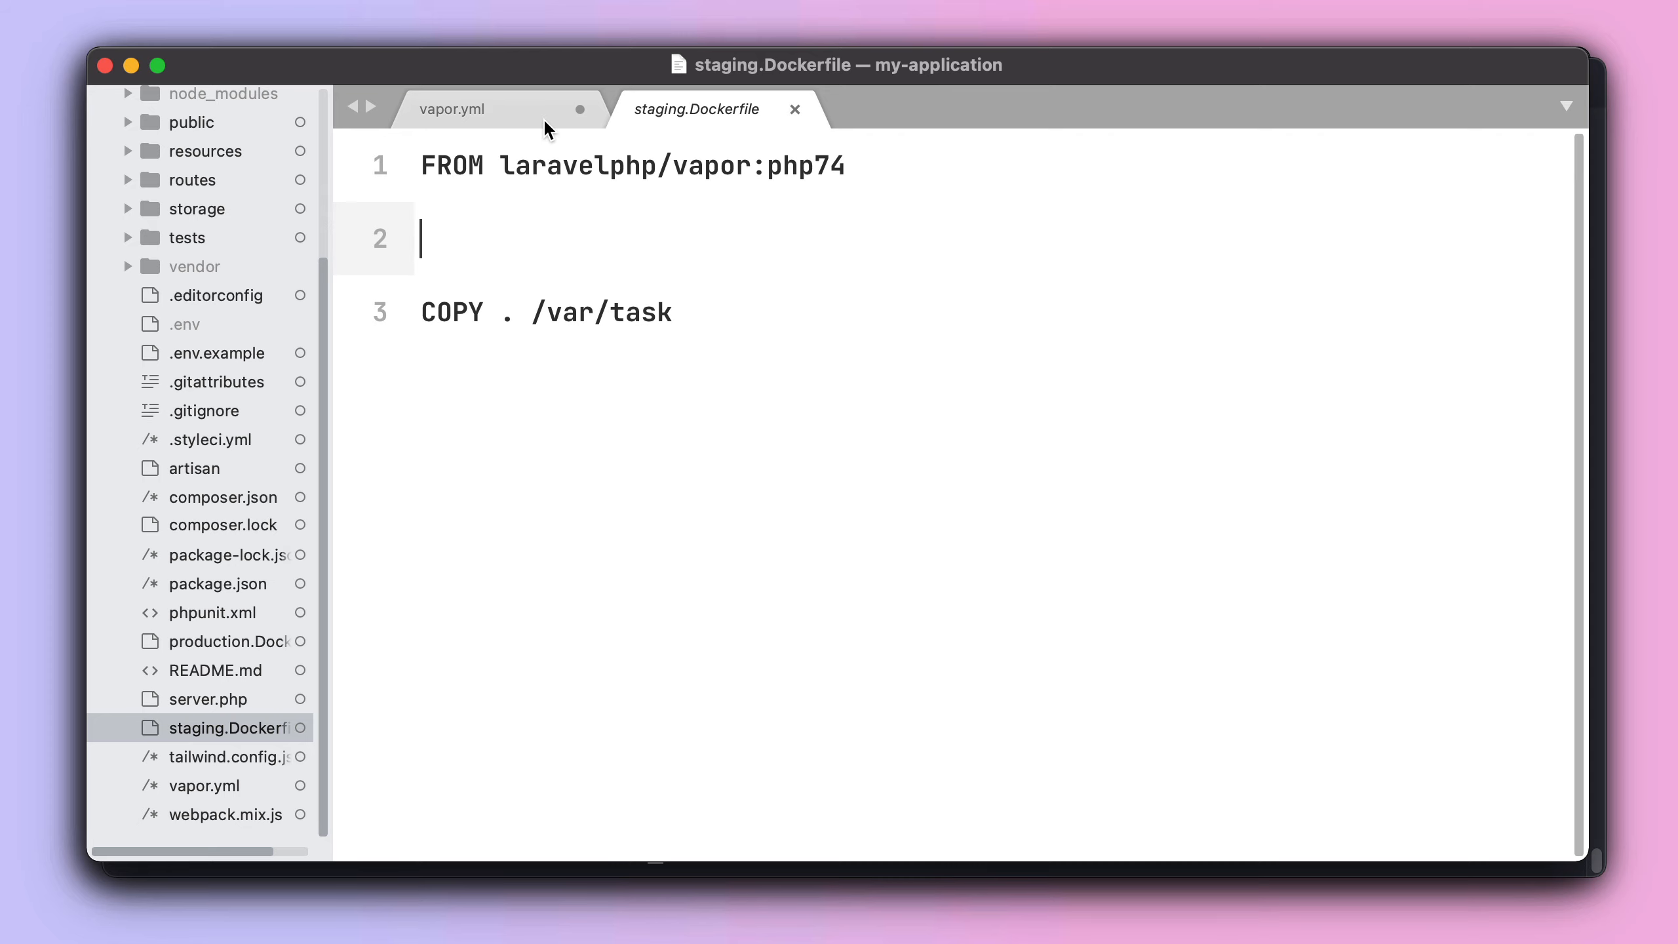
click(460, 109)
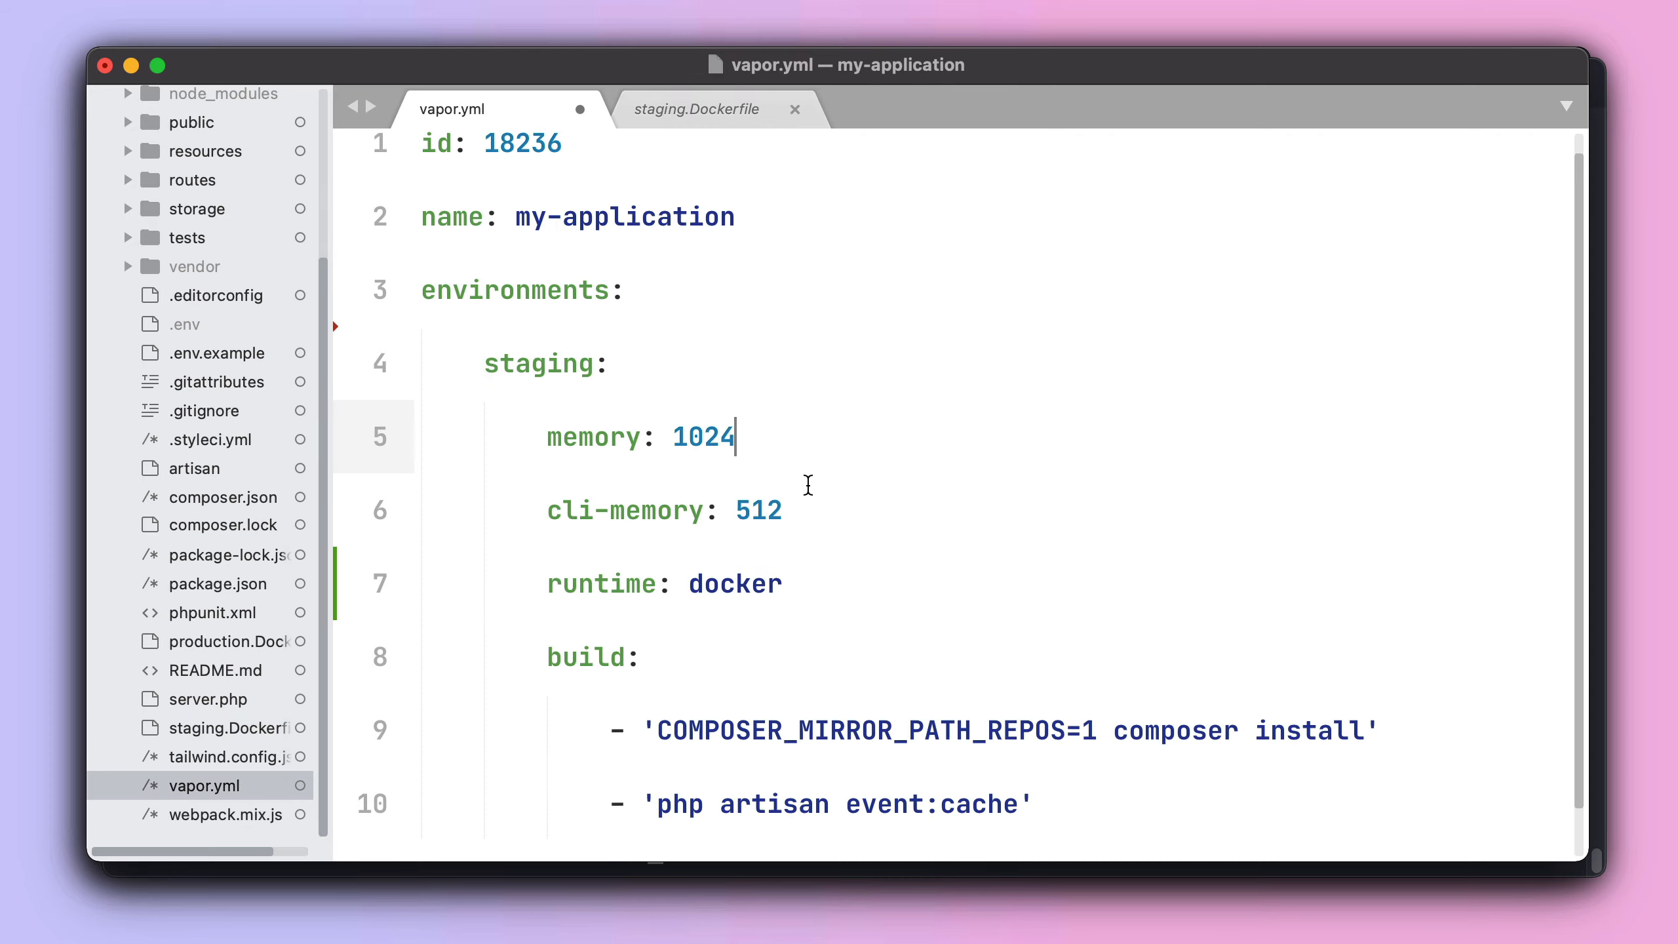
mouse_move(731, 881)
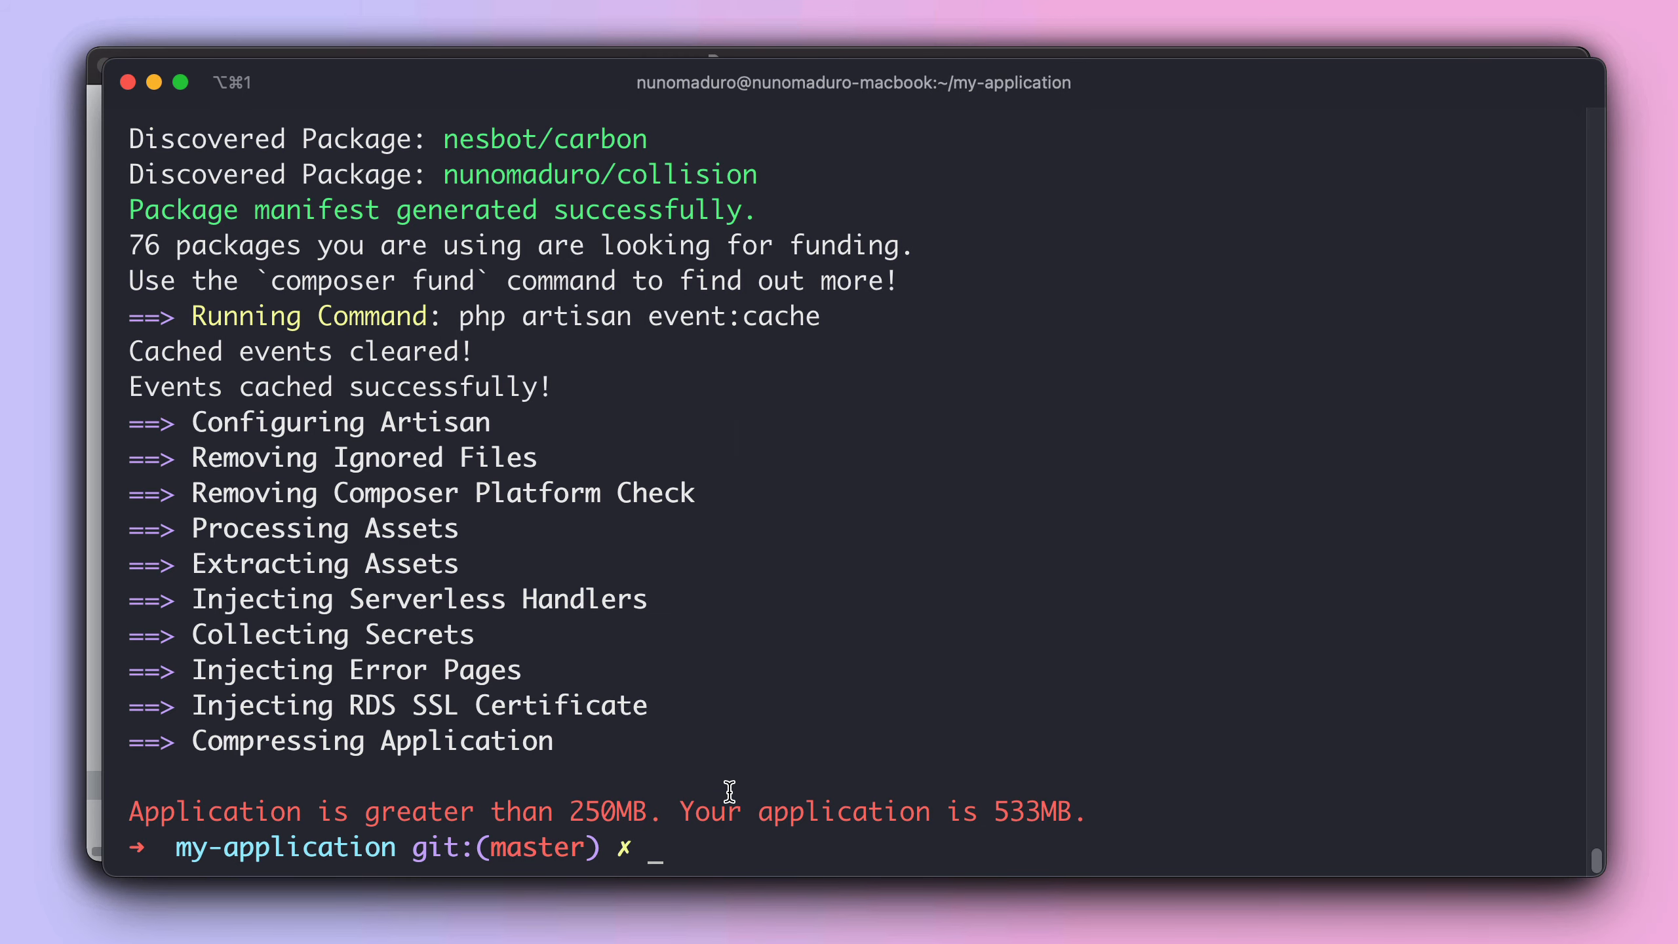
Run 'vapor deploy staging' and follow the build output to the container image stage.
text(c)
text(vapor)
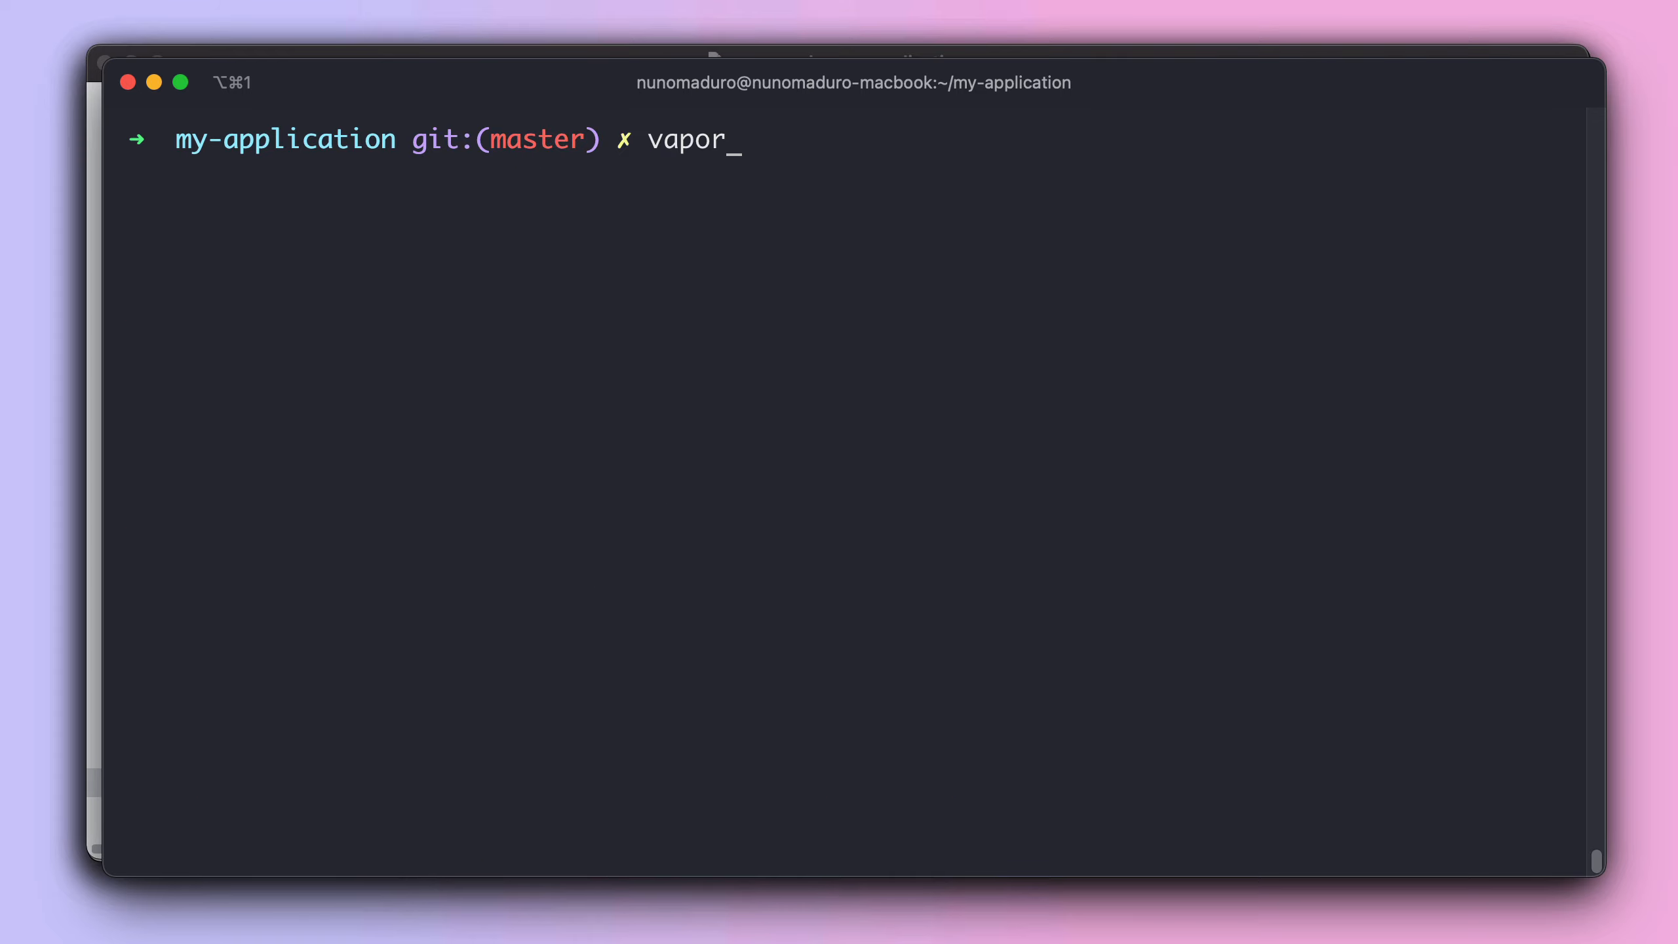
text(deploy staging)
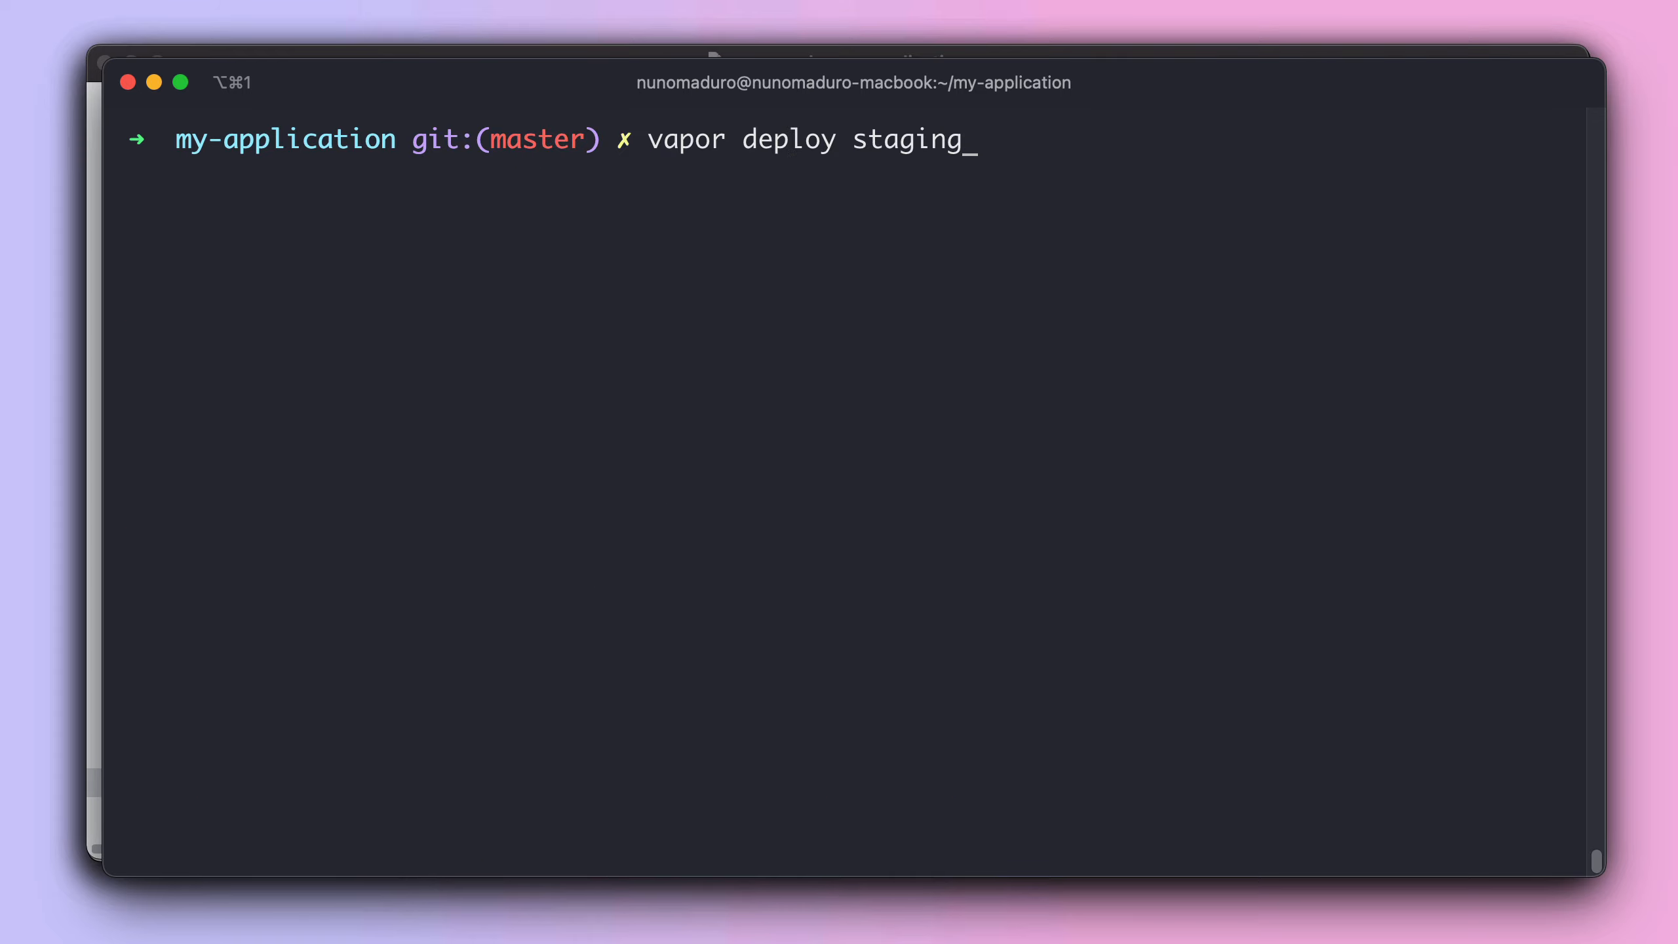
key(Return)
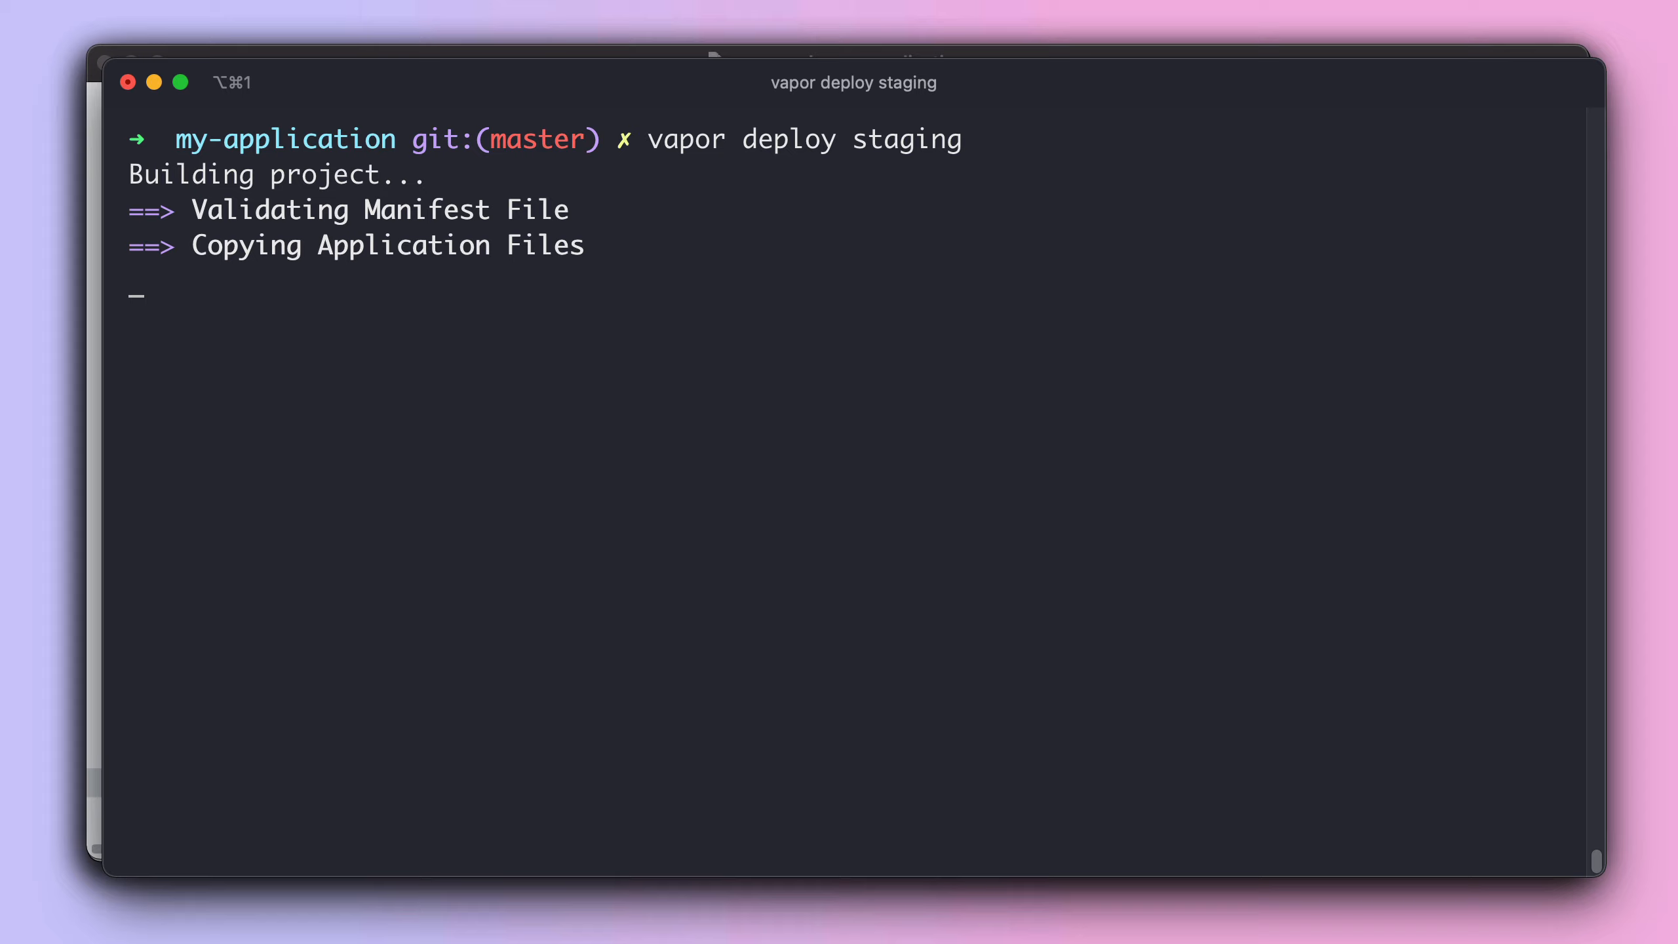
mouse_move(481, 396)
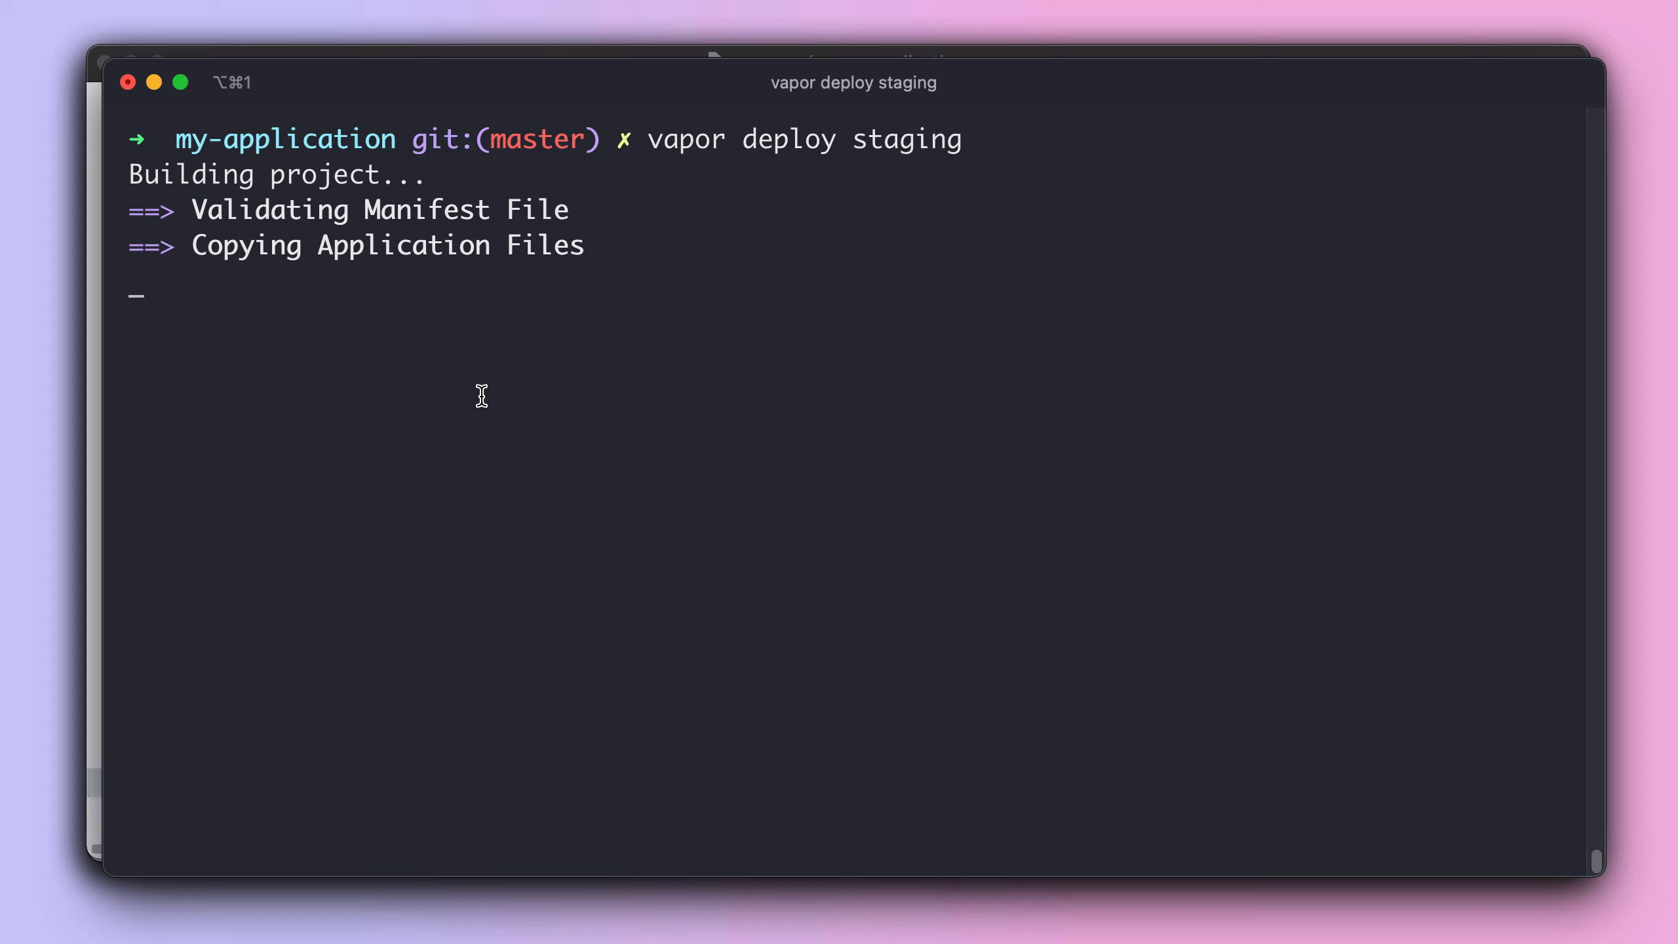
mouse_move(429, 398)
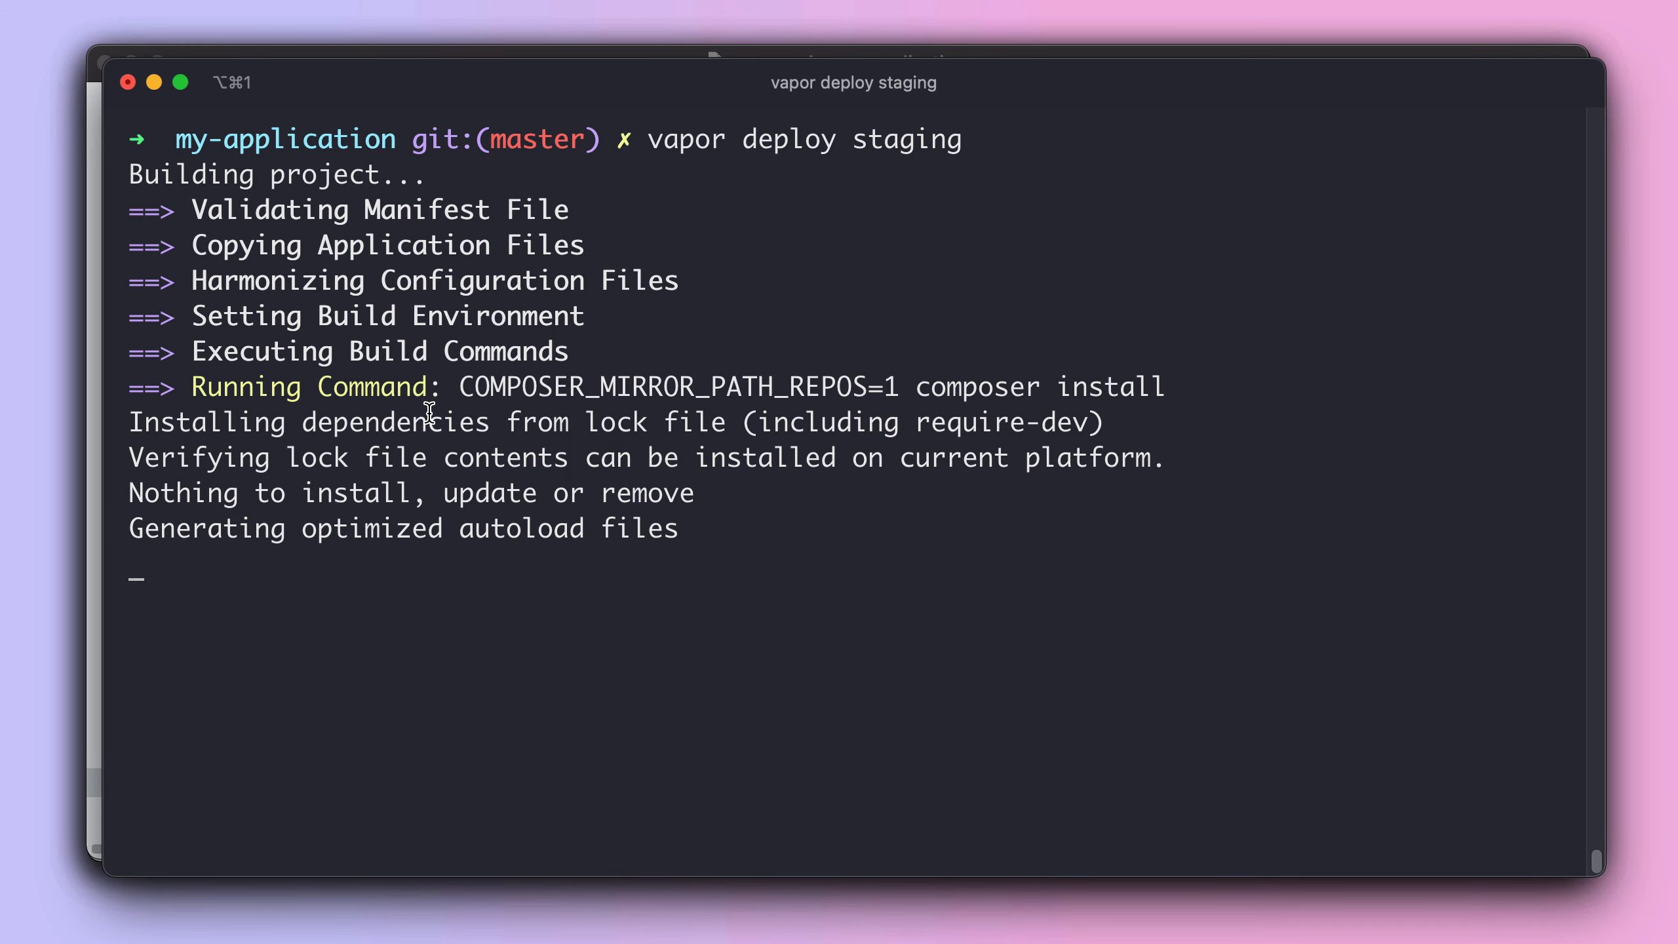
scroll(down, 3)
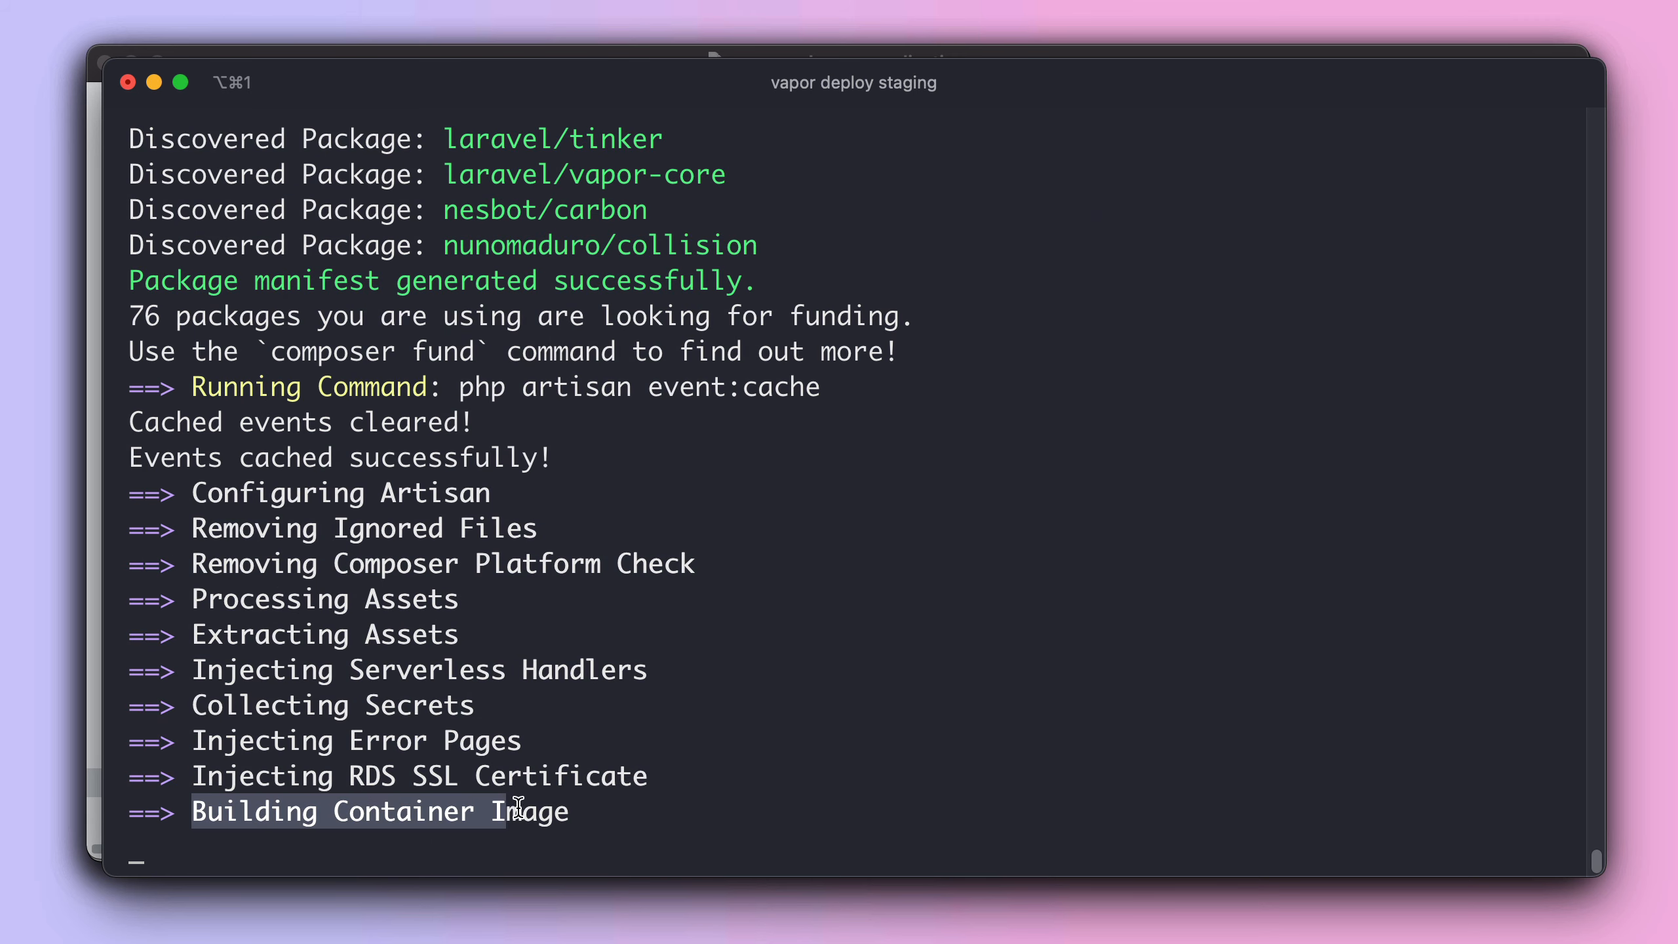
mouse_move(582, 690)
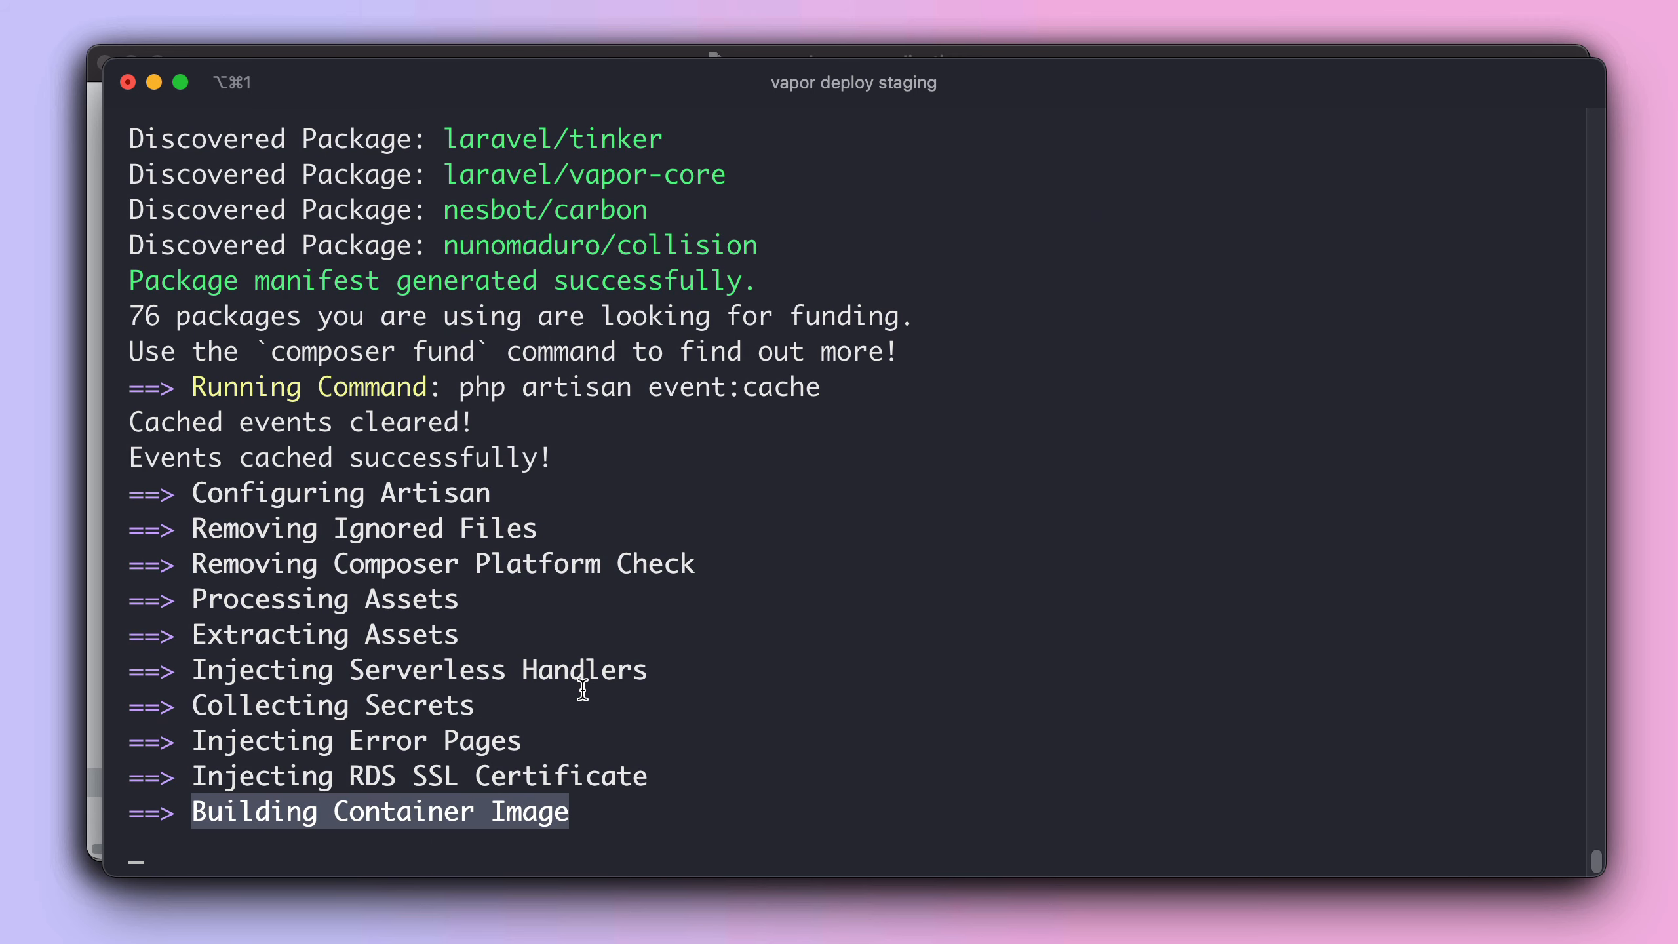
mouse_move(540, 697)
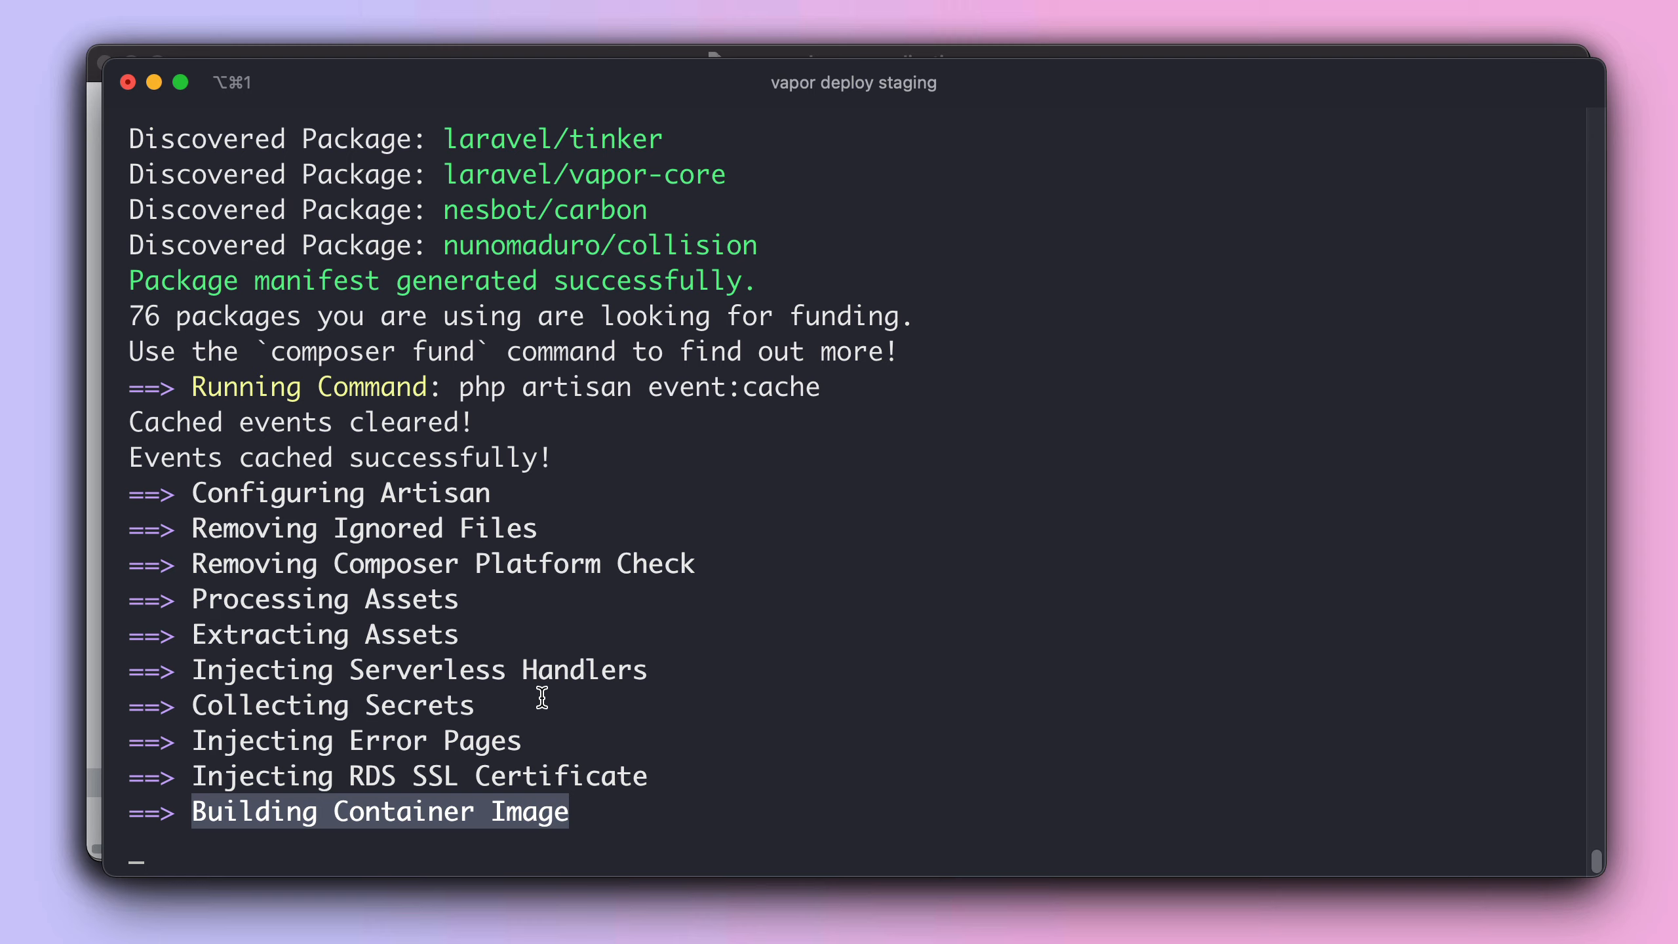
mouse_move(547, 700)
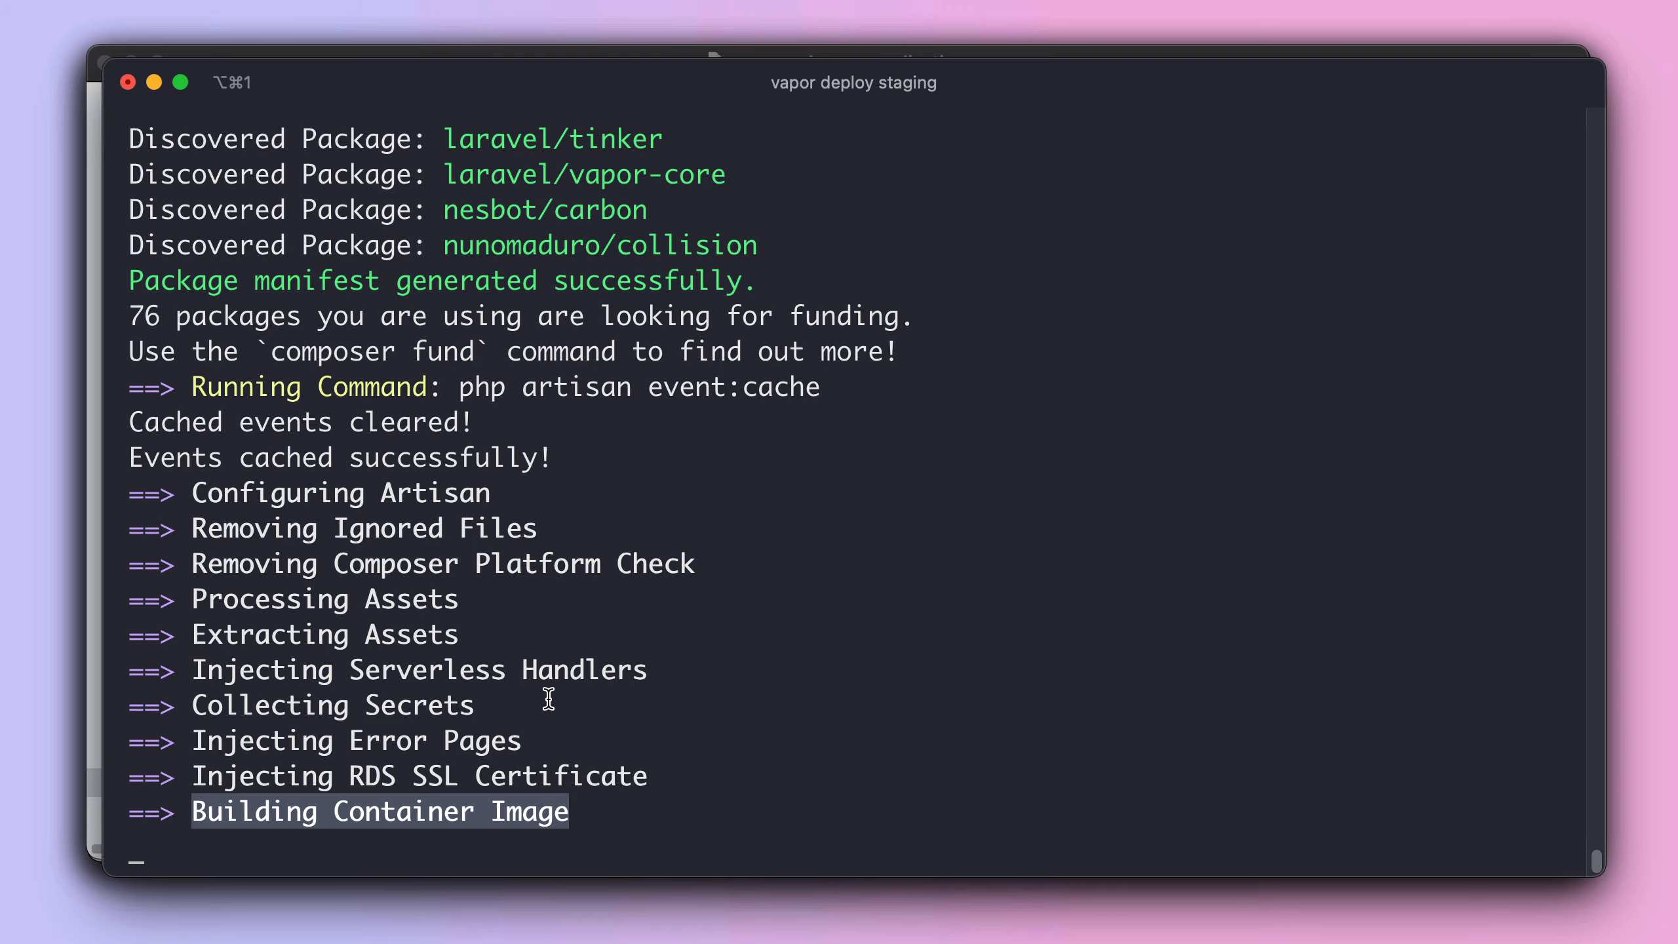
mouse_move(542, 701)
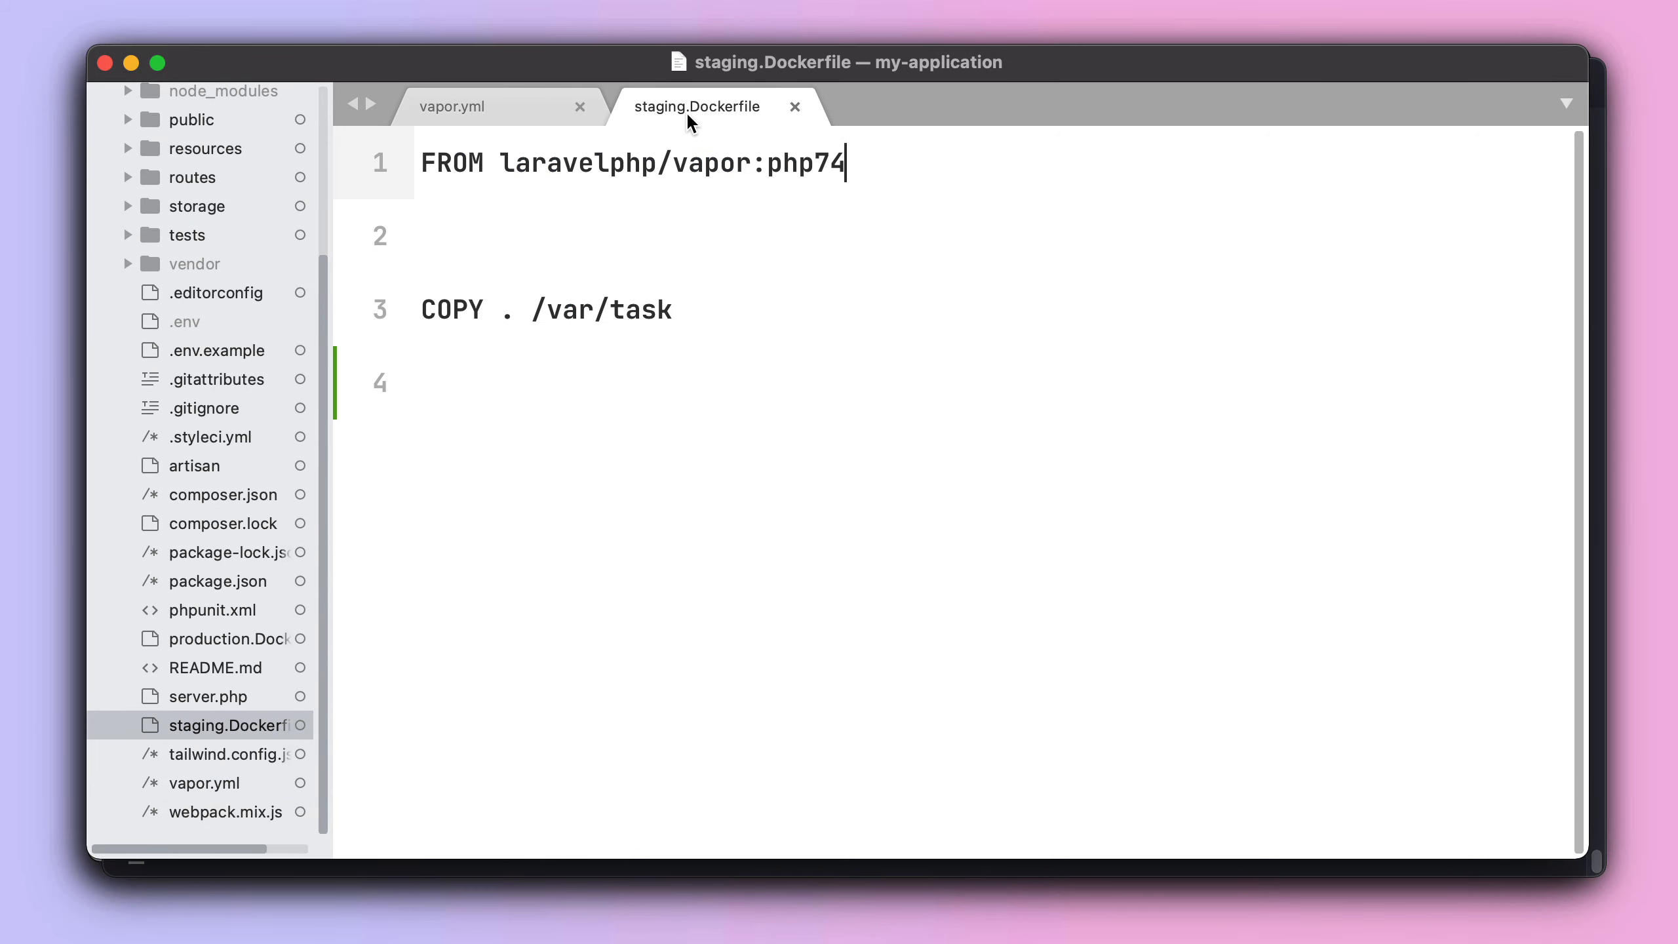
mouse_move(517, 120)
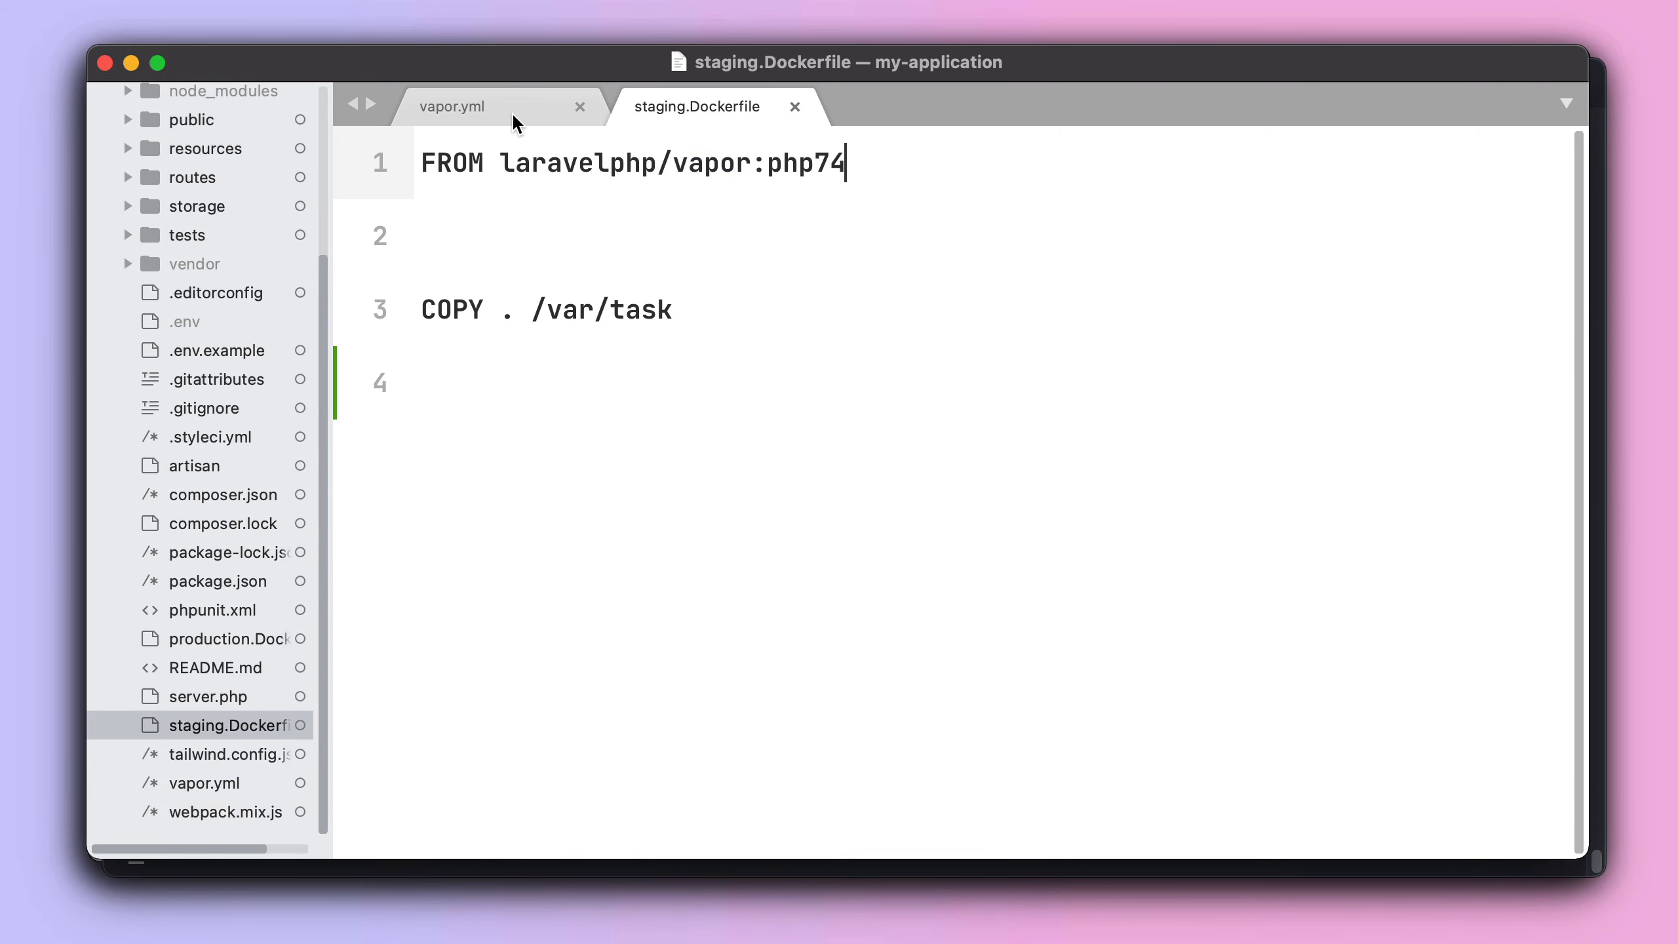
Open routes/web.php and inspect the /gmp route's extension_loaded gmp check.
click(452, 106)
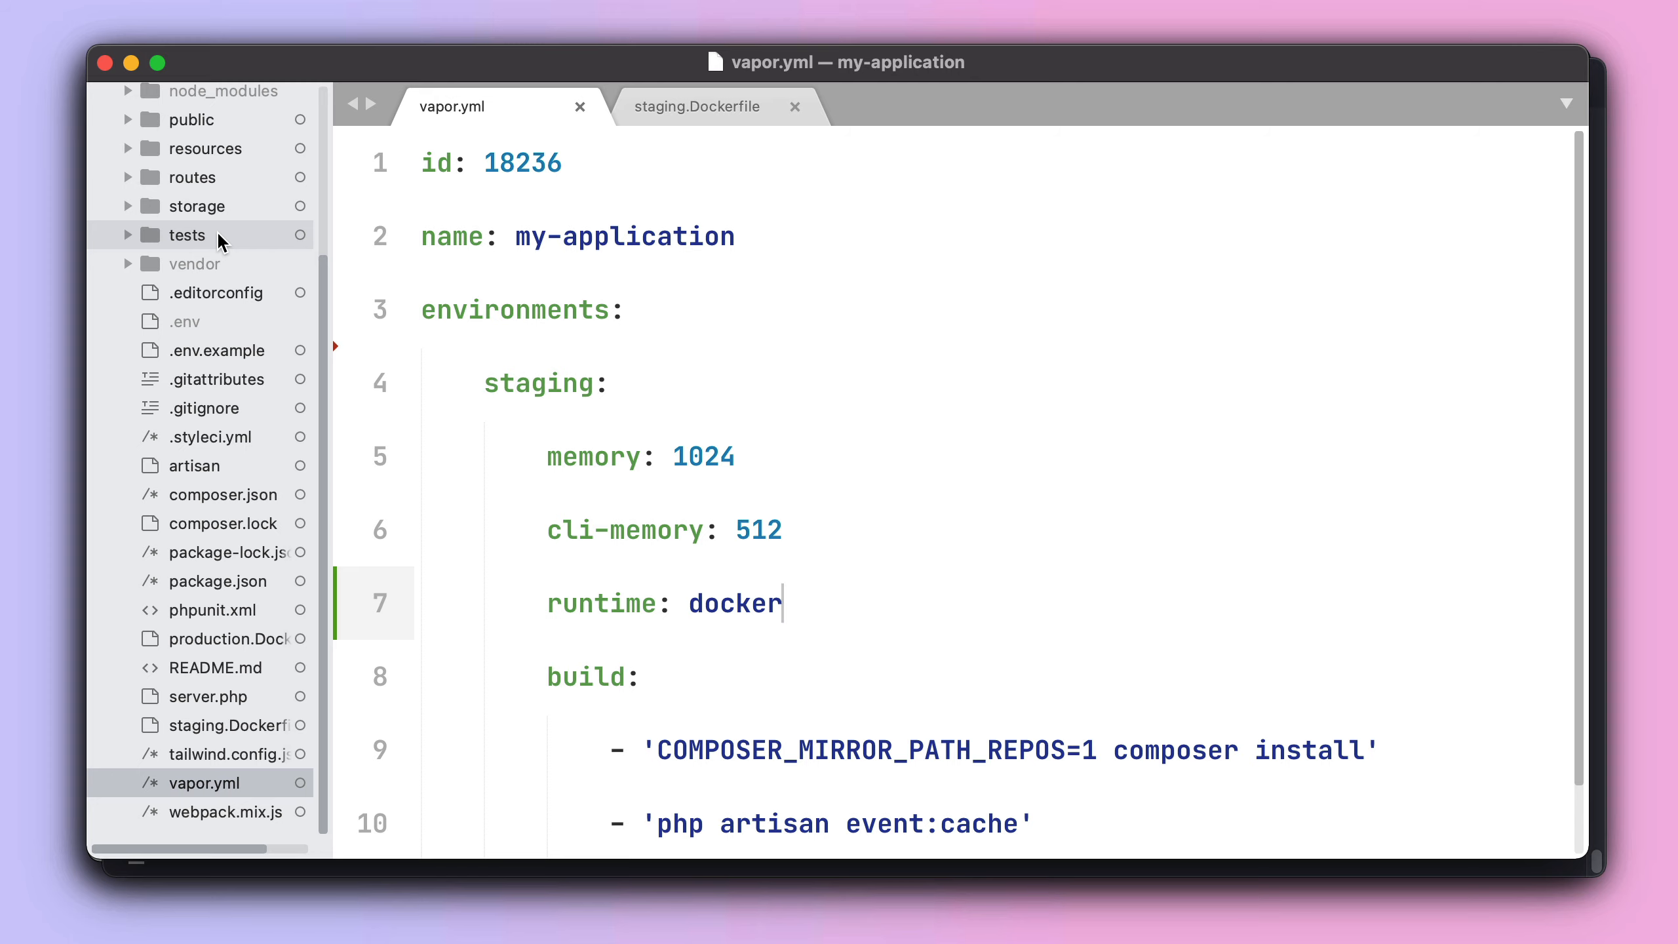
click(191, 177)
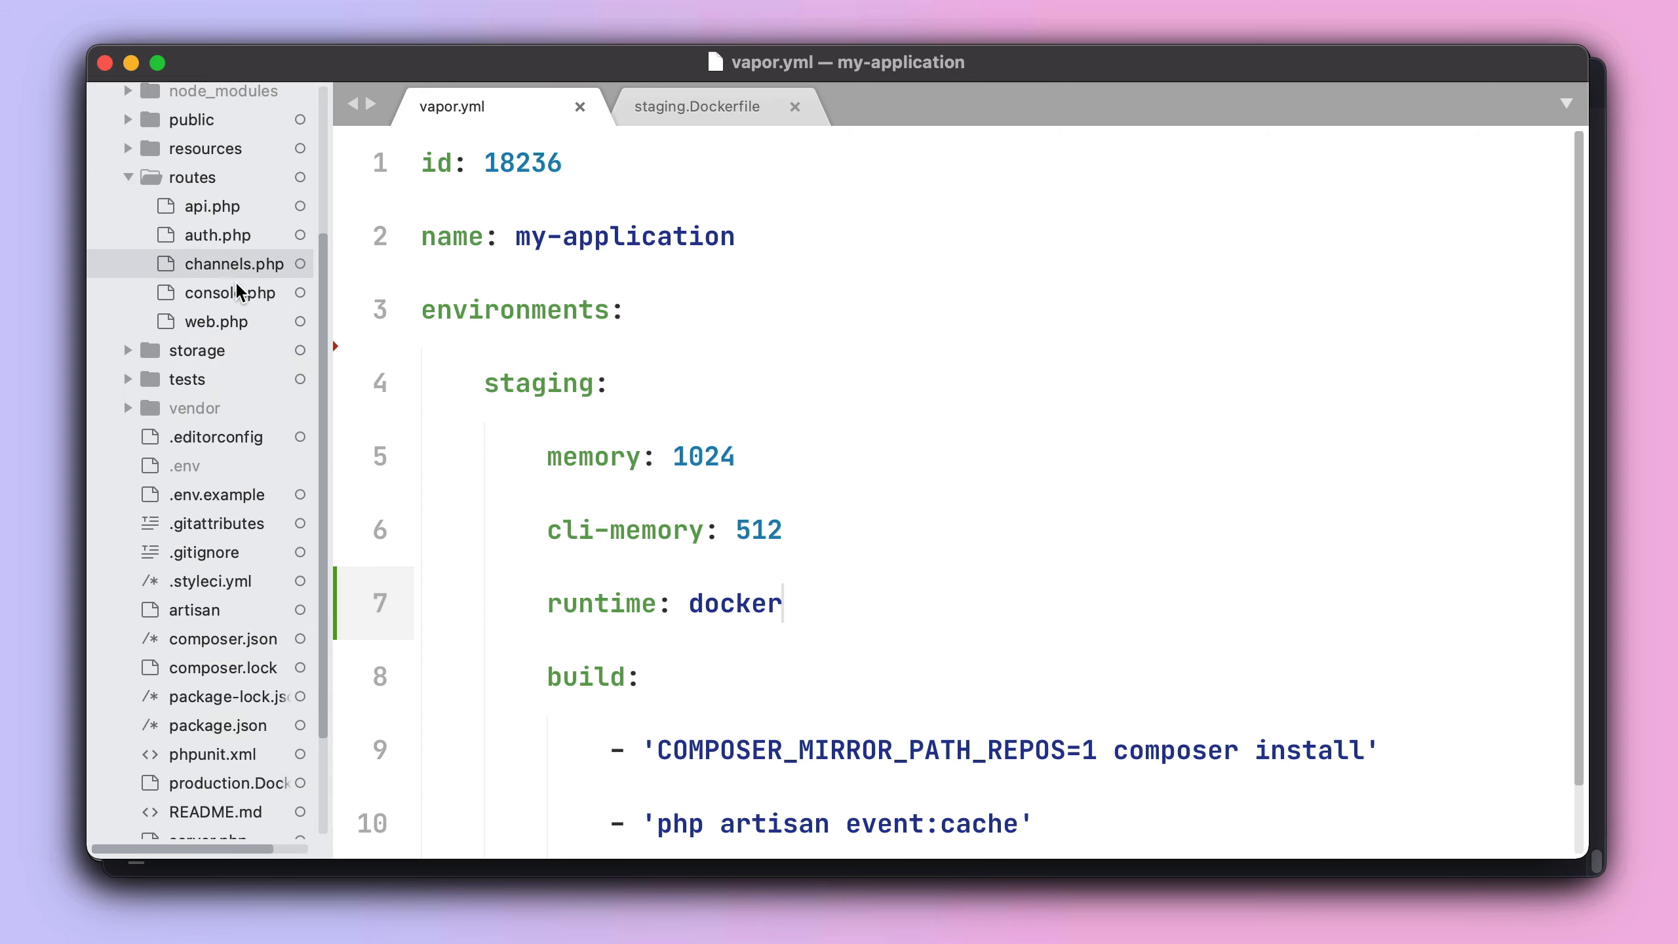
click(216, 321)
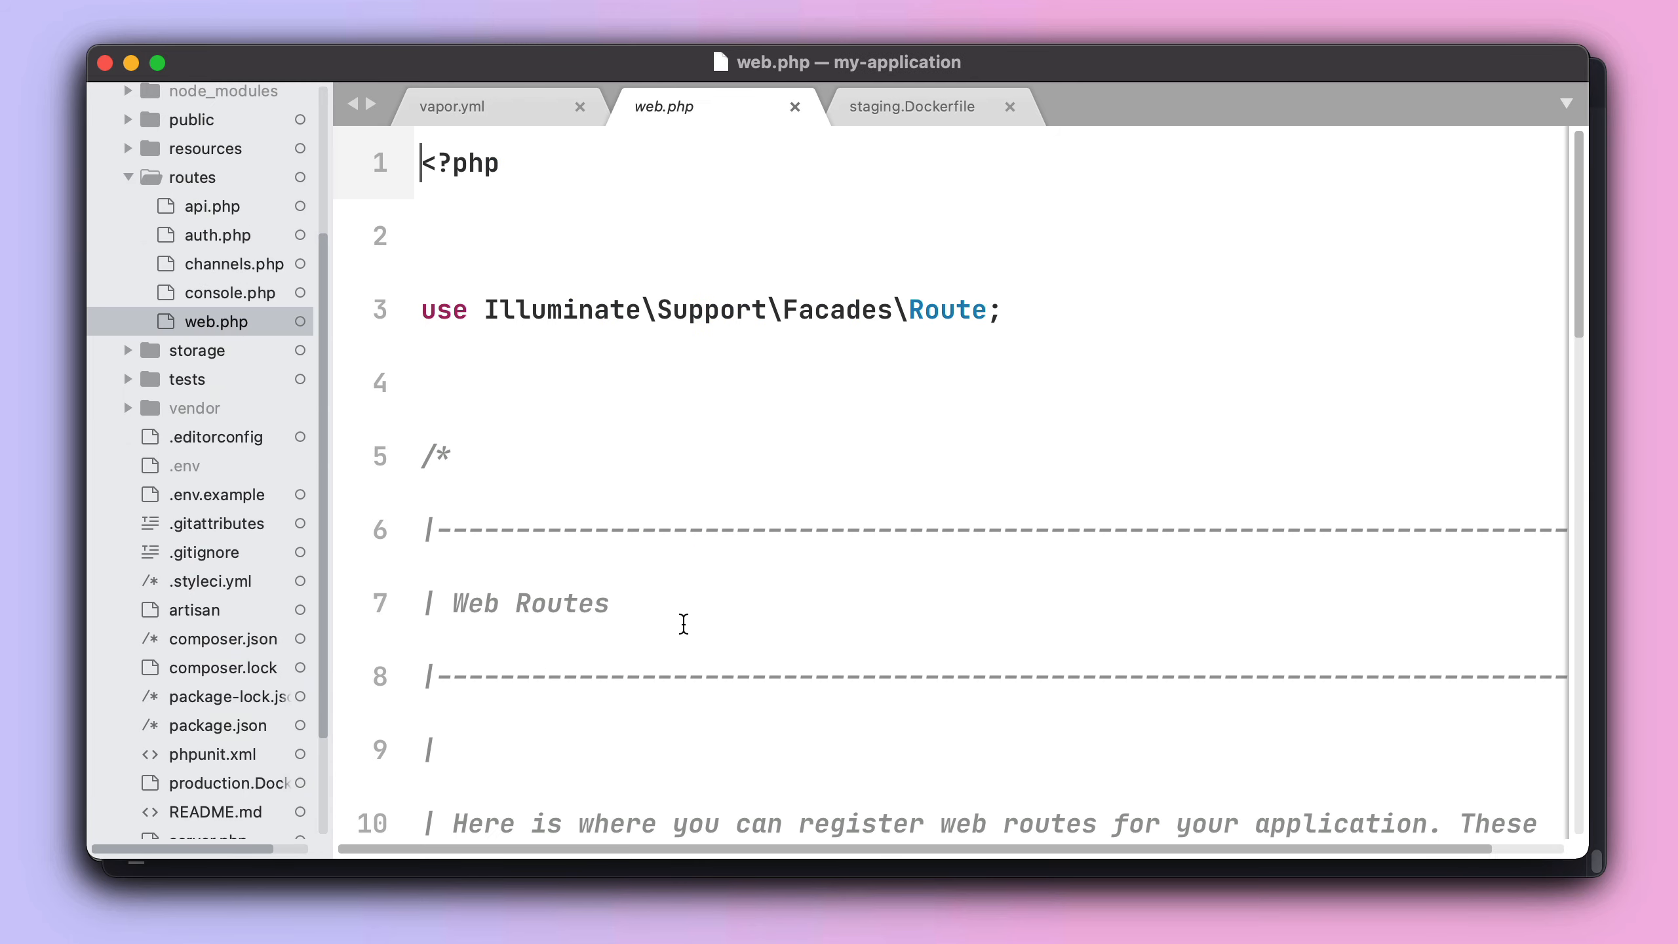
scroll(down, 3)
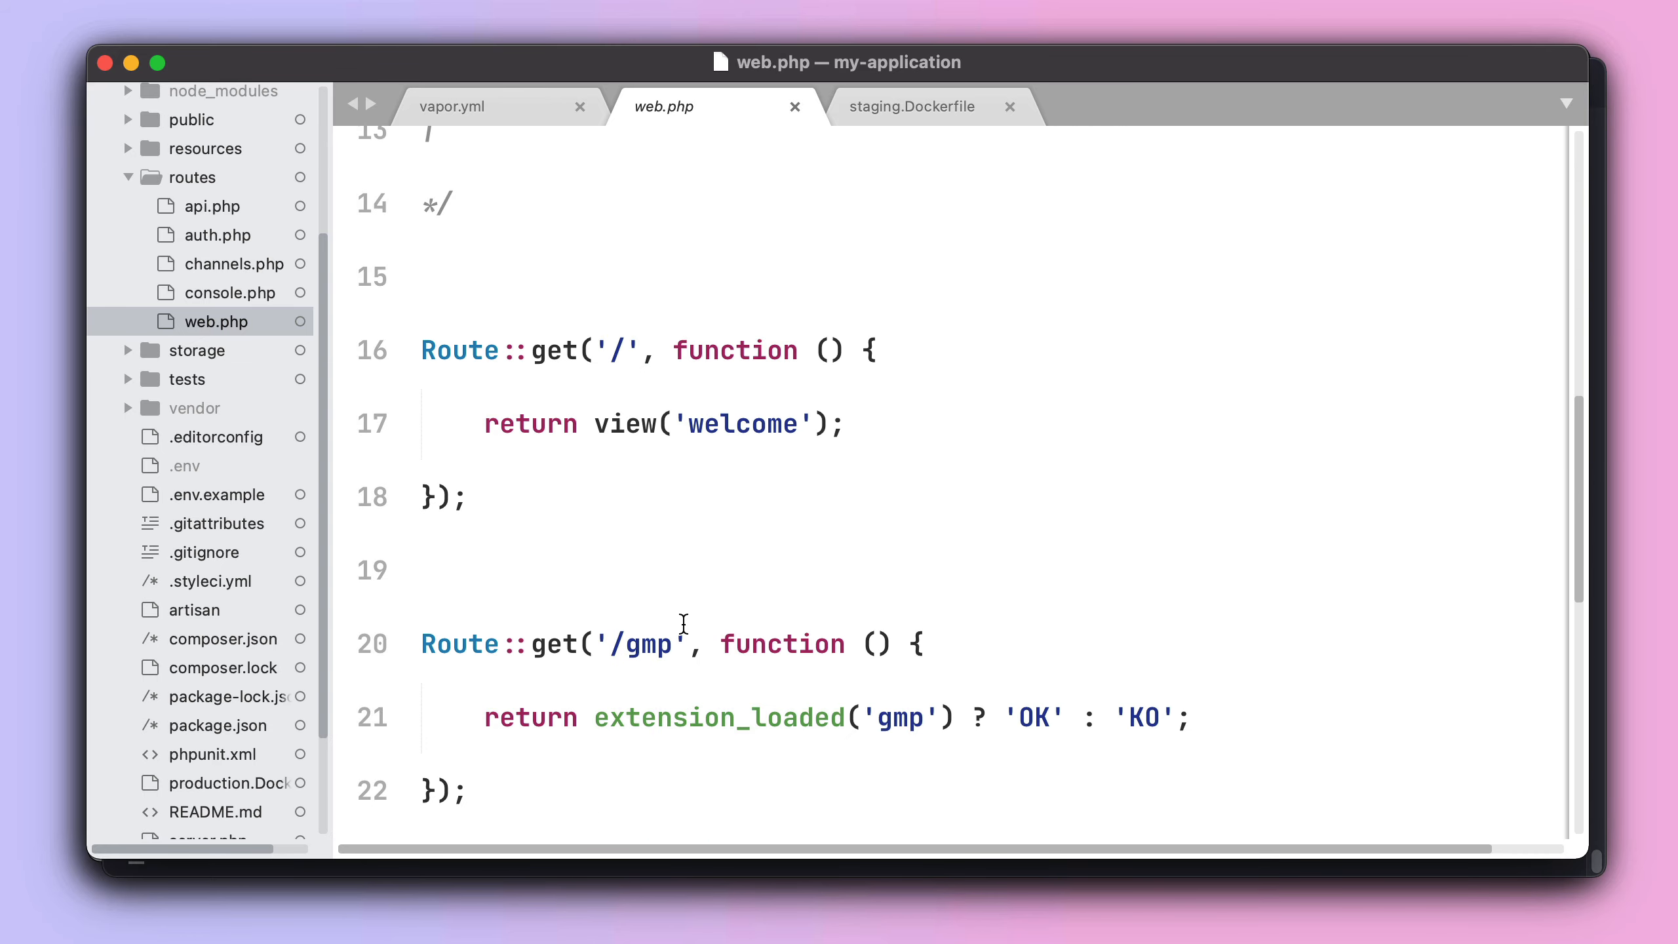
double_click(719, 717)
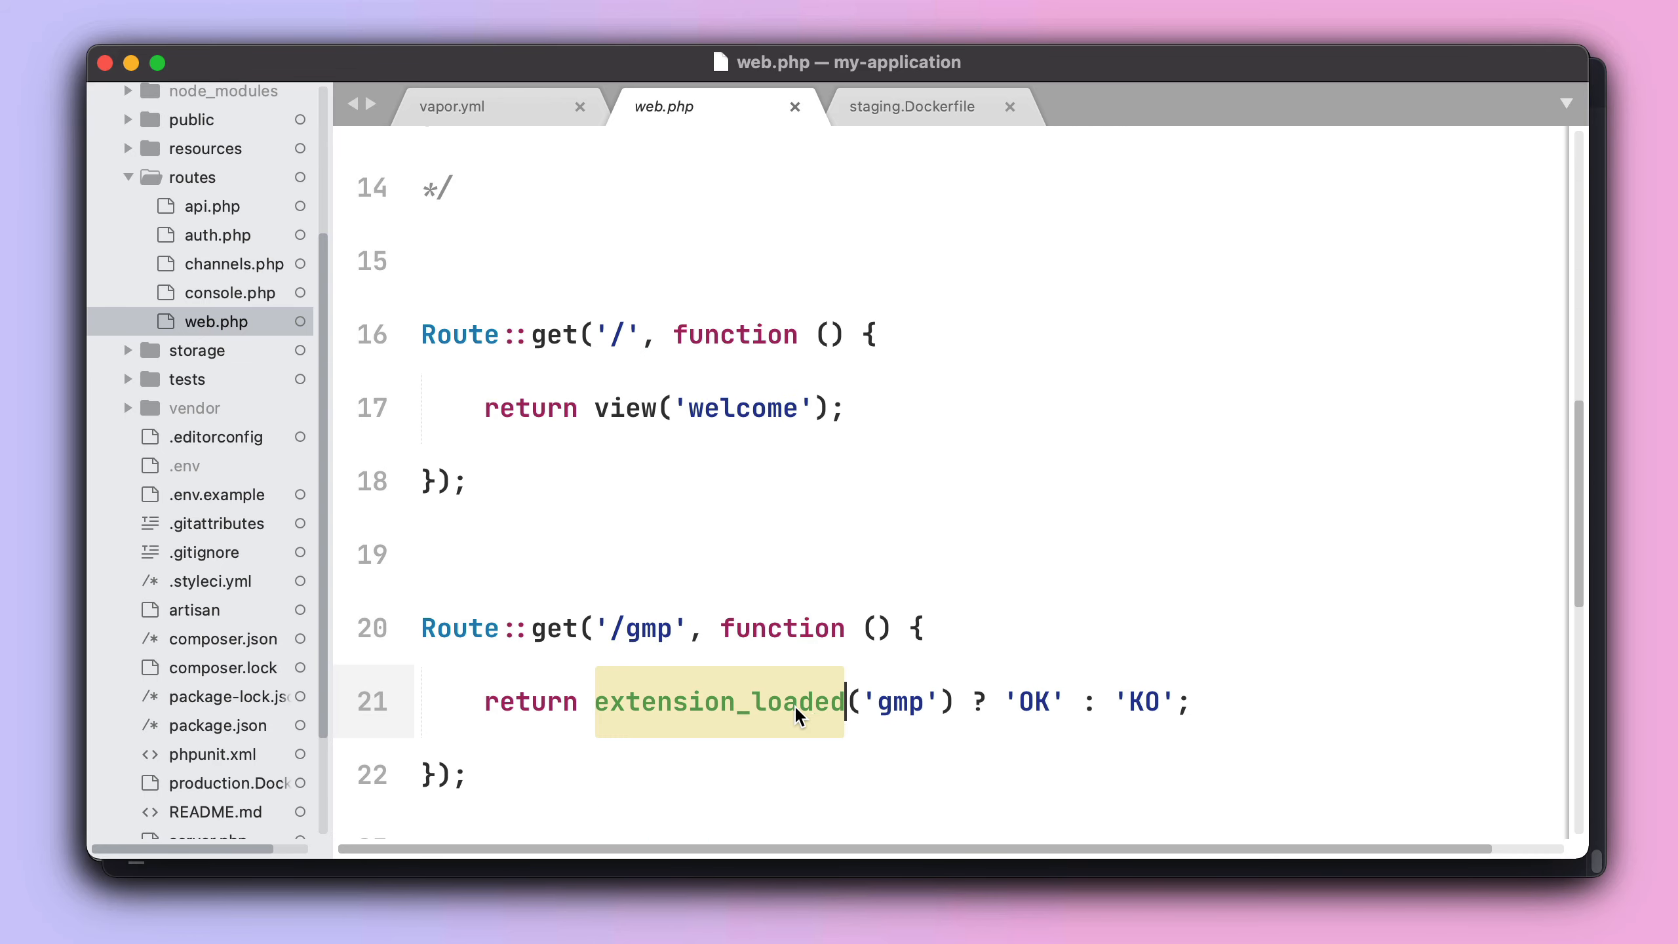
mouse_move(903, 585)
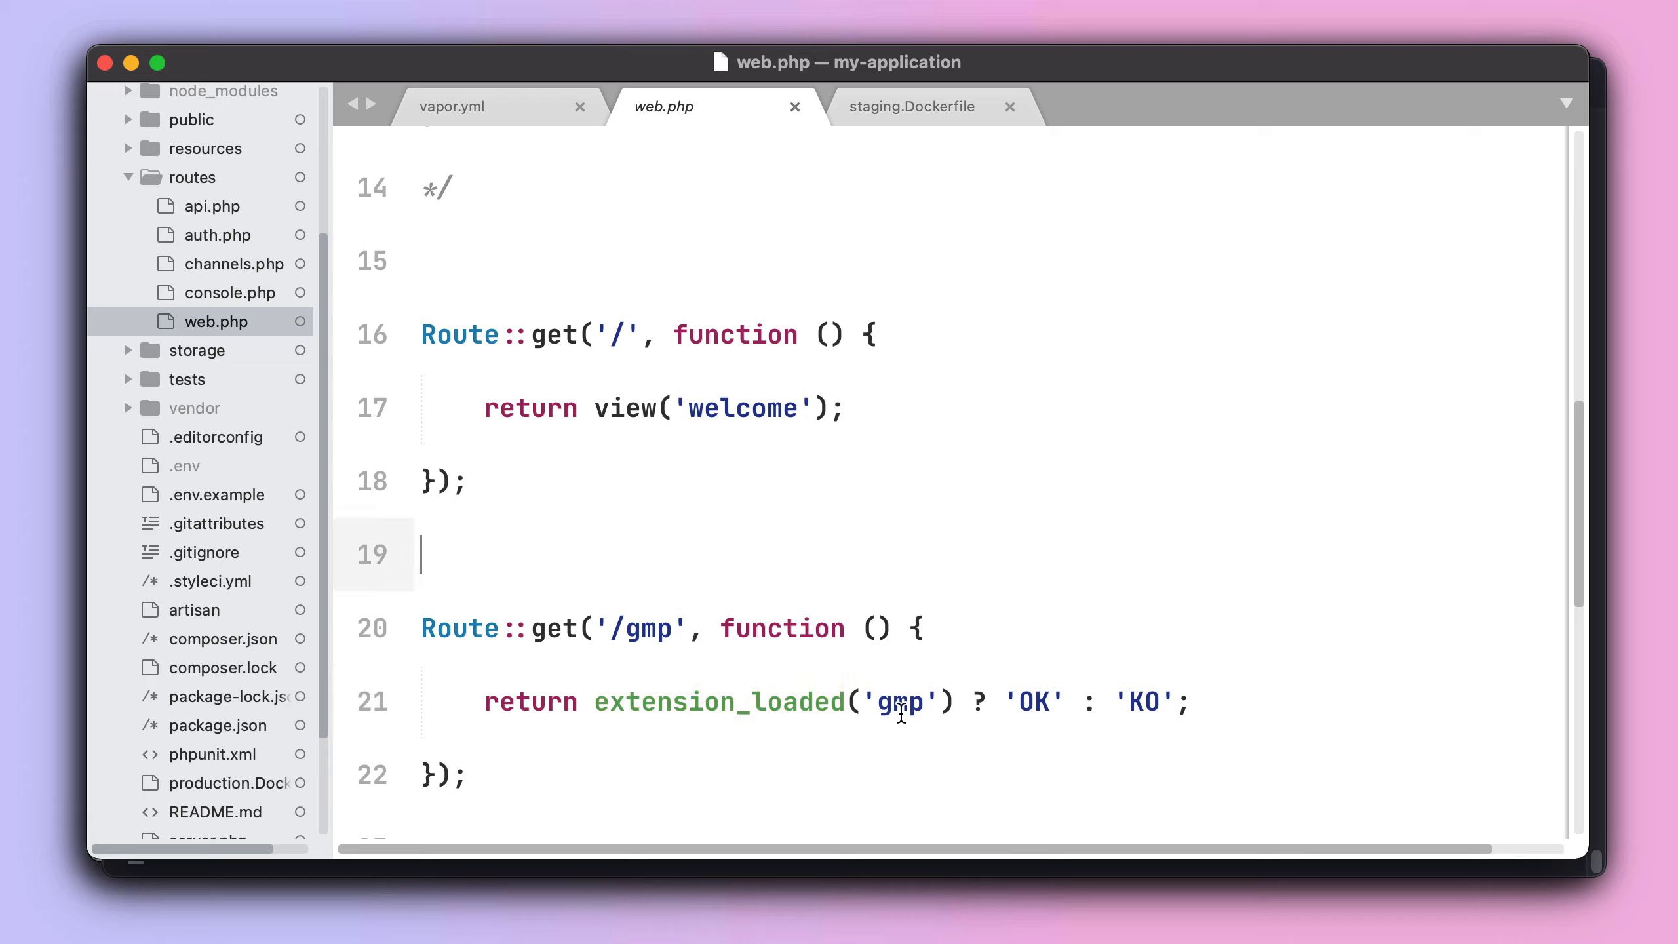
double_click(898, 701)
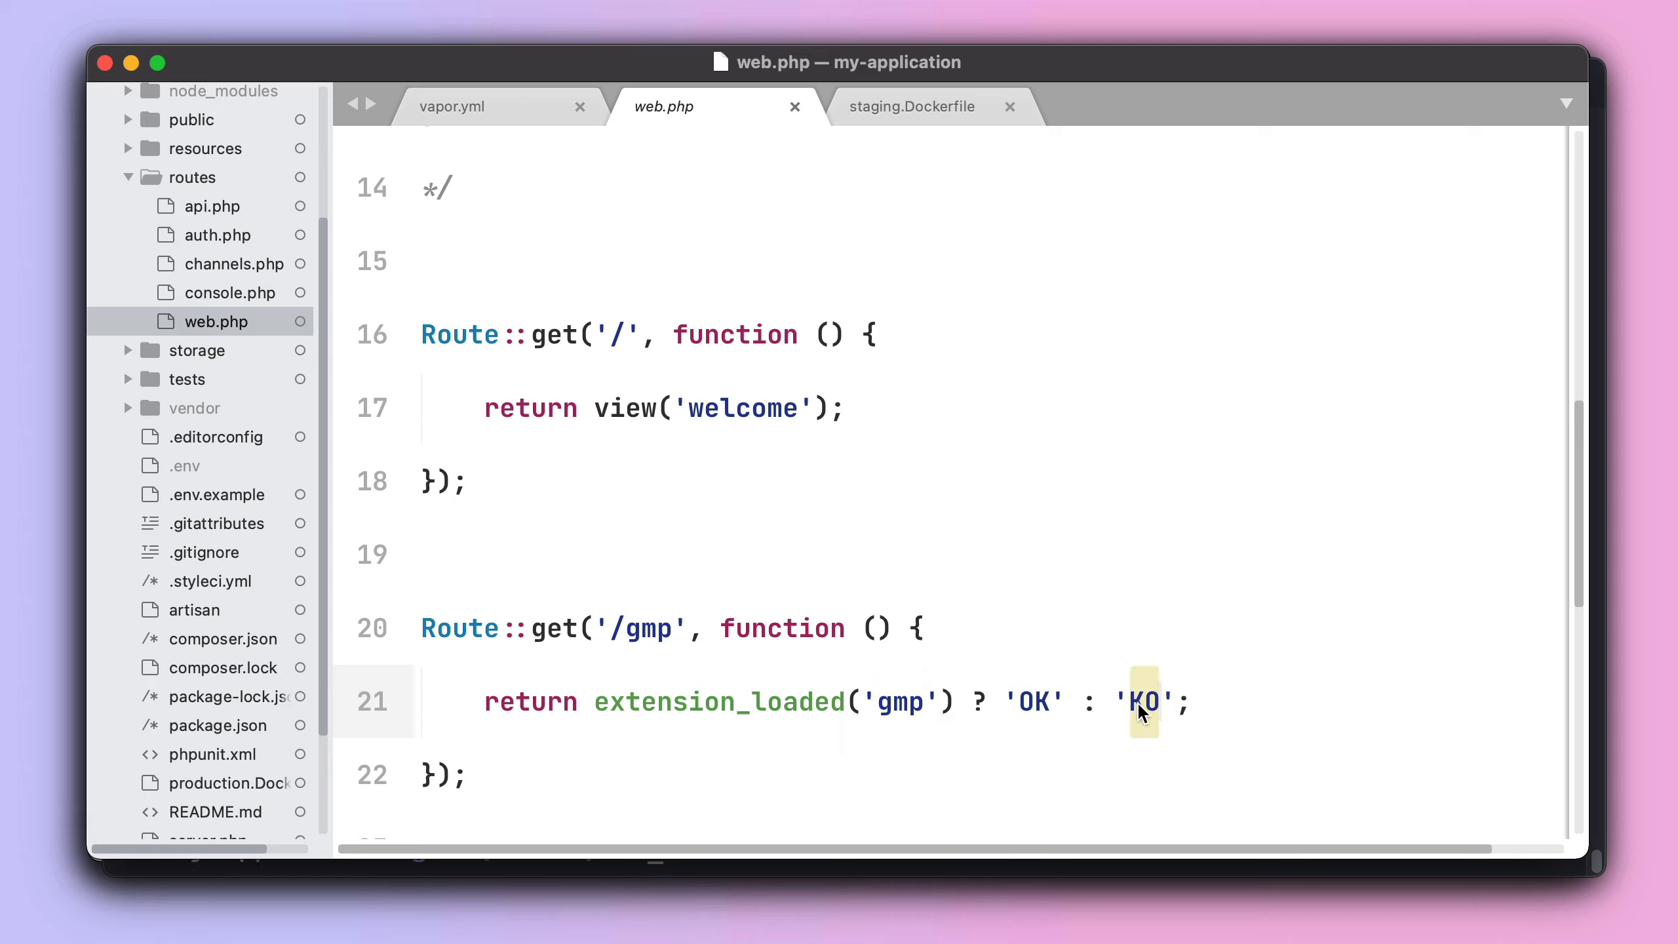
mouse_move(778, 877)
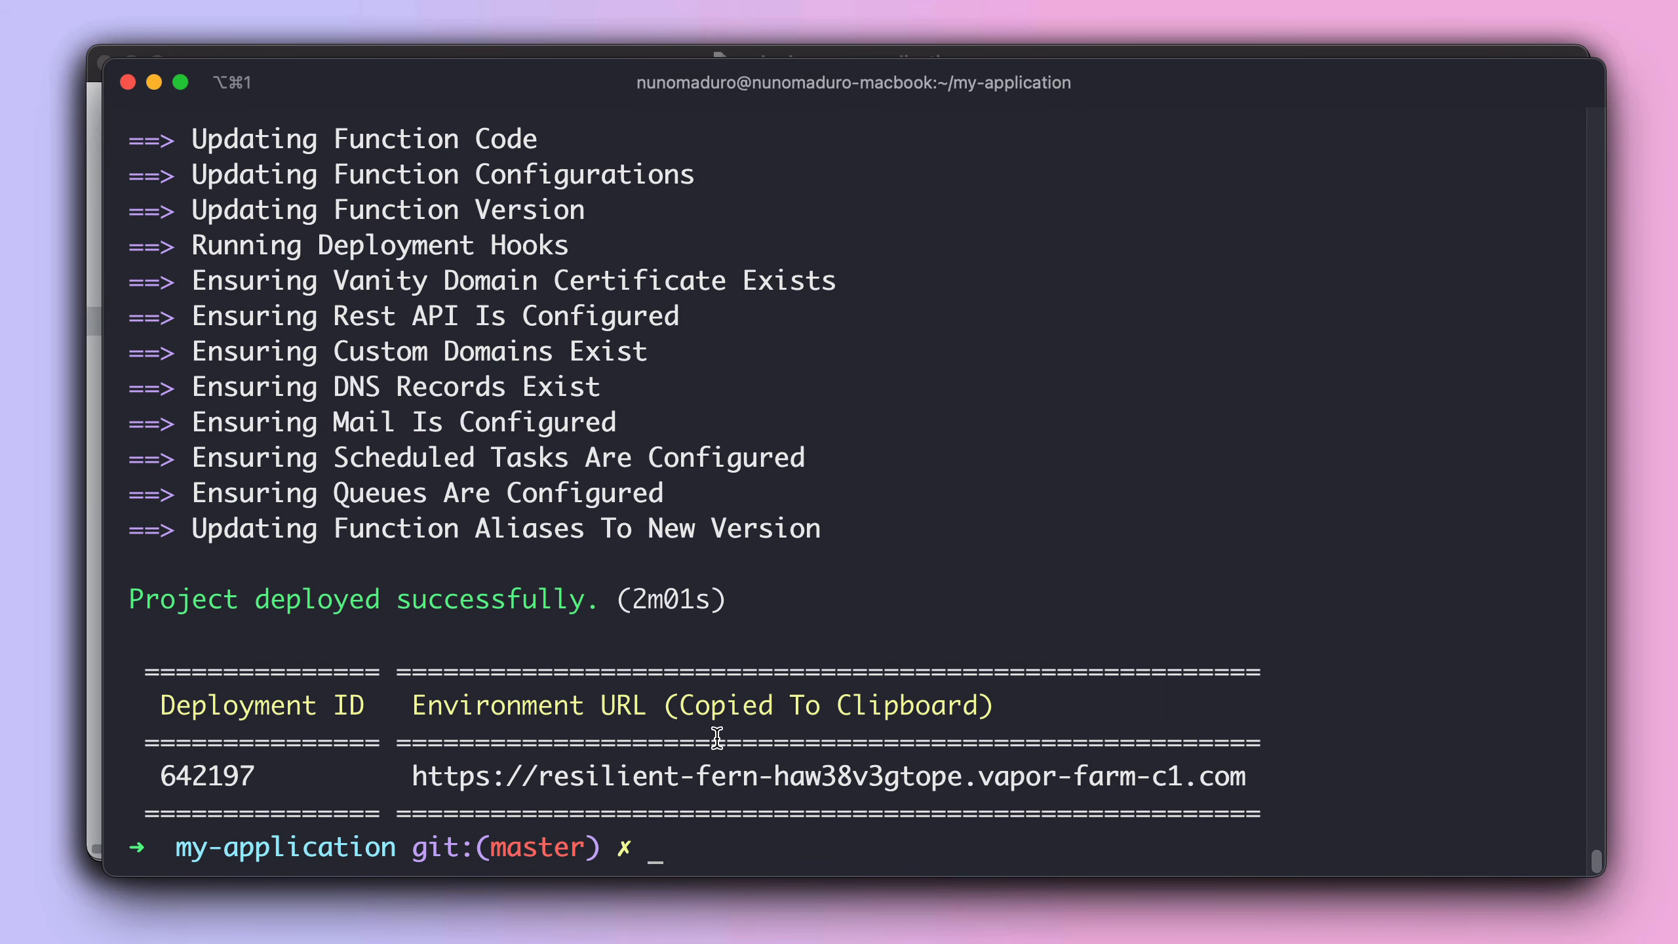
mouse_move(695, 782)
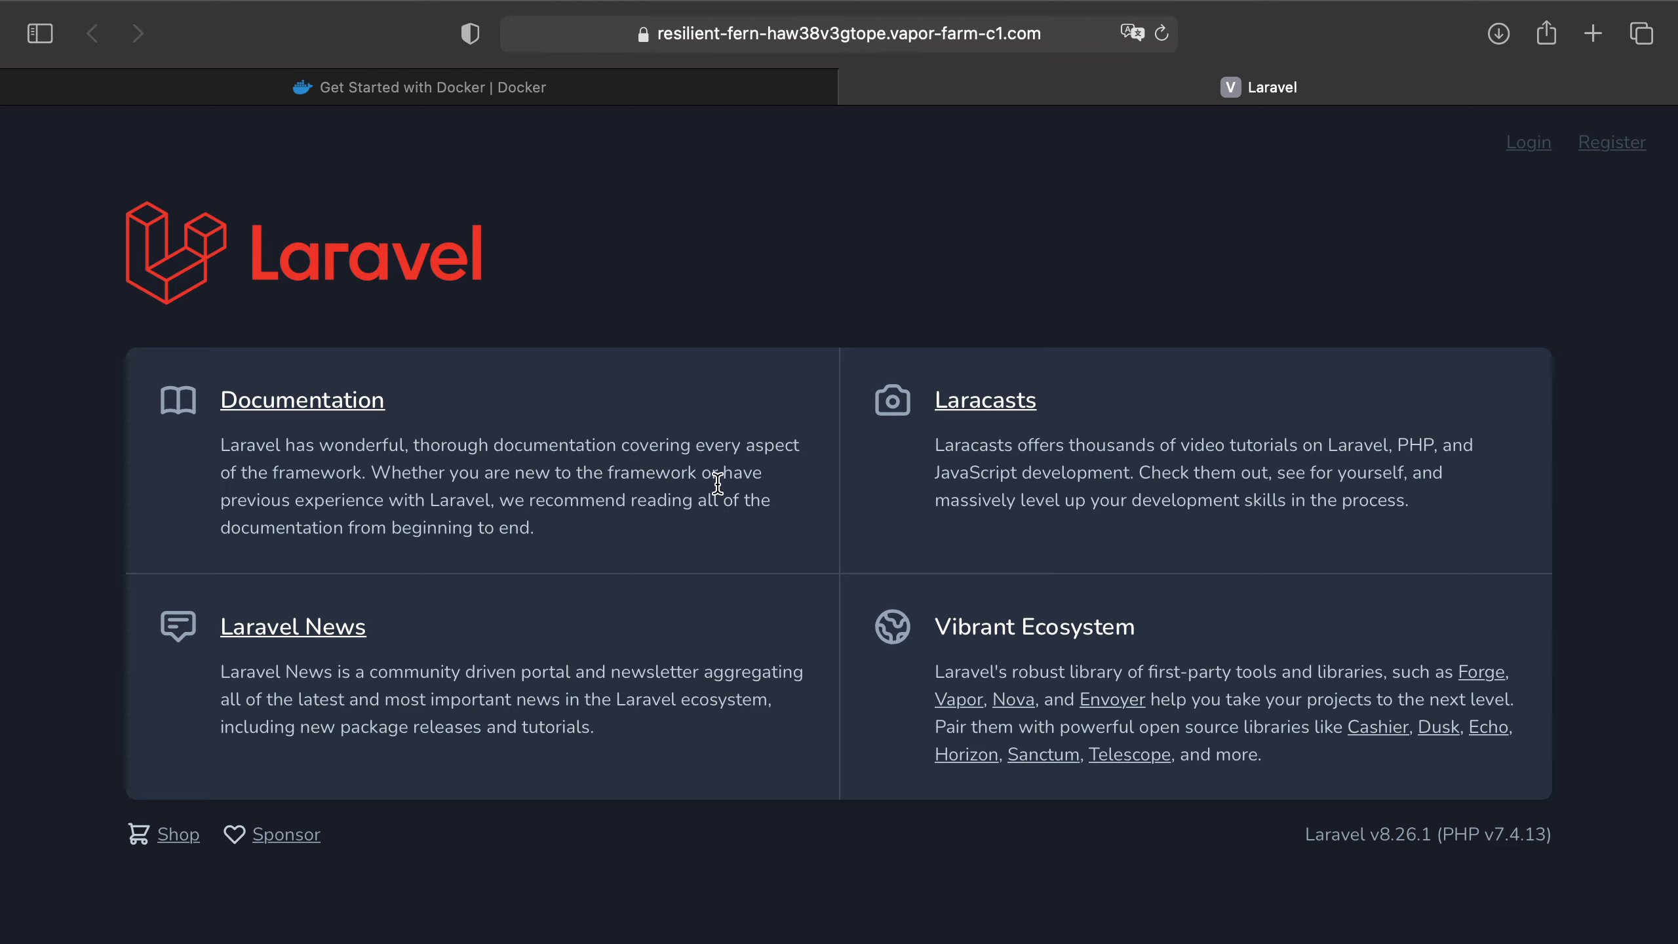
mouse_move(864, 313)
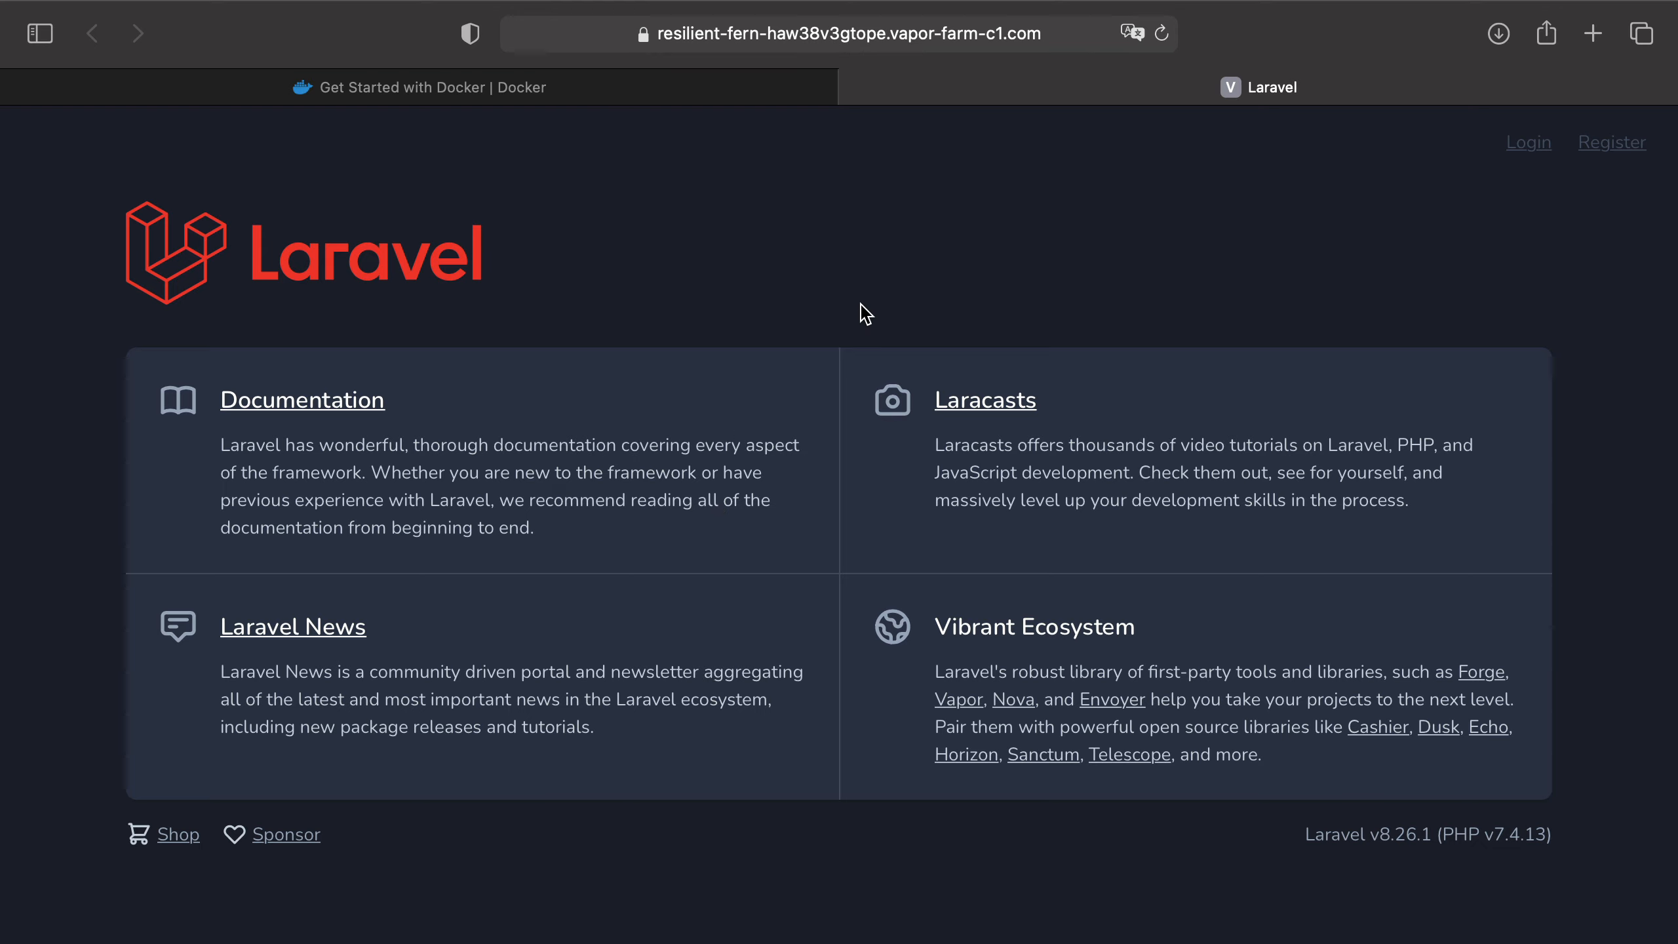
mouse_move(710, 450)
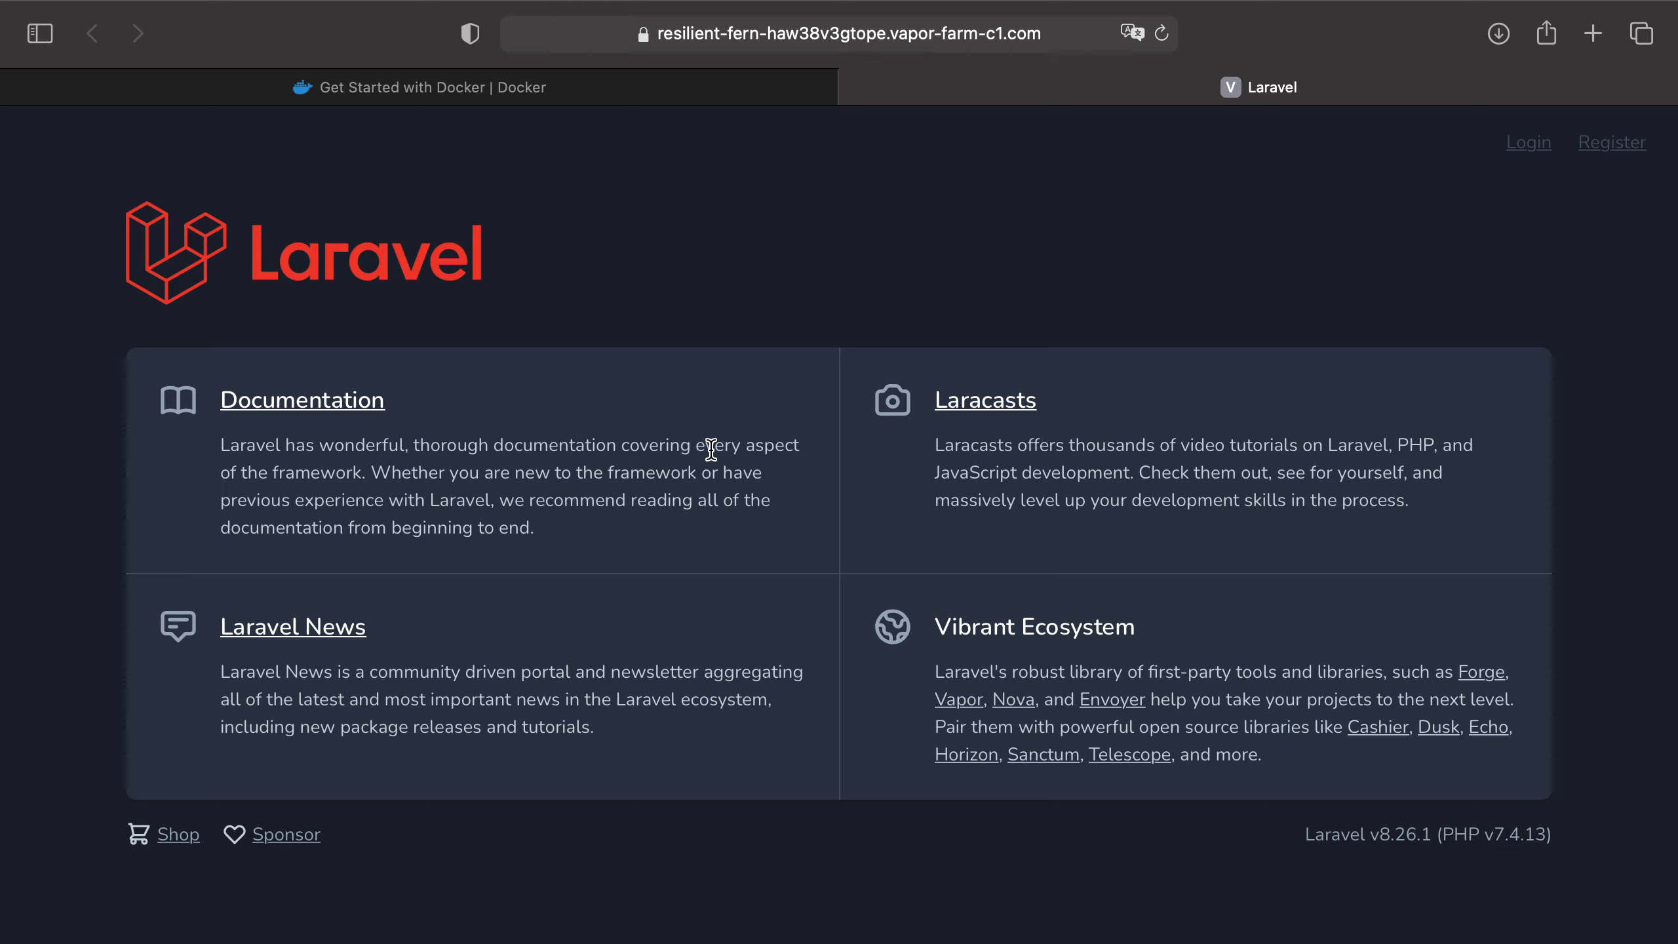
mouse_move(1072, 487)
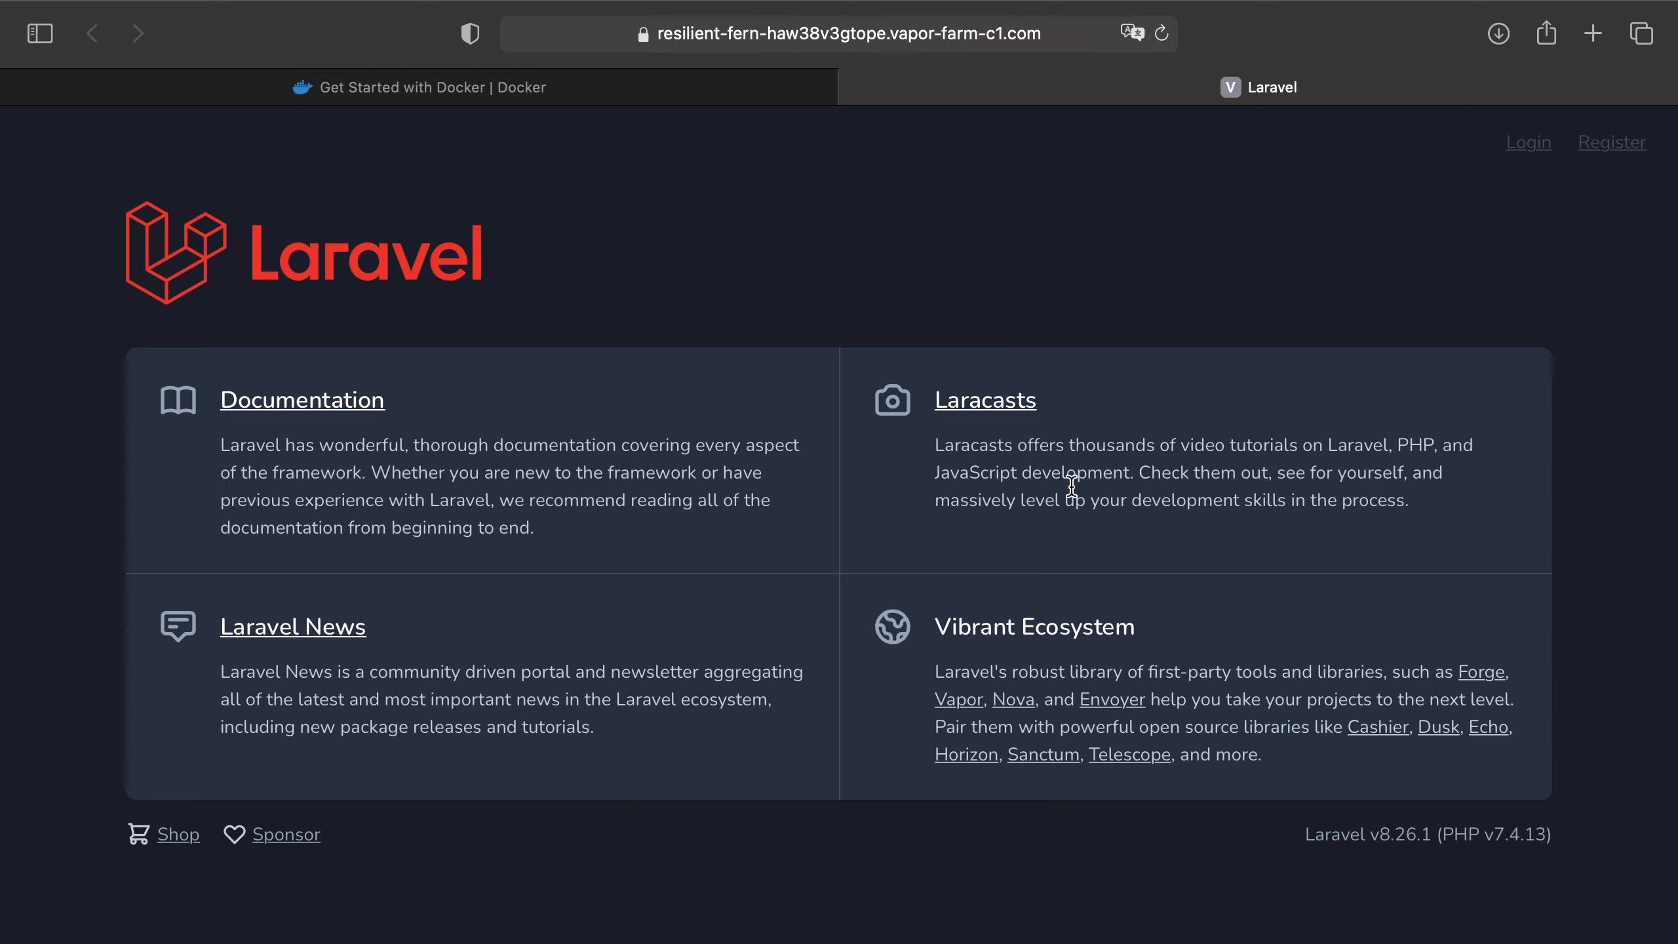
mouse_move(766, 432)
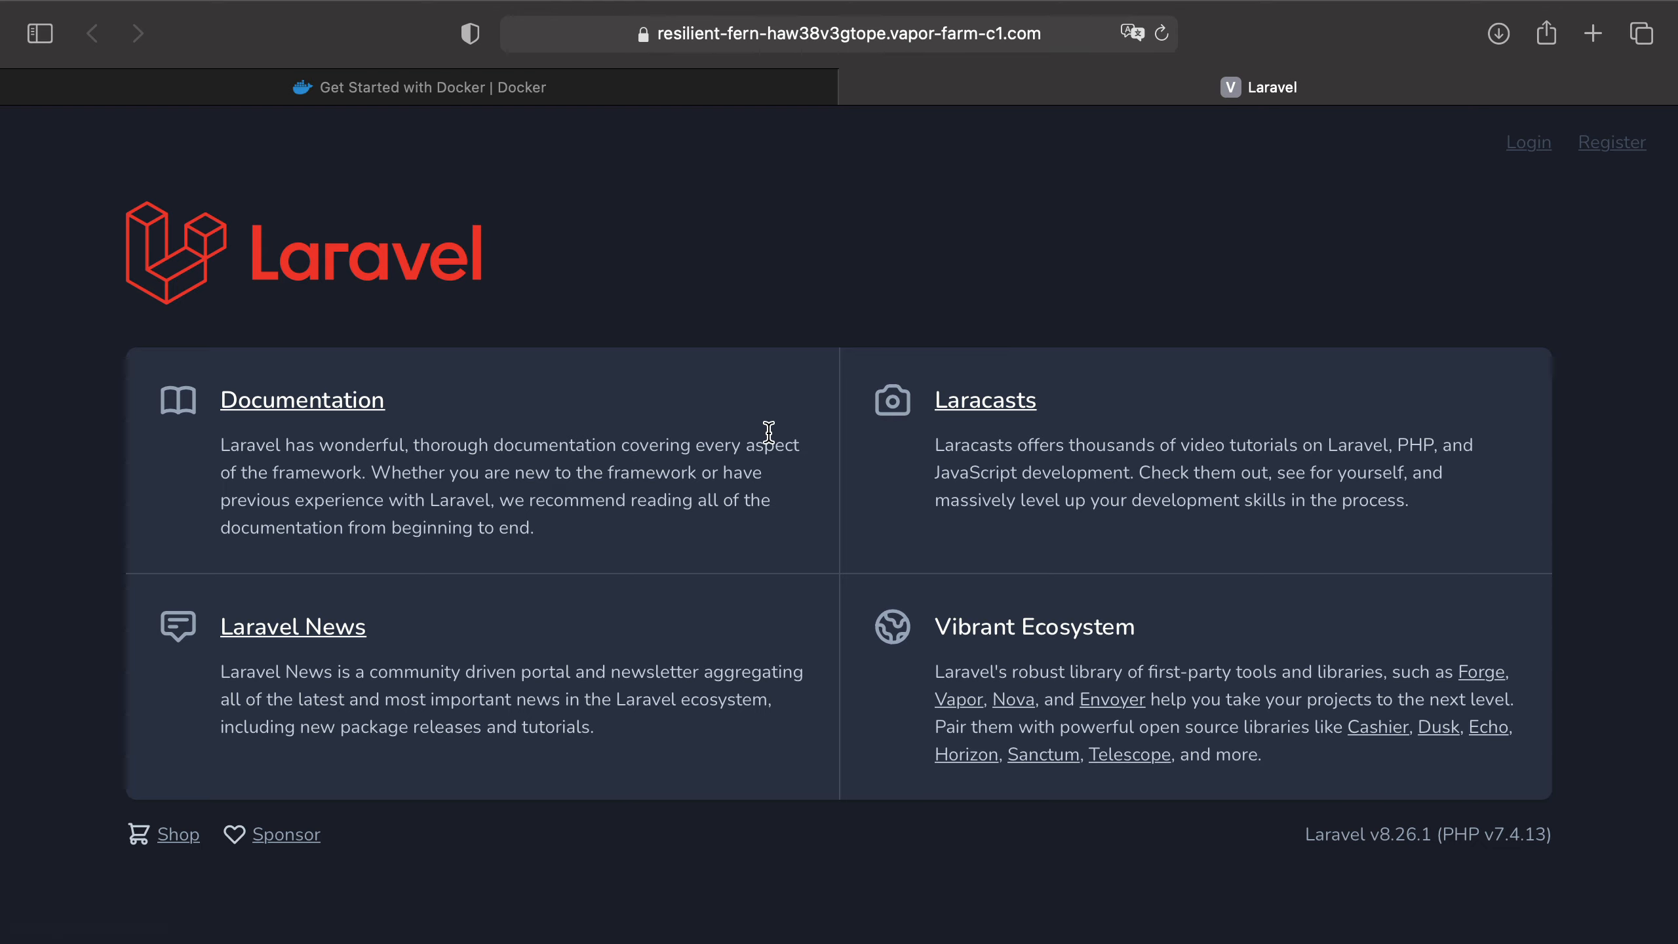
mouse_move(796, 446)
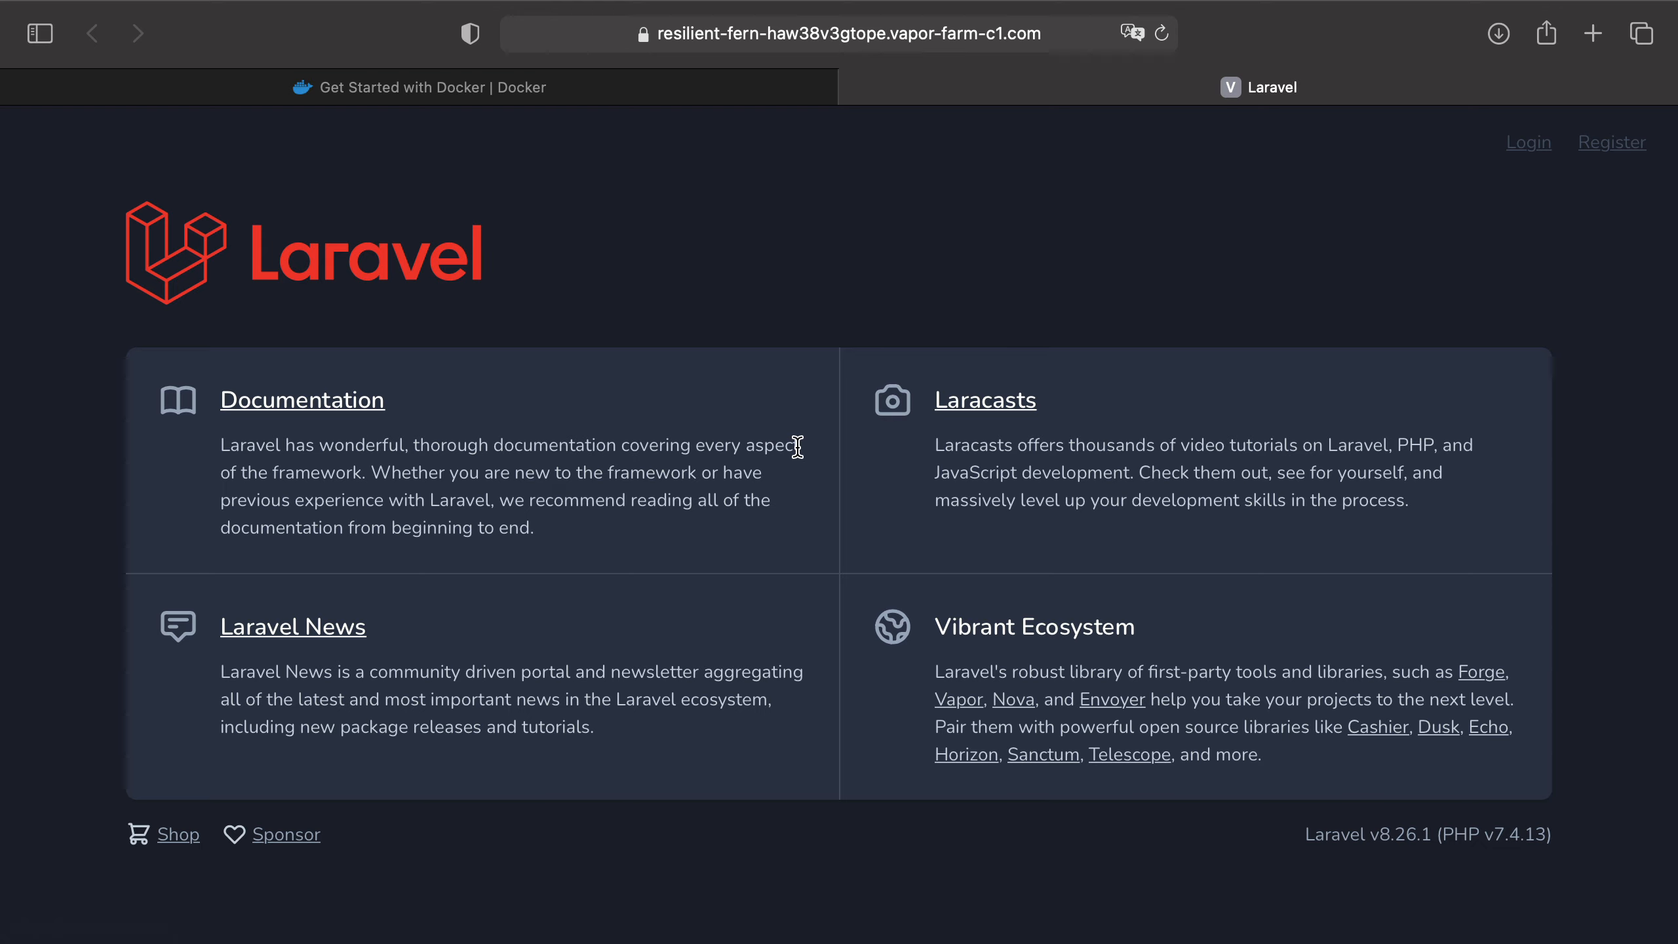
mouse_move(765, 443)
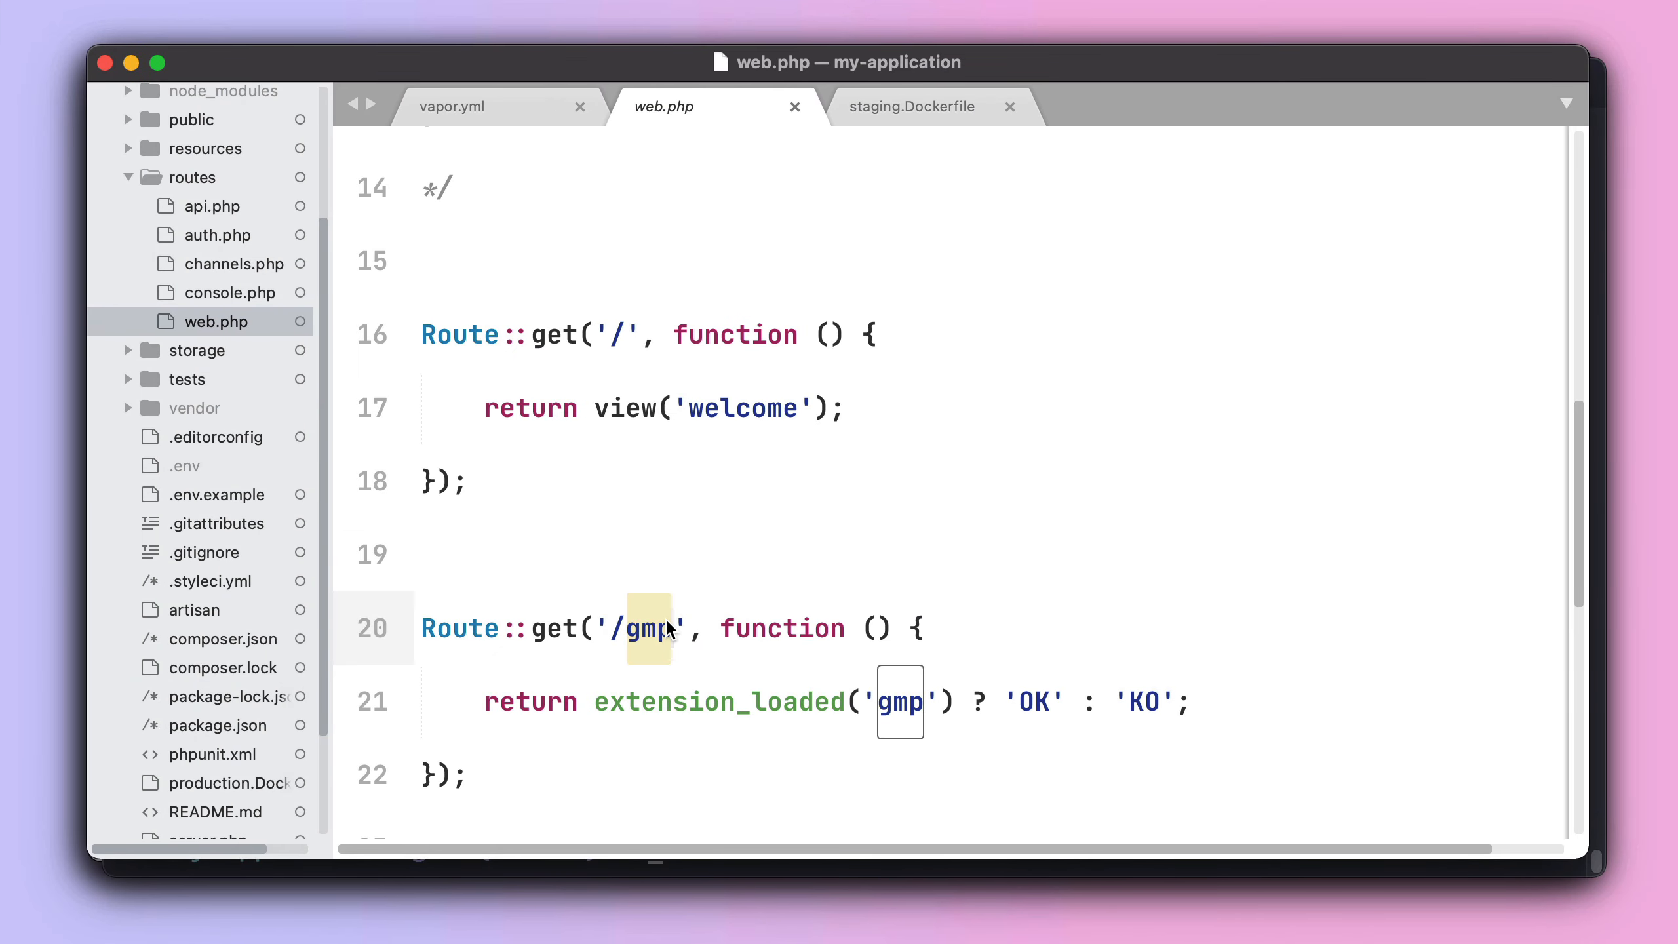
mouse_move(897, 119)
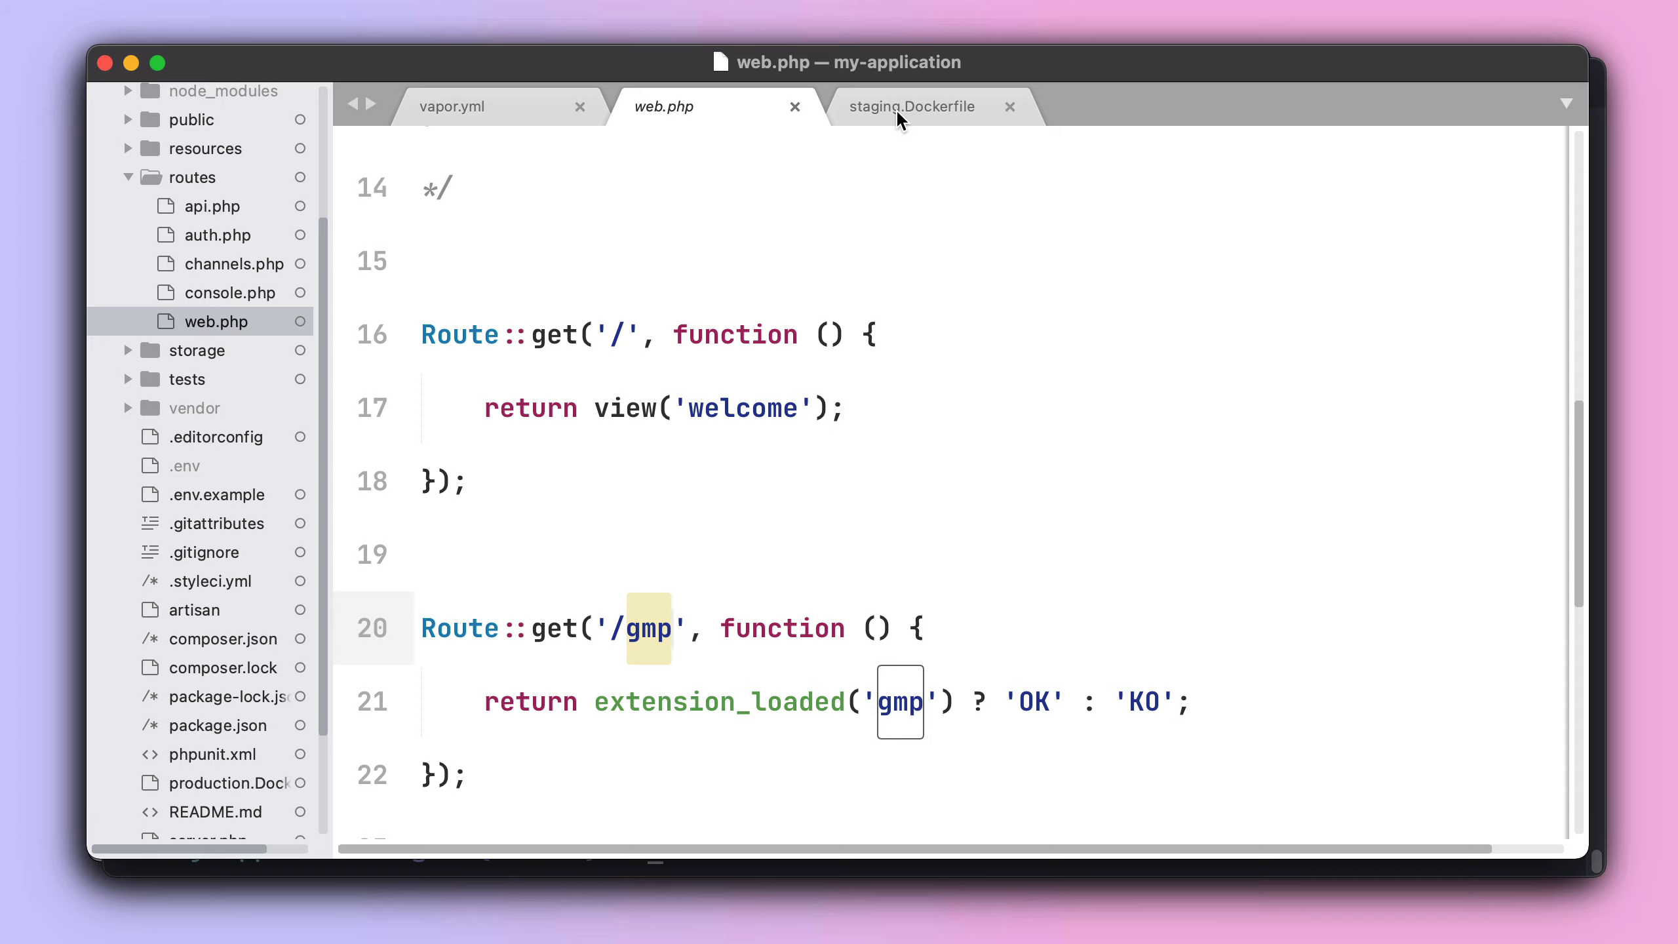
Add 'RUN apk add --update --no-cache gmp gmp-dev \' after FROM in staging.Dockerfile.
click(911, 106)
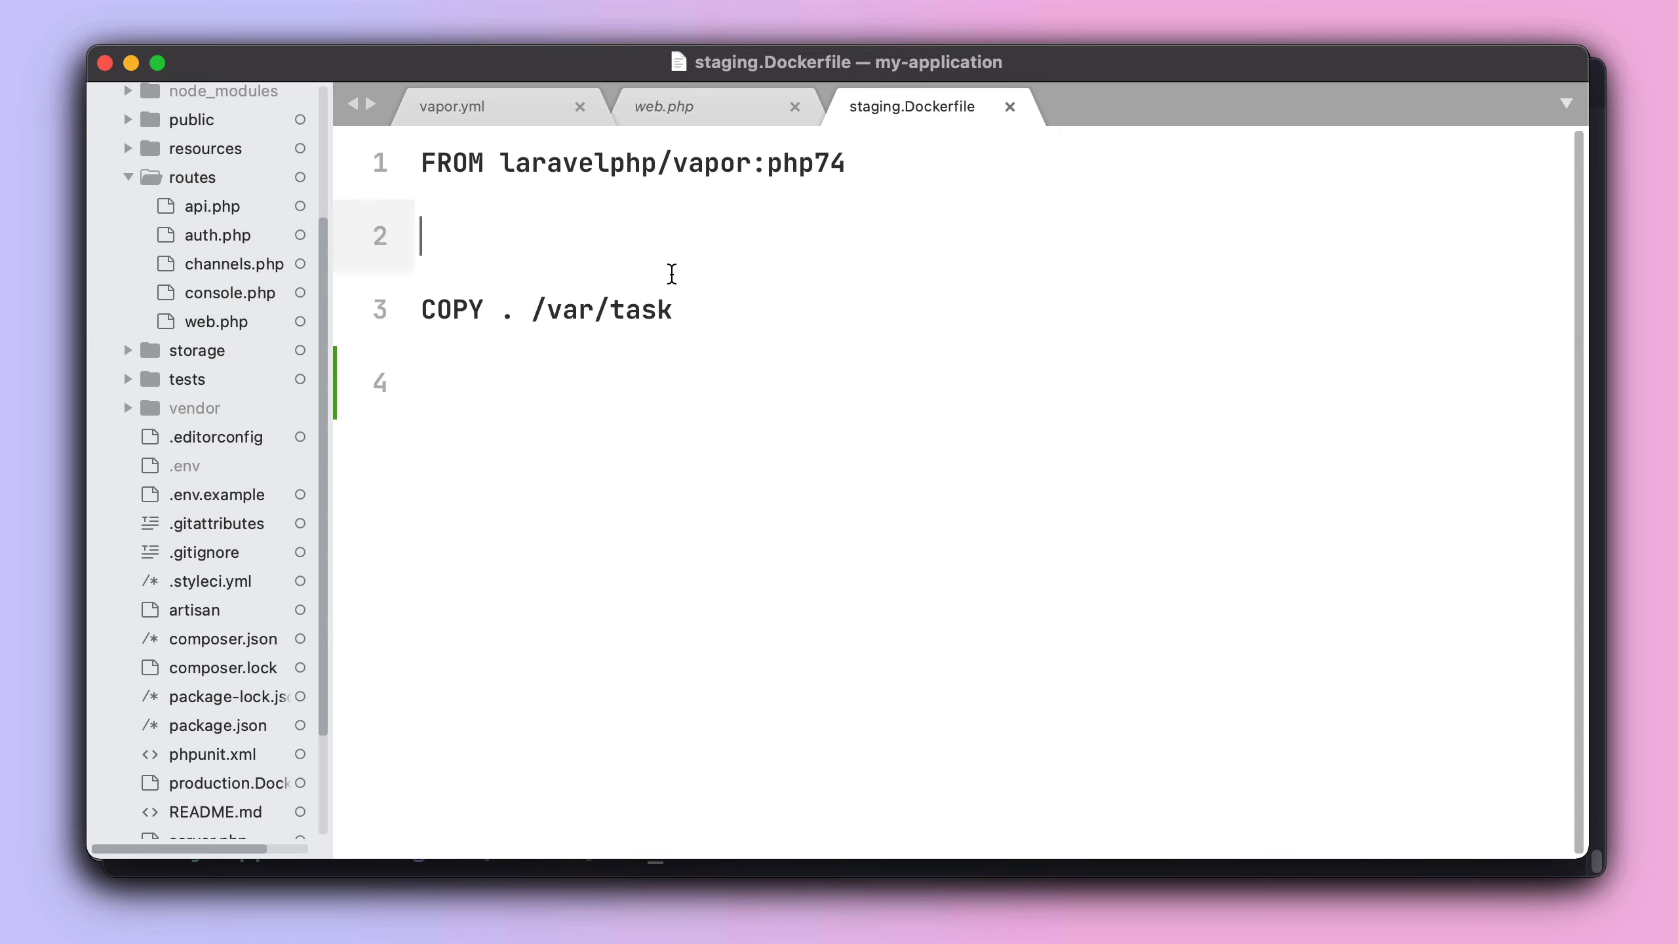
text(RUN)
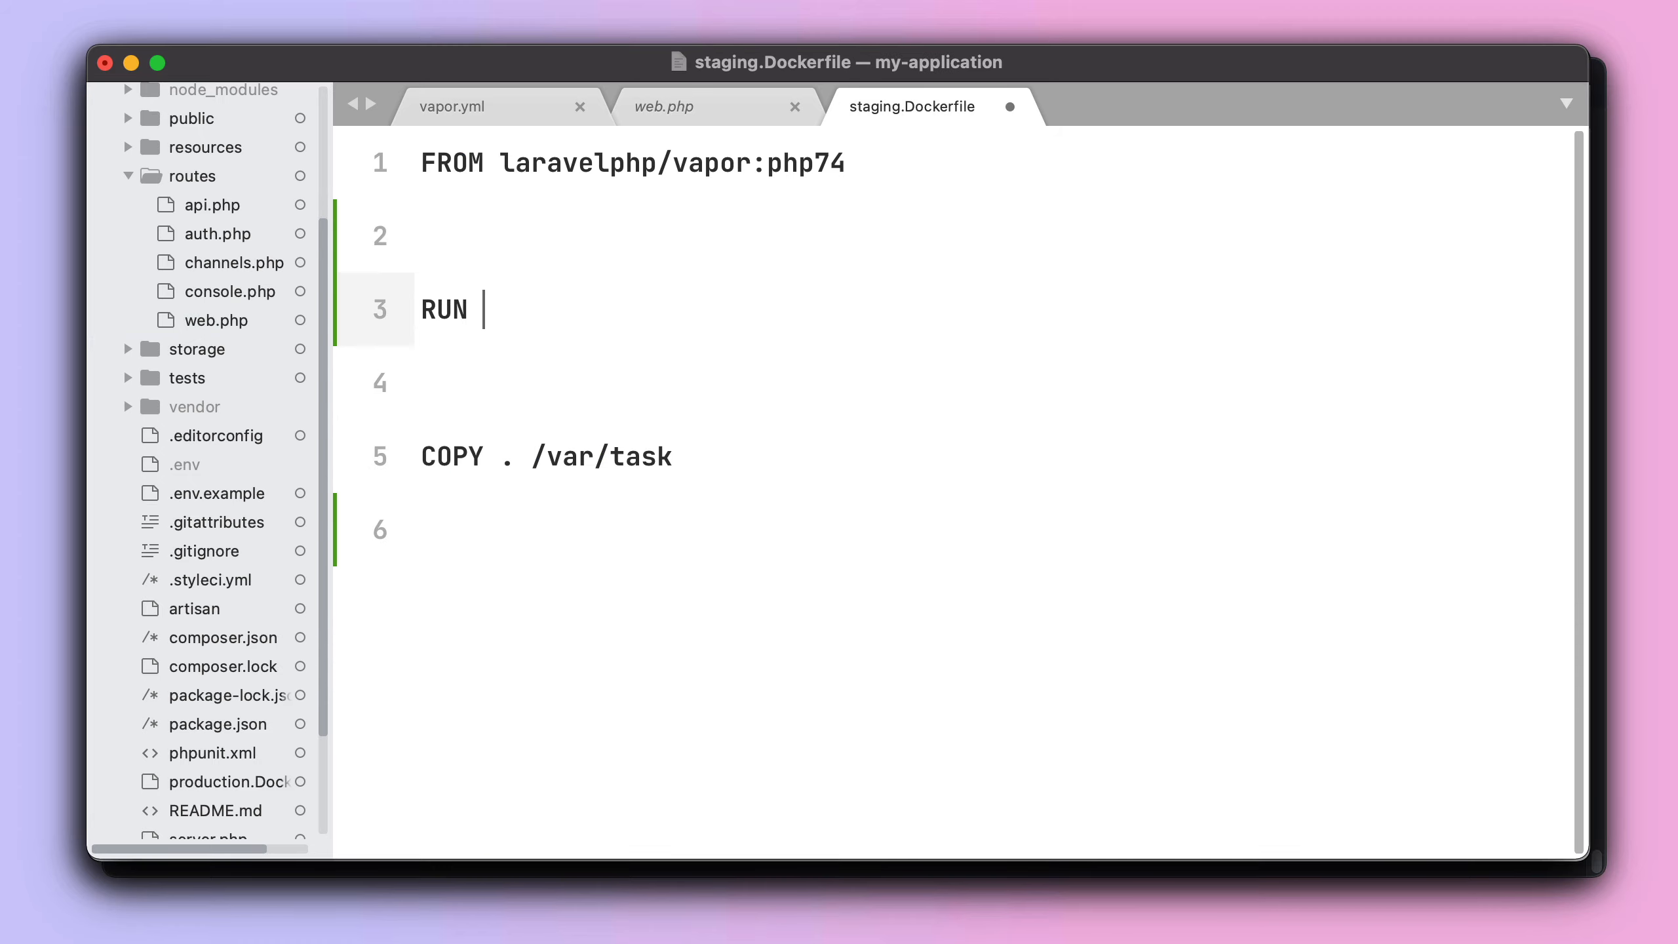
text(apk add --update --no-cache gmp gmp-dev \)
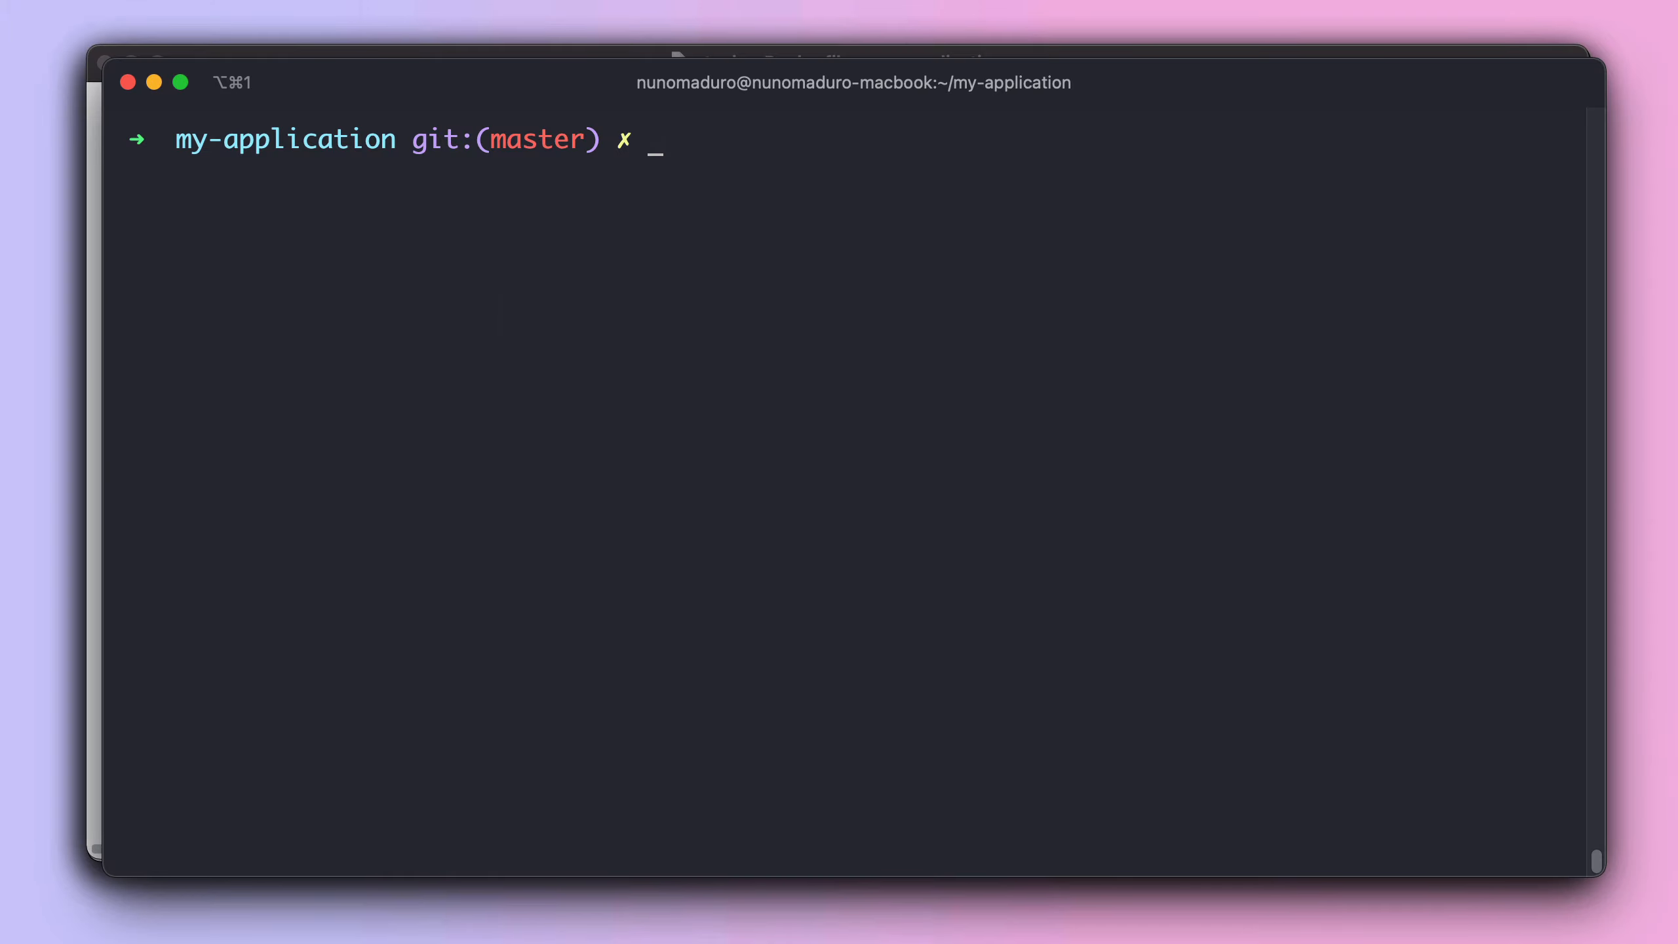
Rerun 'vapor deploy staging' and watch the rebuild reach Building Container Image.
text(vapor deploy stagin)
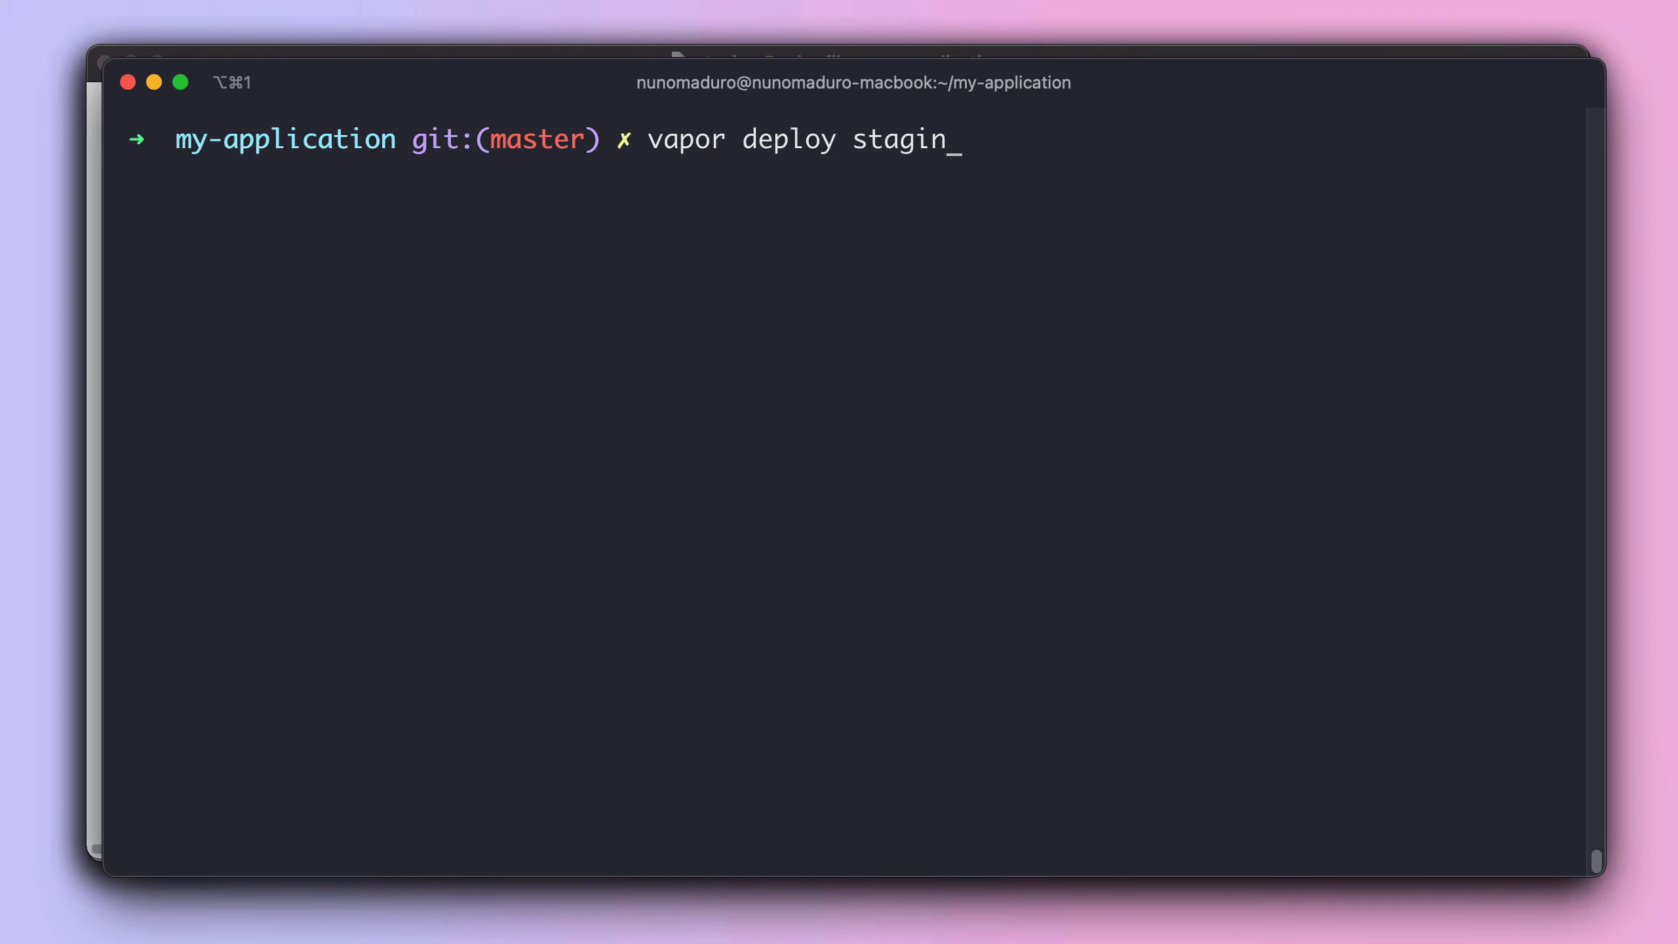
key(Return)
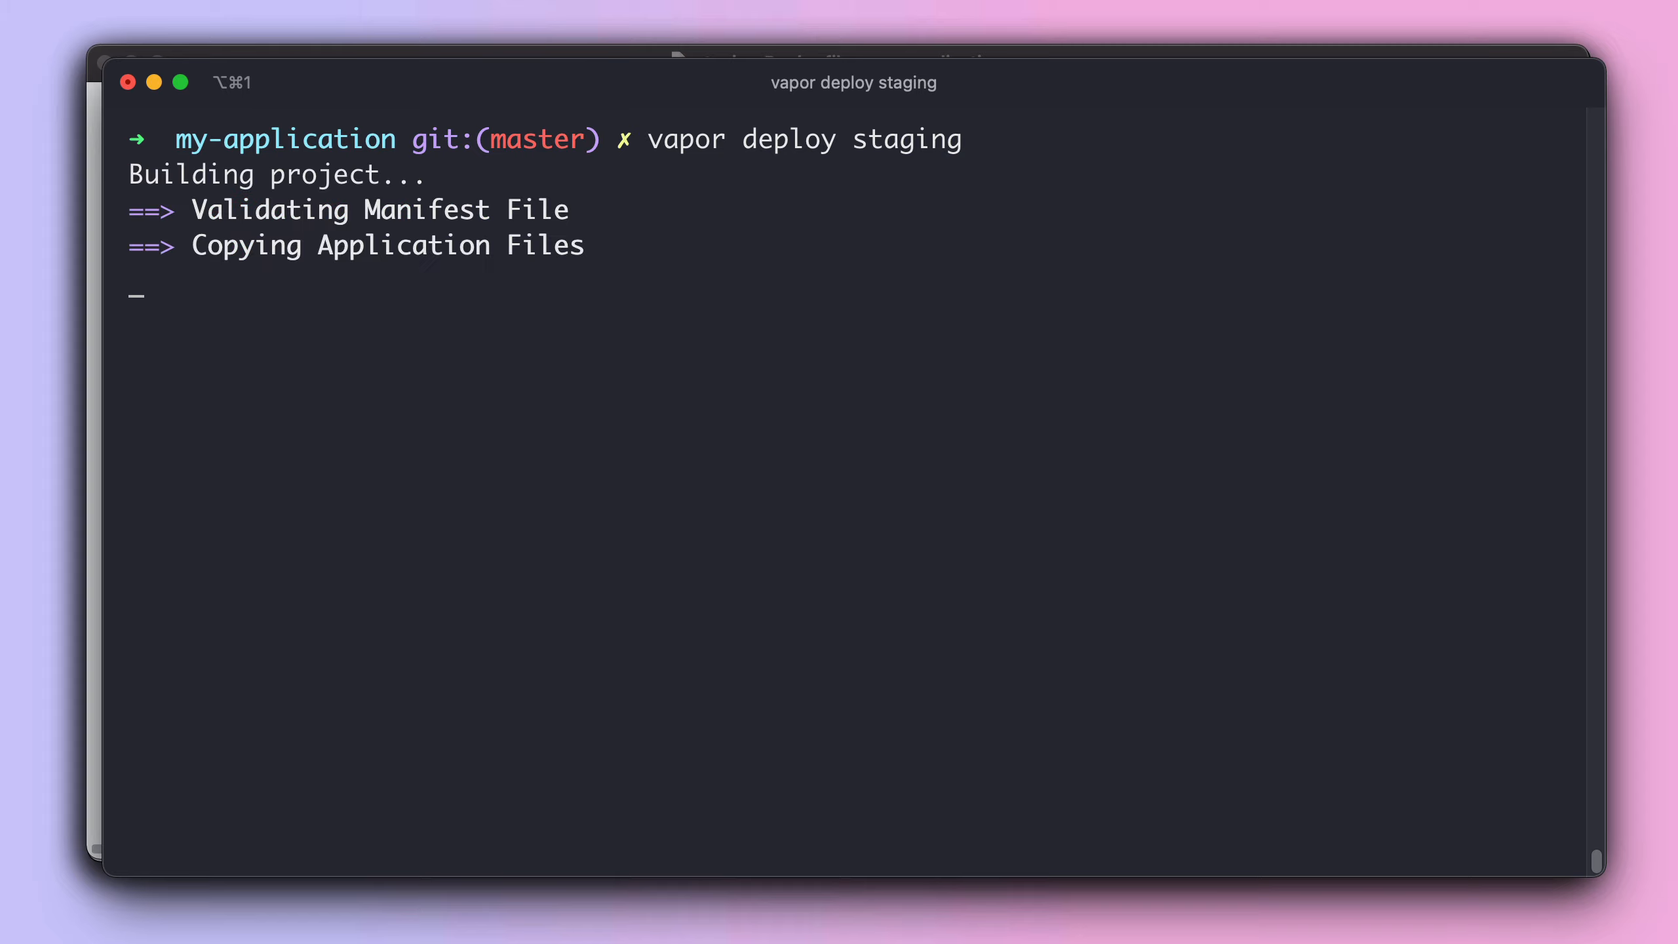
mouse_move(736, 183)
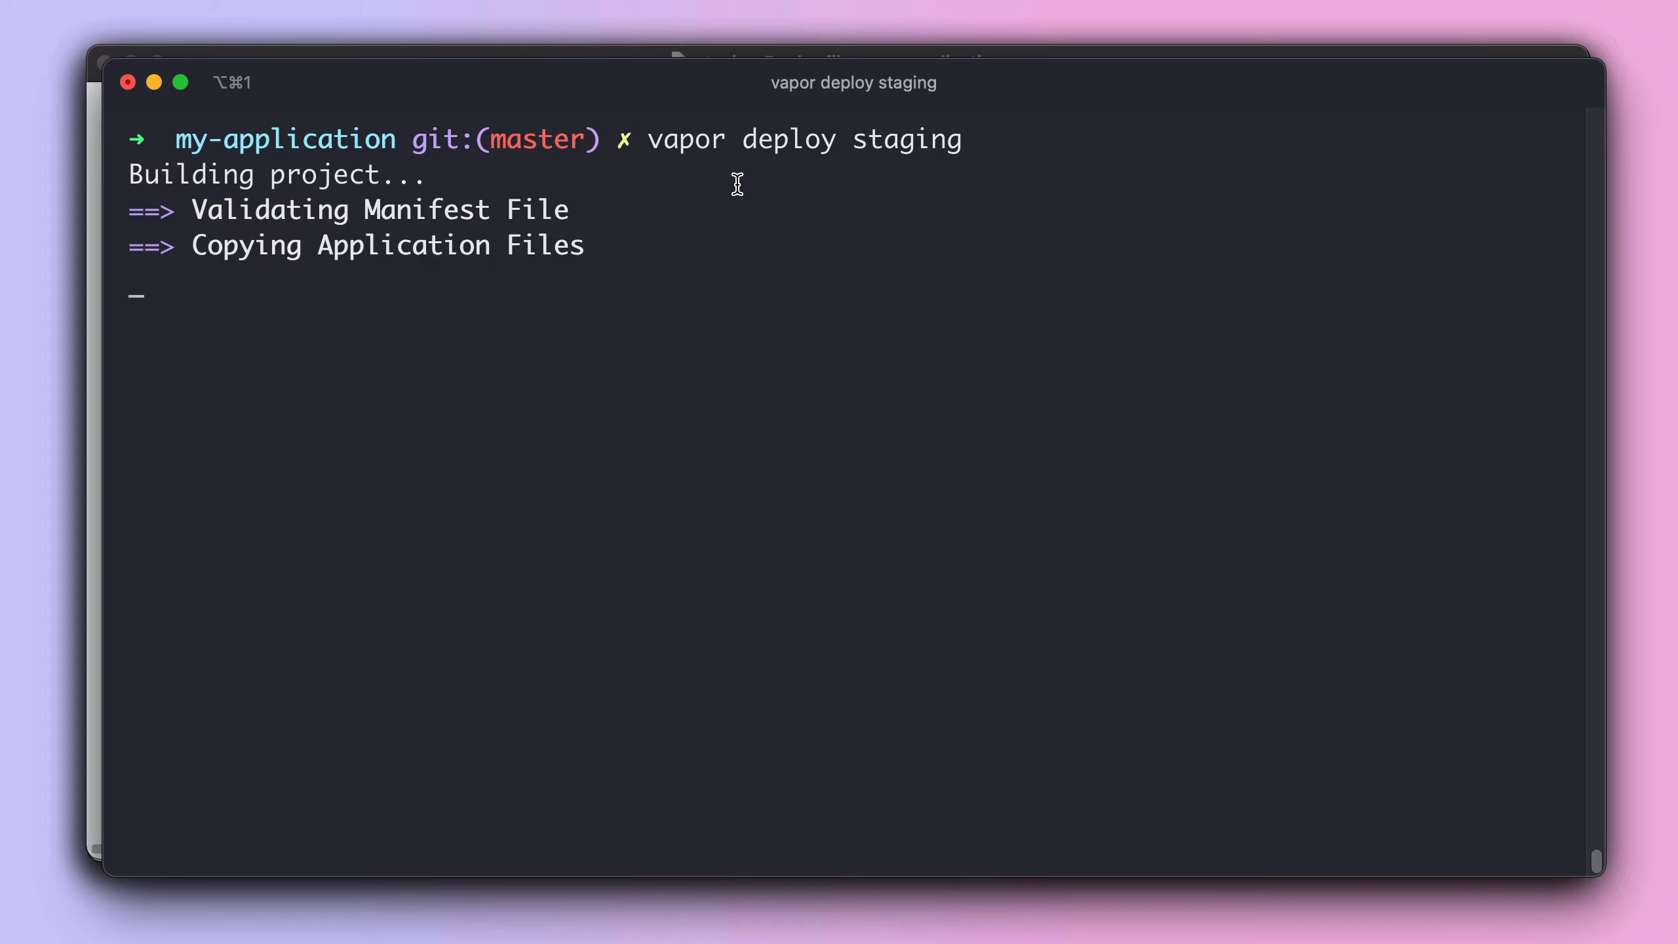
mouse_move(364, 248)
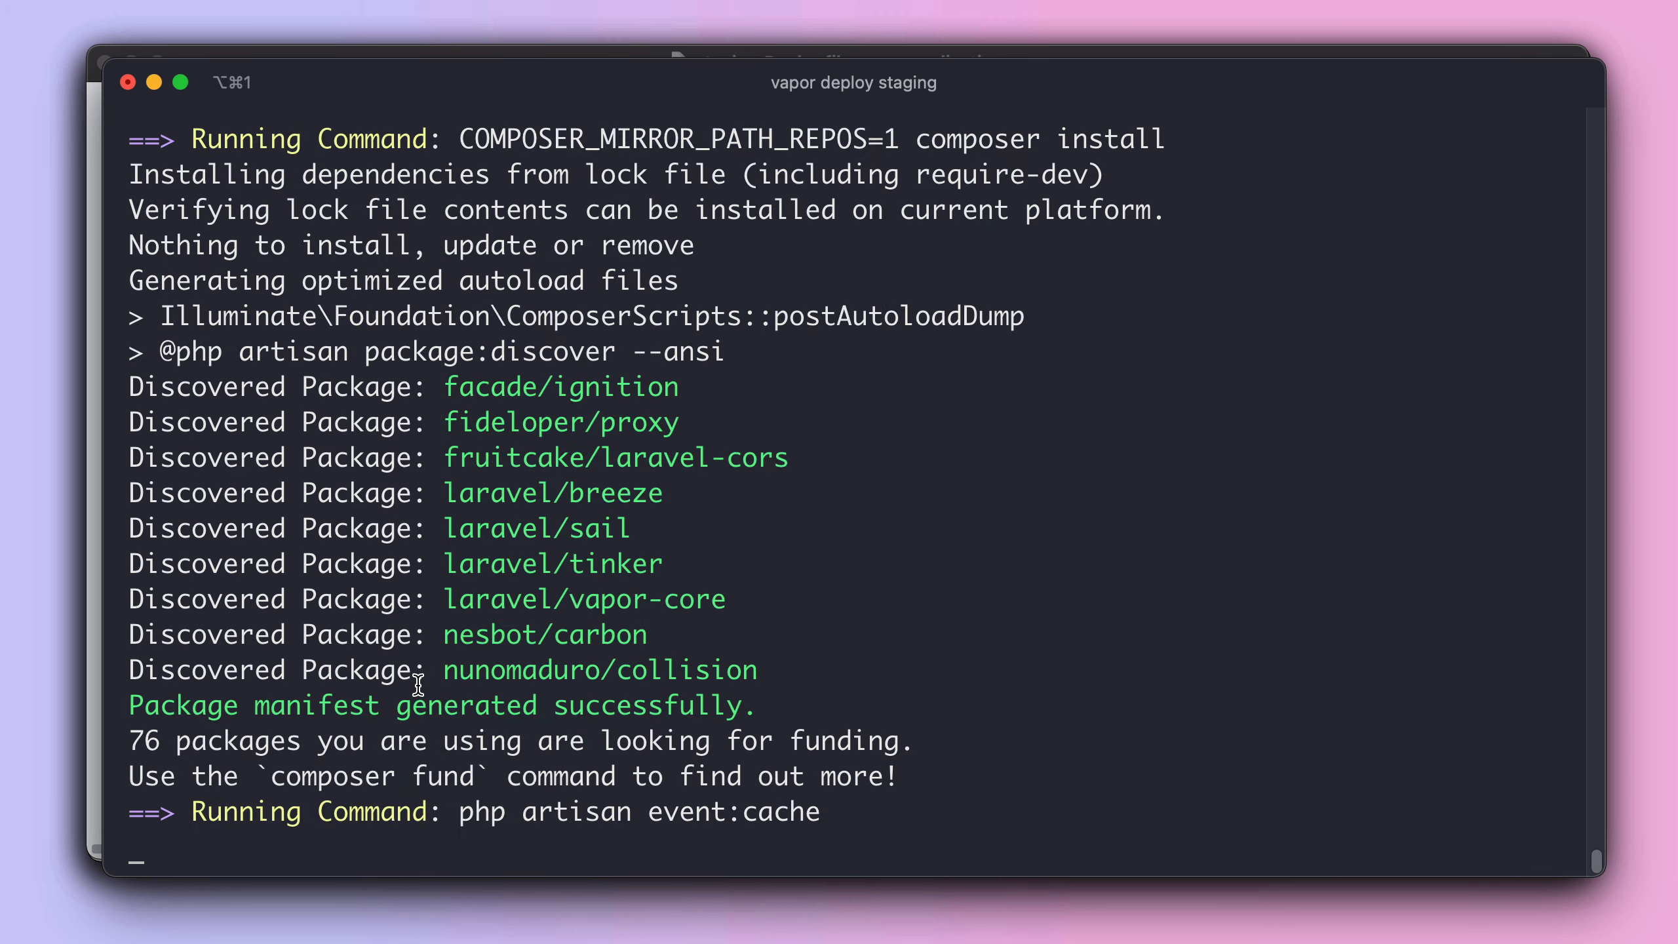
scroll(down, 3)
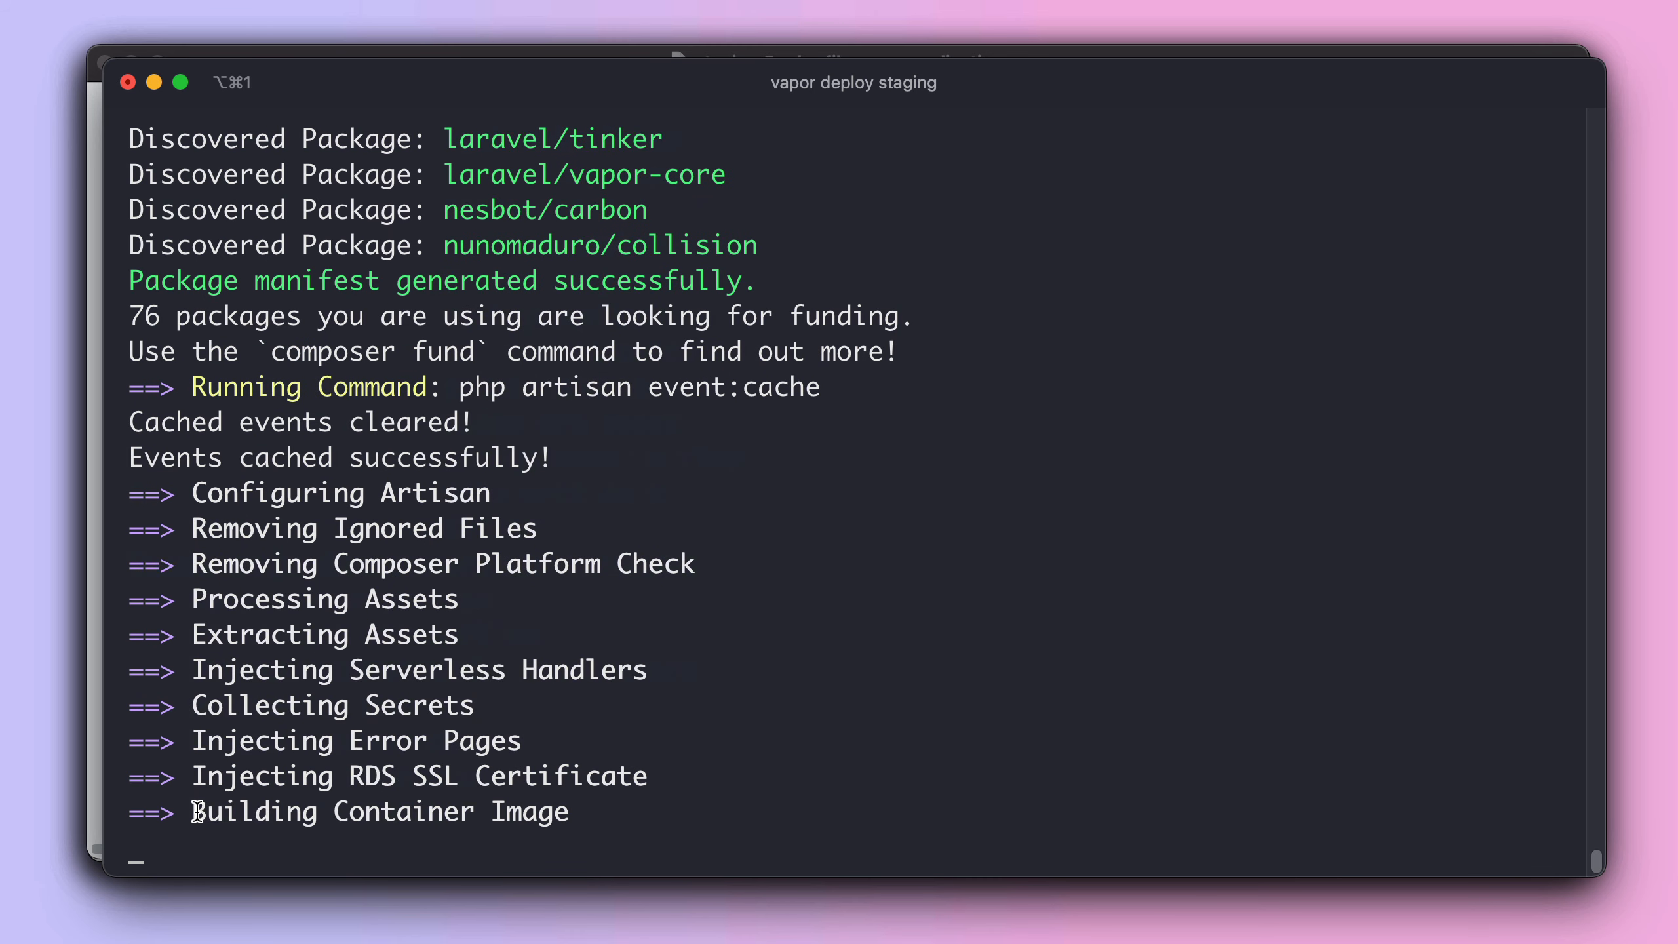
mouse_move(513, 770)
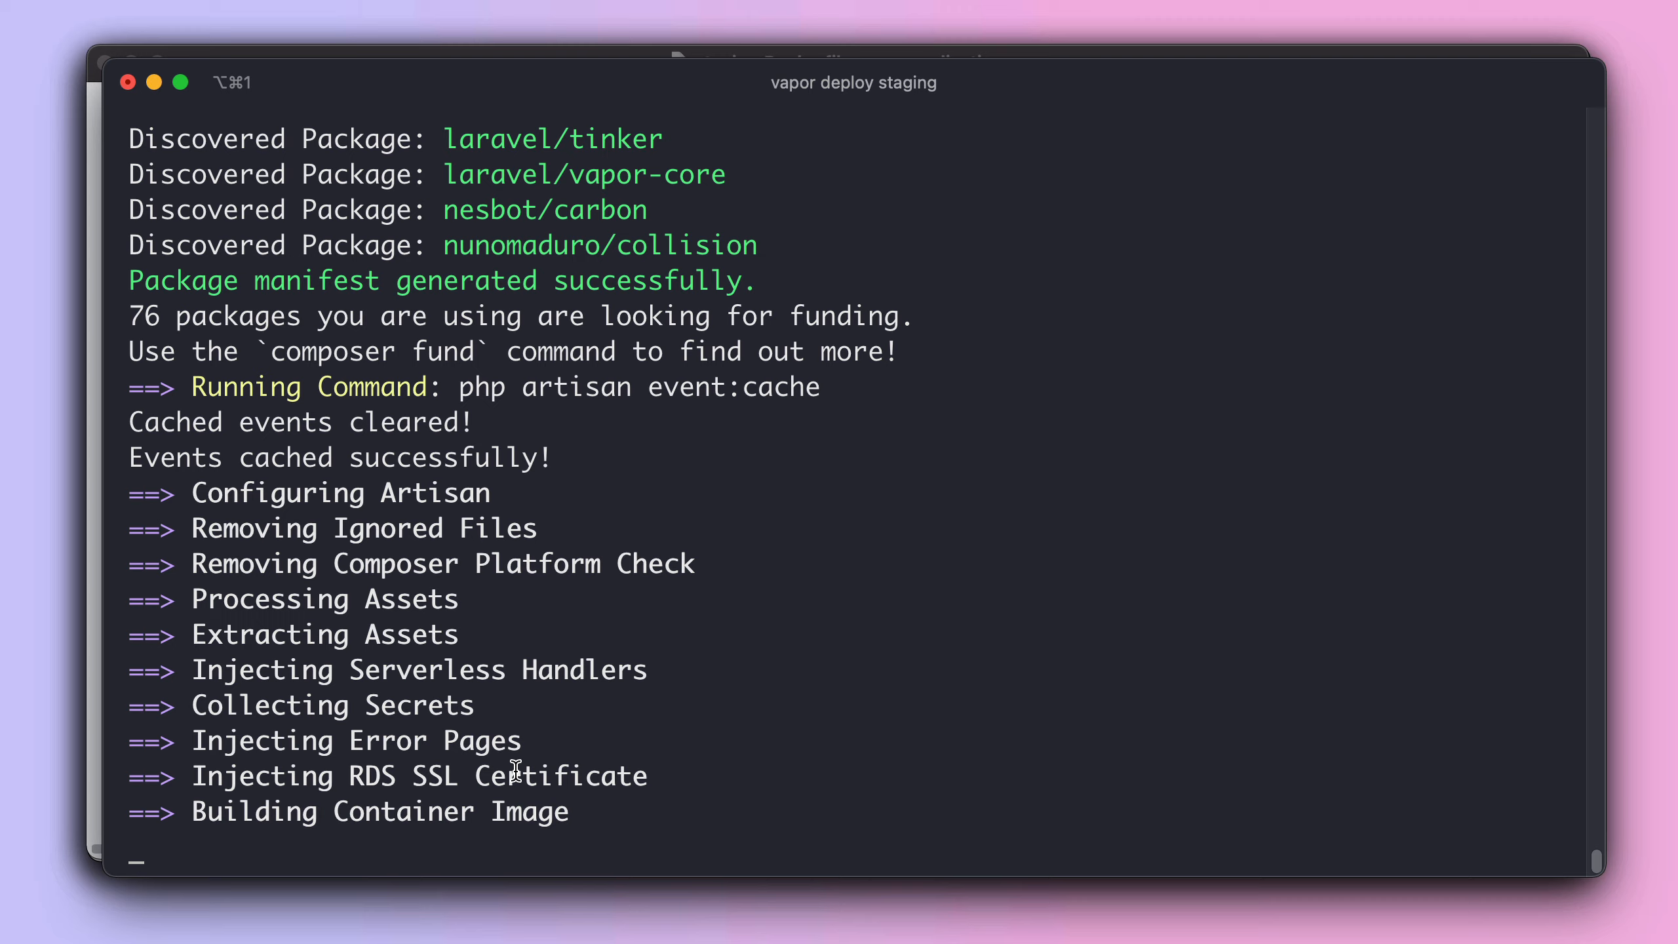
mouse_move(284, 555)
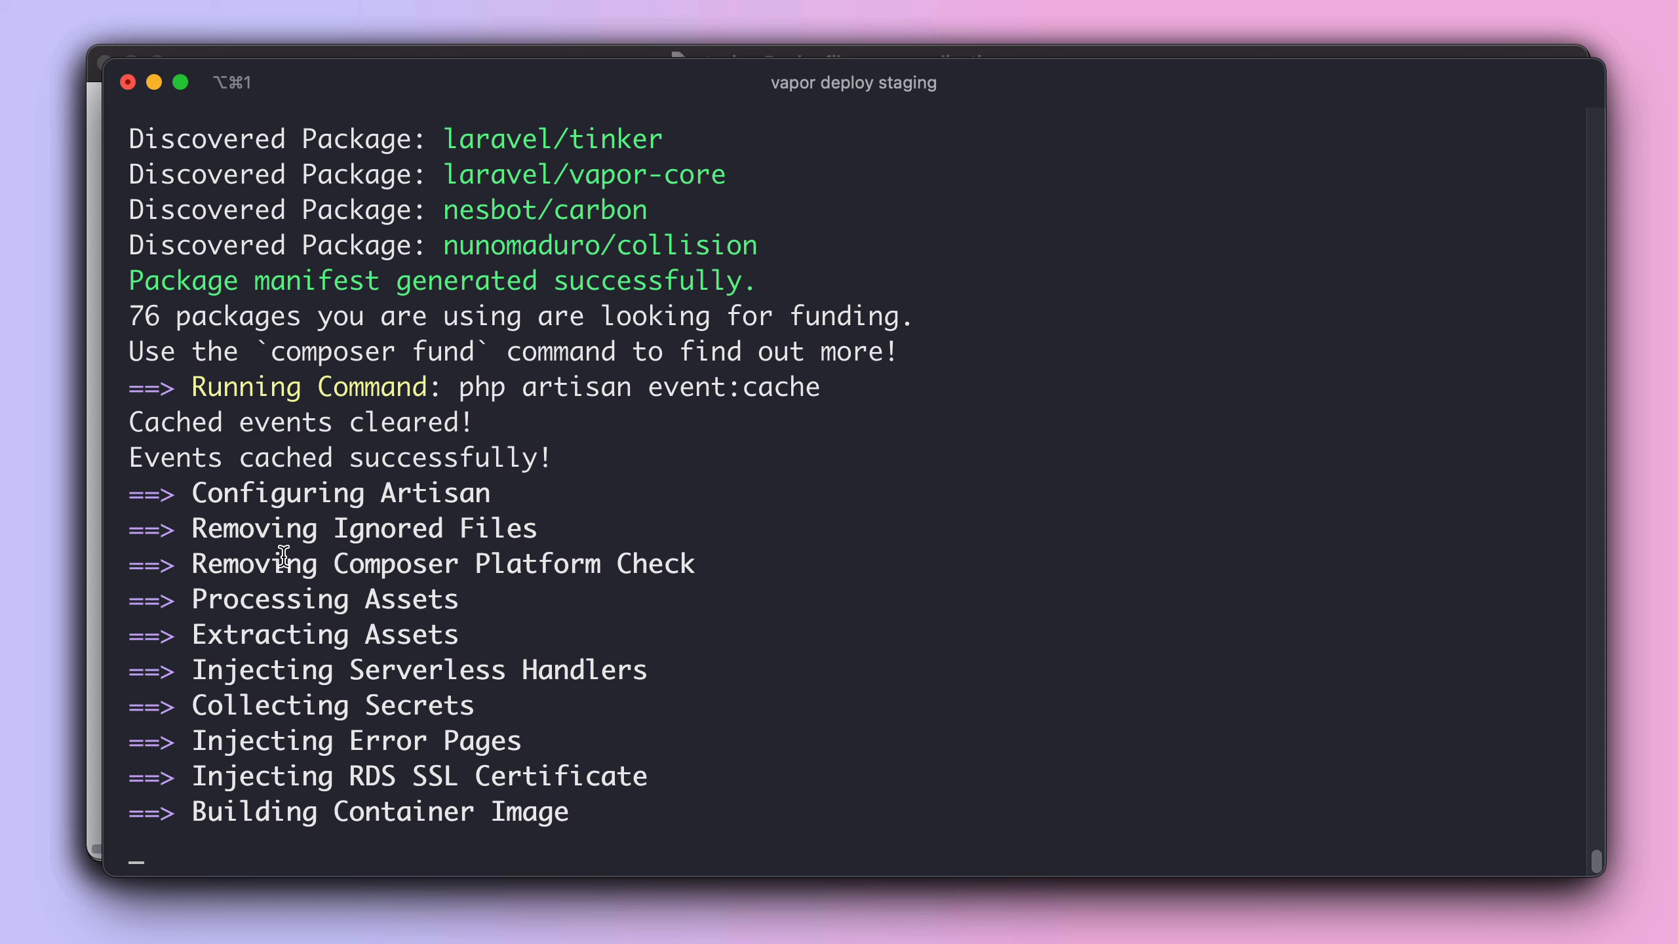
mouse_move(625, 56)
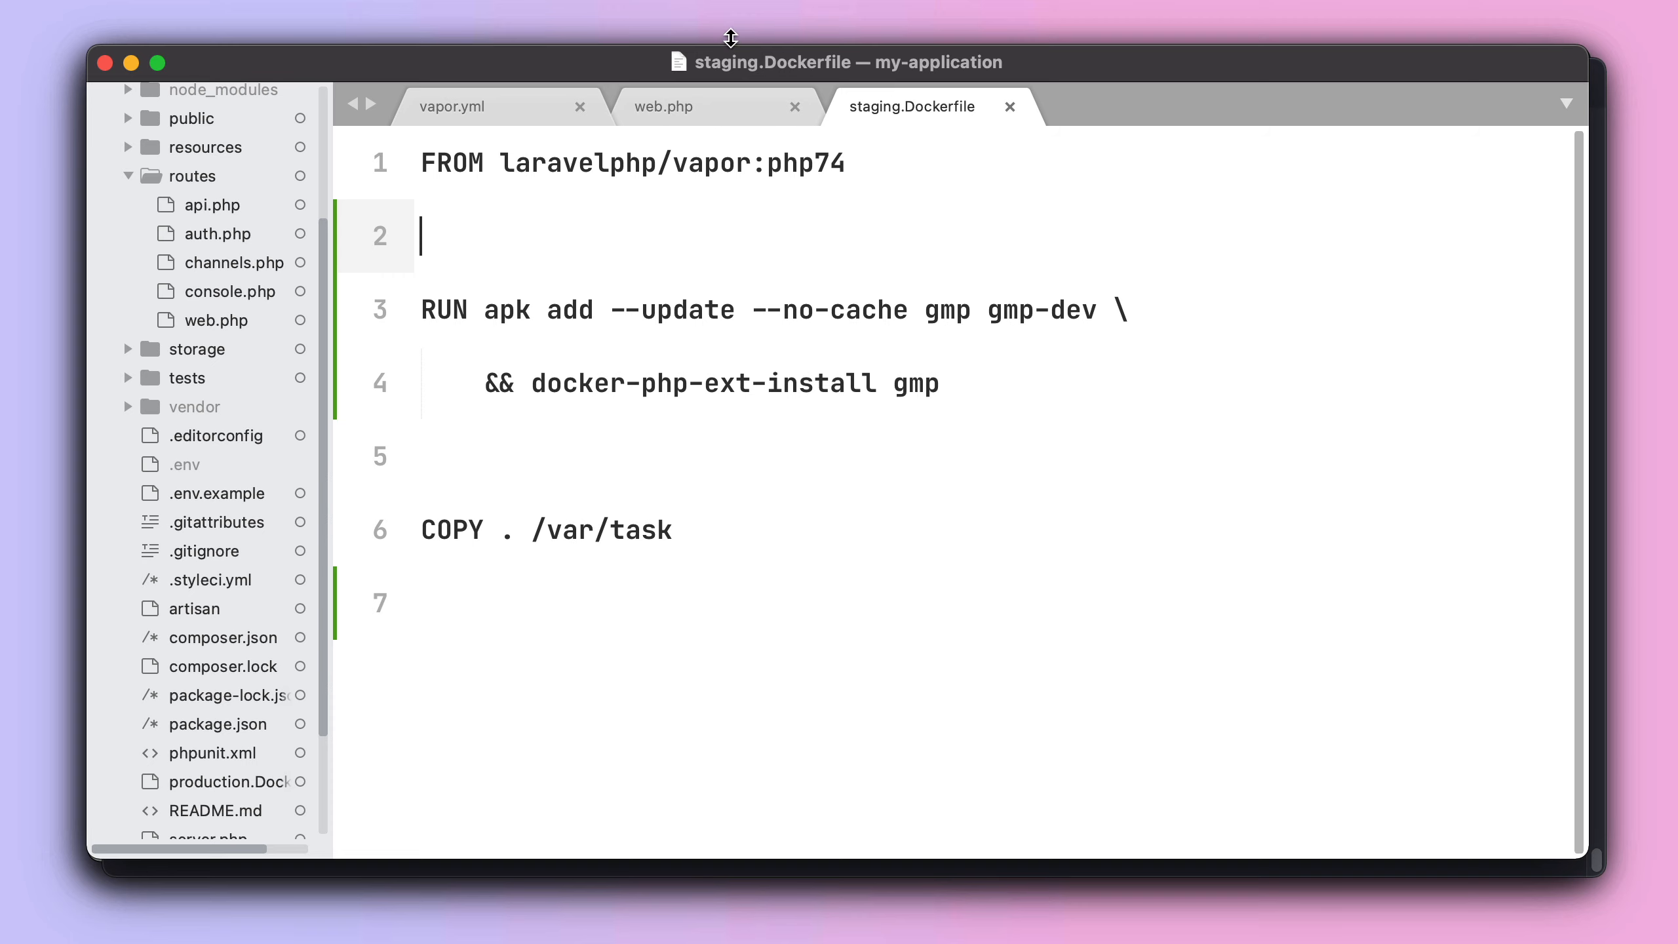
Set vapor.yml's staging runtime to php-8.0 for comparison.
click(453, 107)
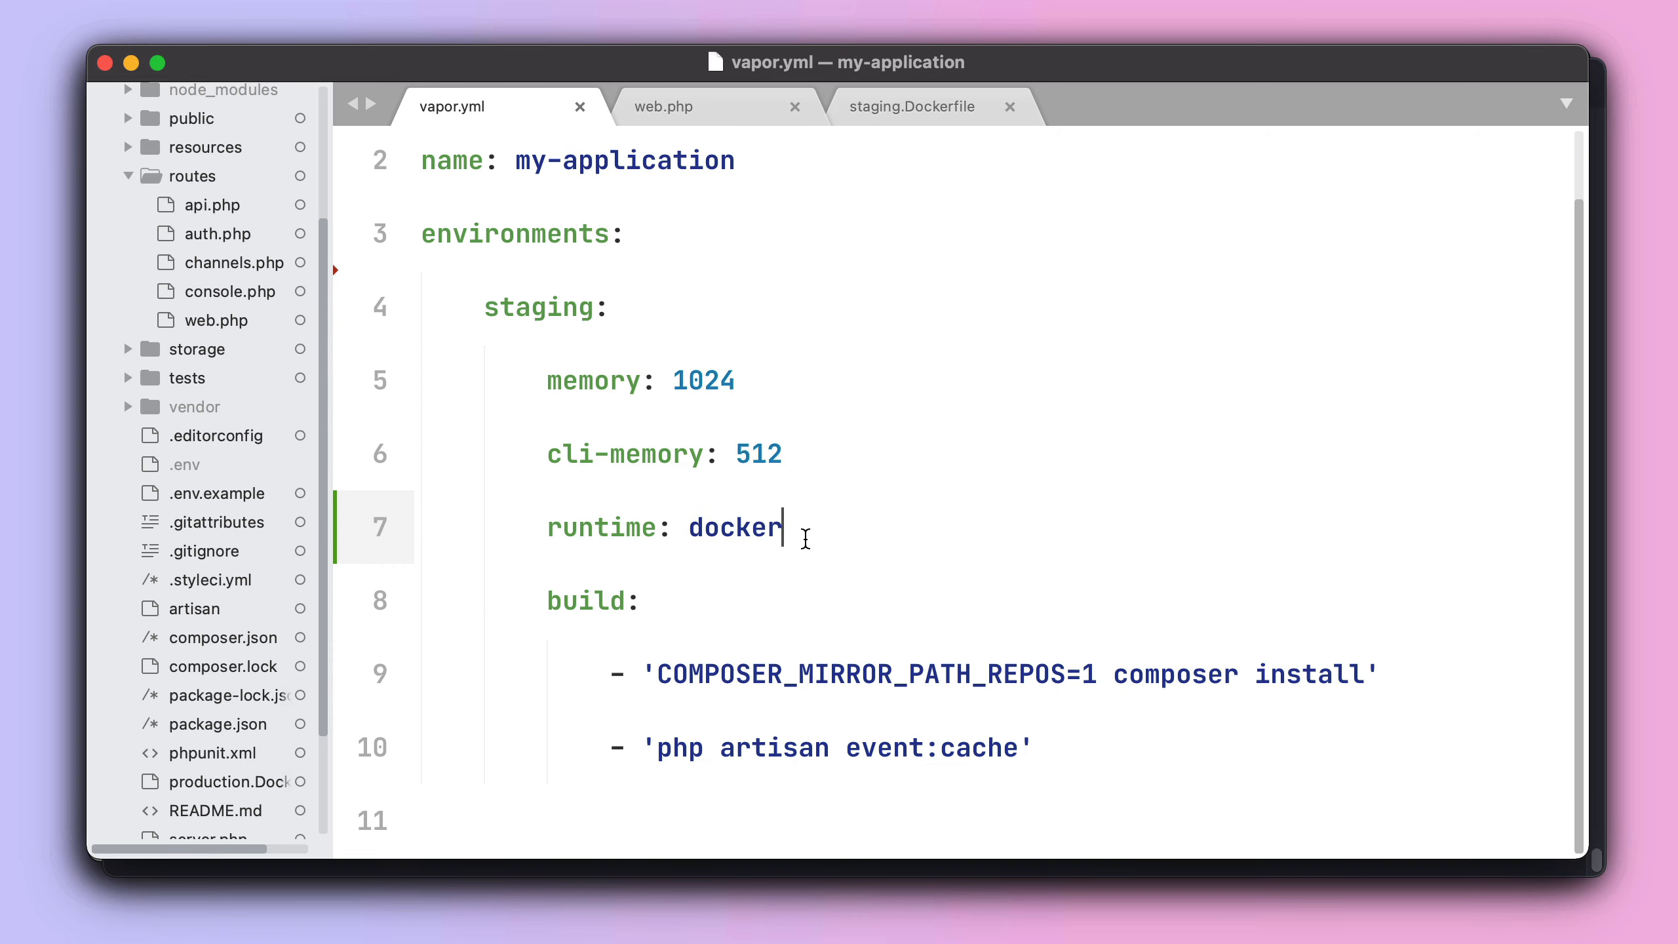
text(php-8.0)
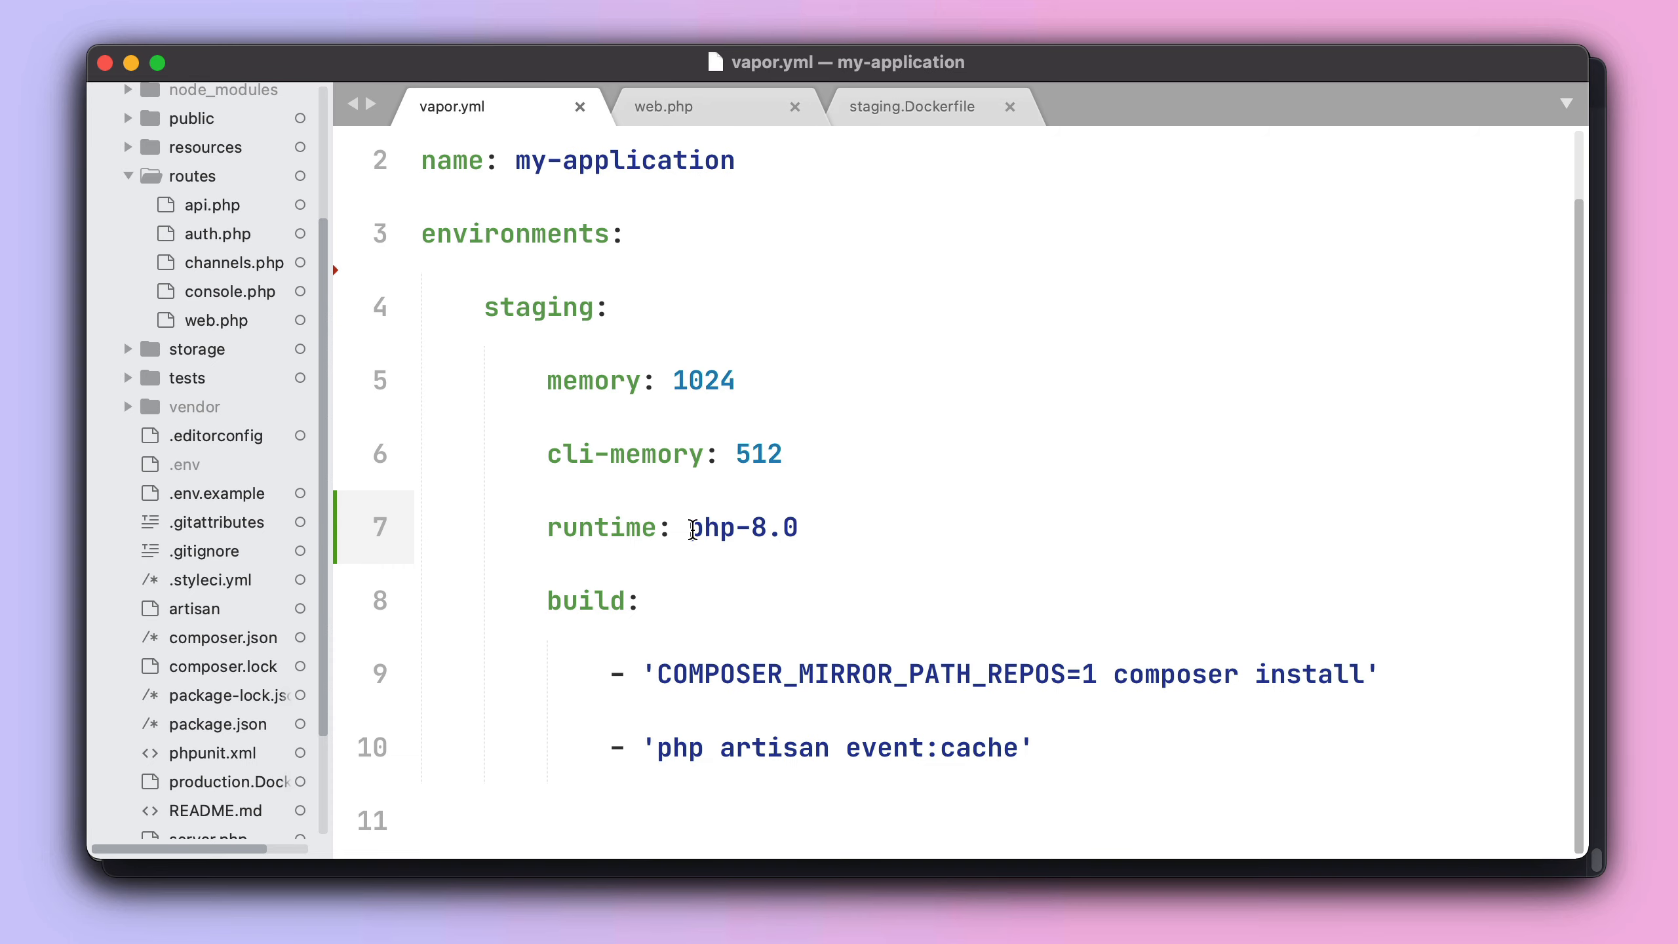
double_click(742, 526)
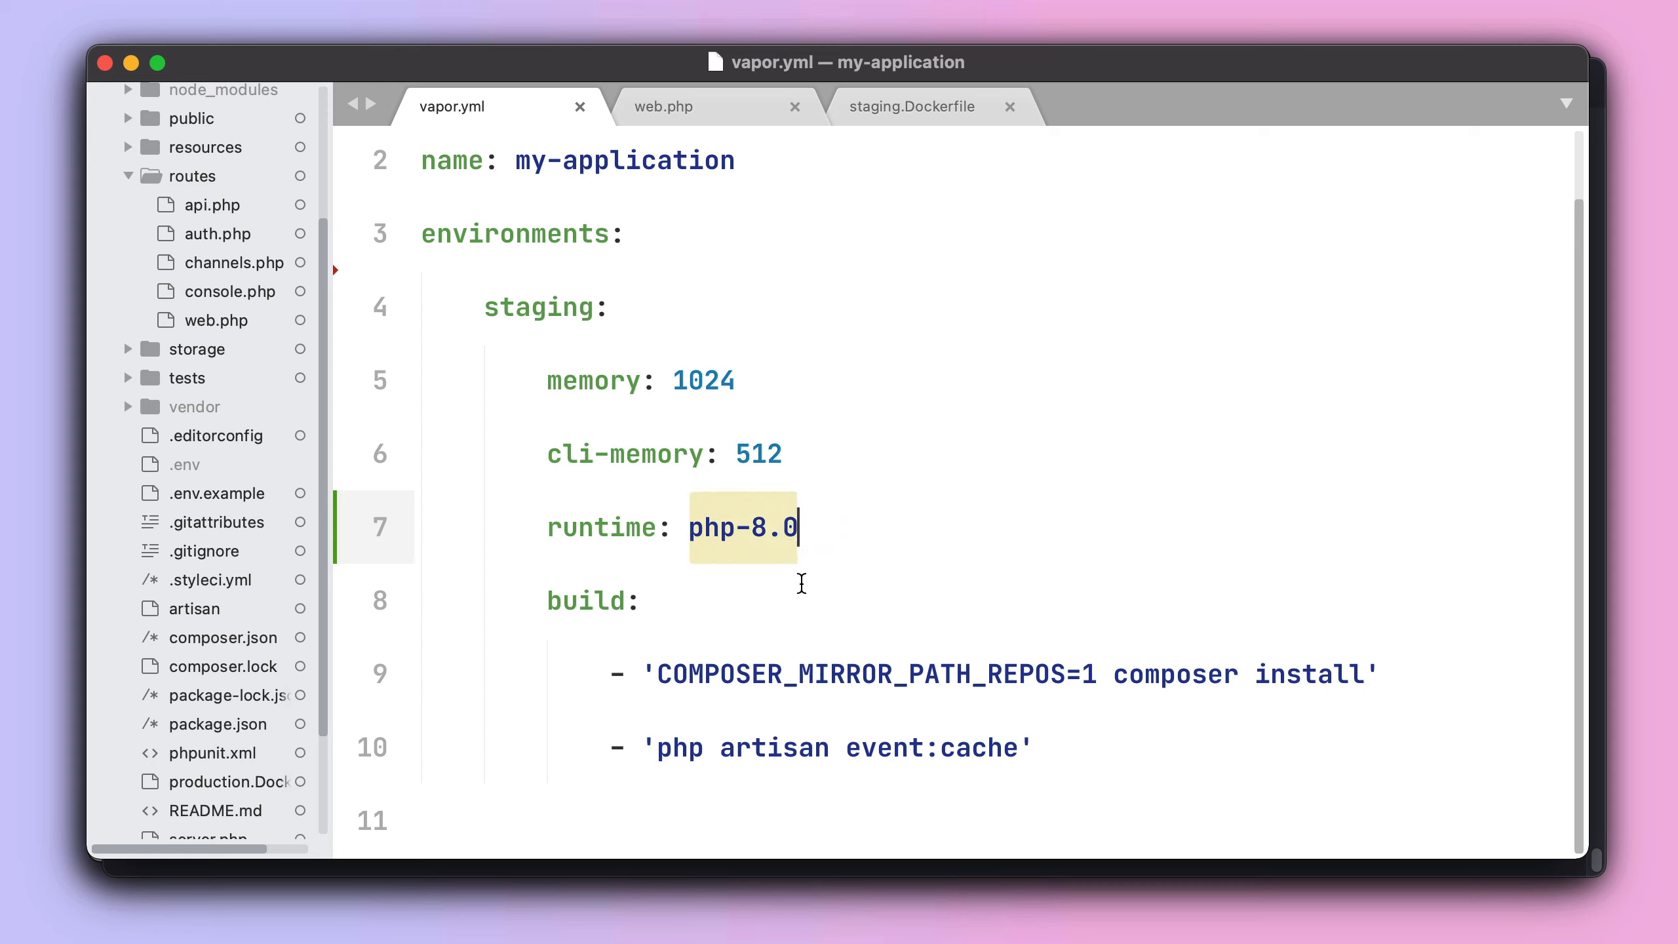
mouse_move(808, 590)
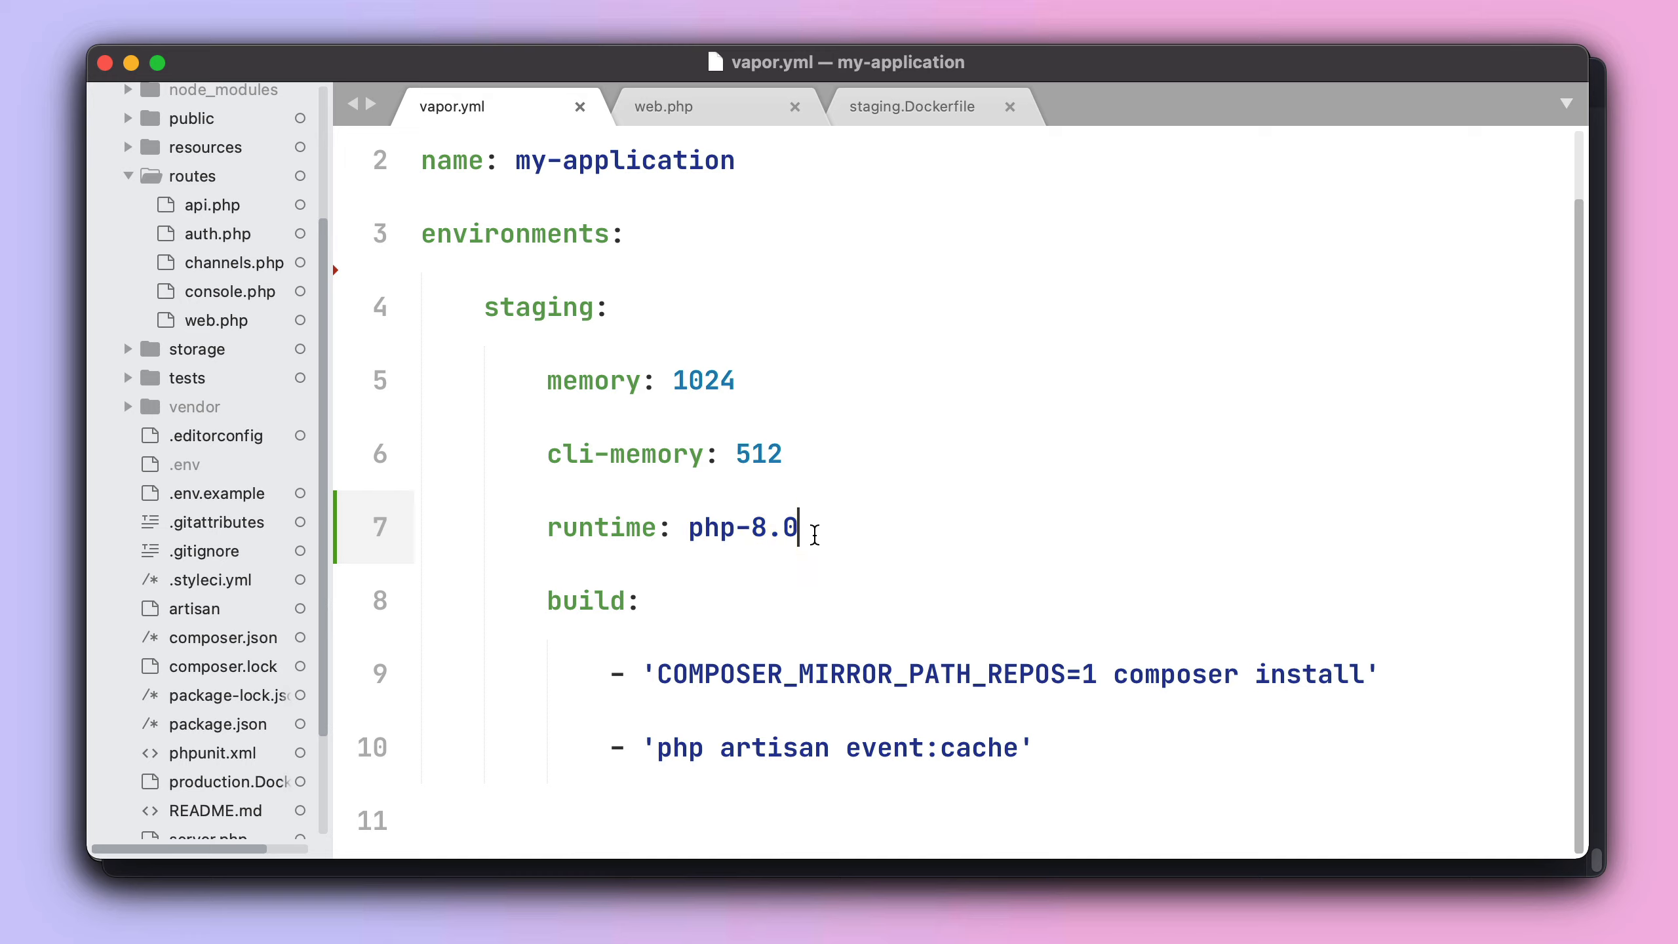
double_click(742, 526)
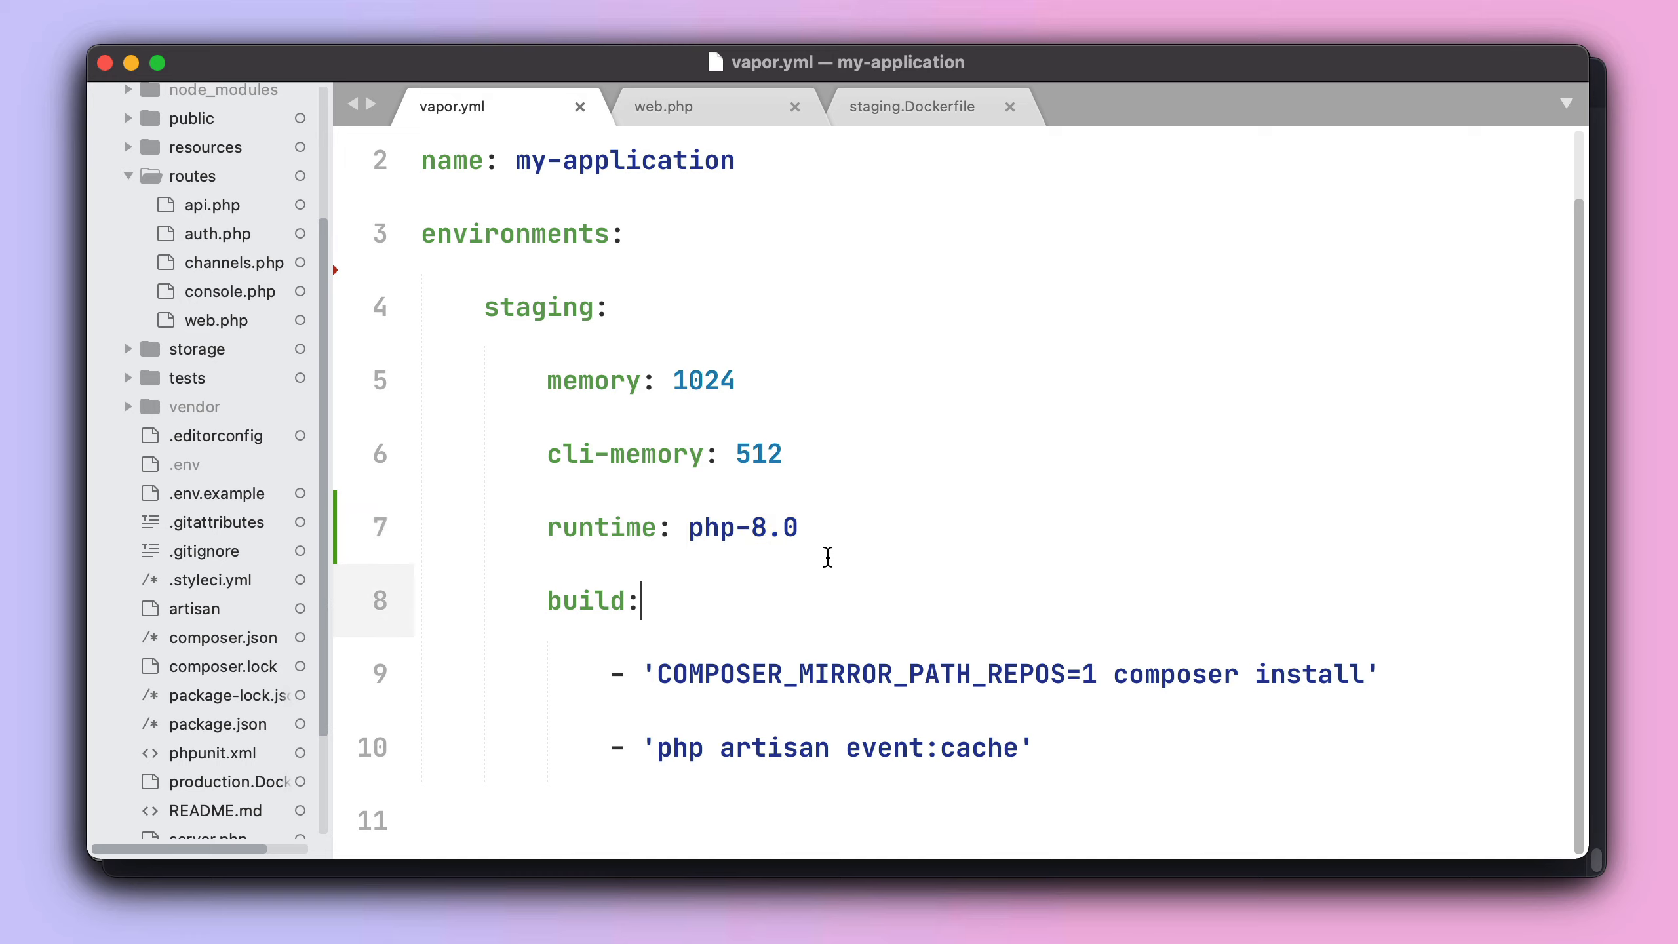
double_click(740, 527)
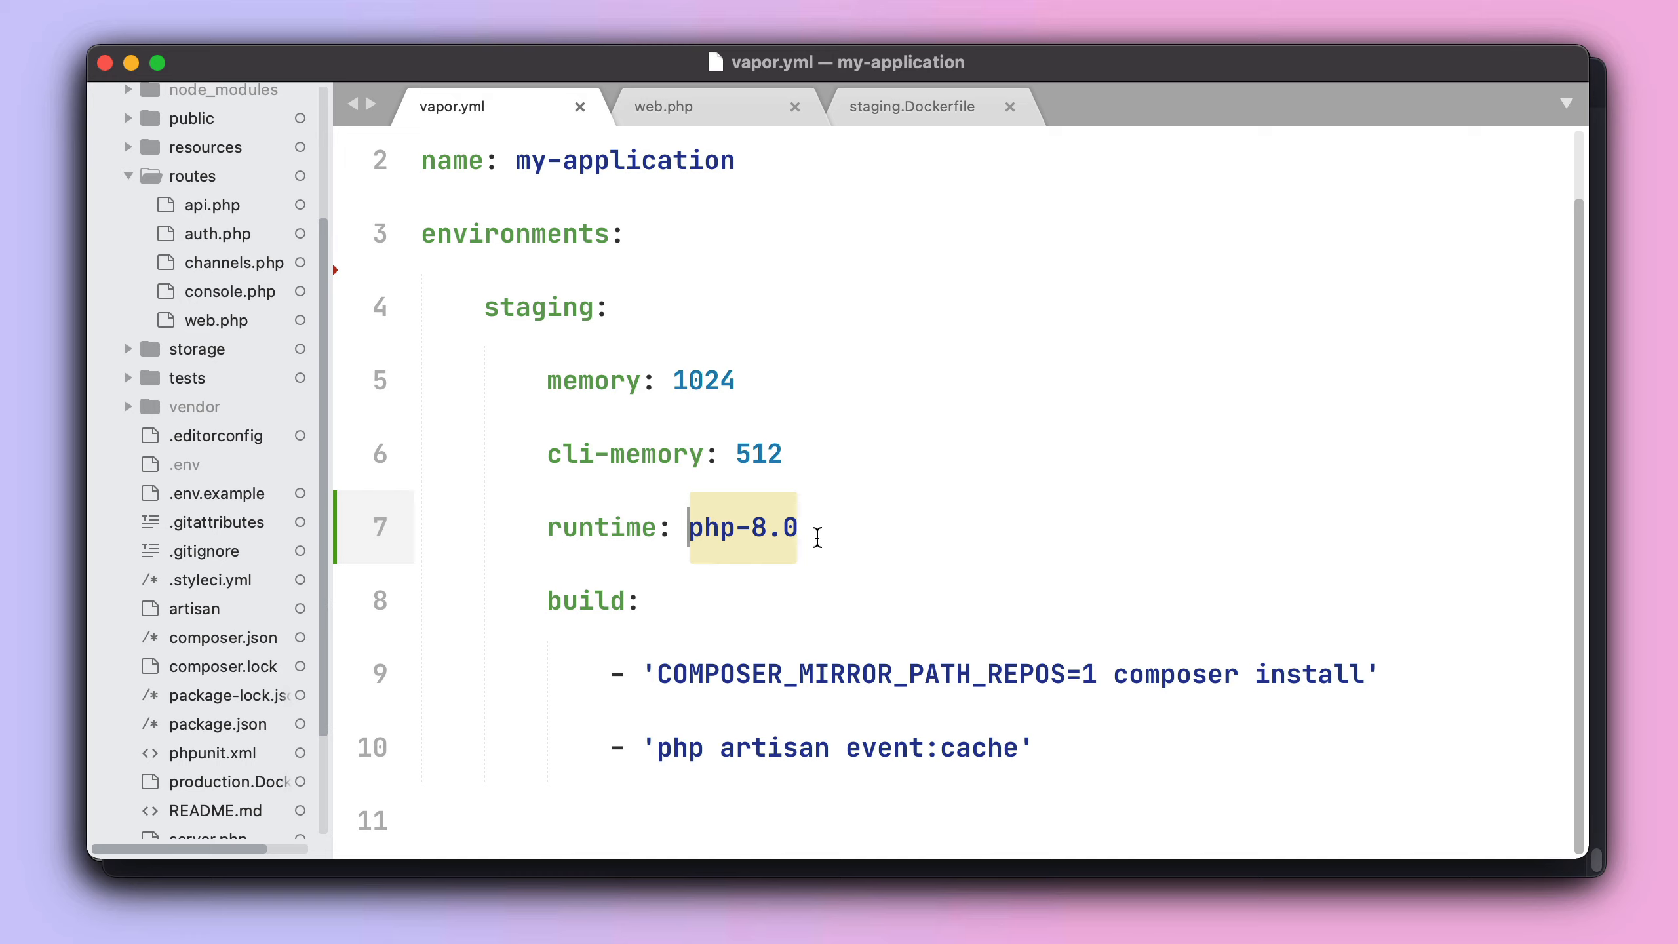
mouse_move(850, 540)
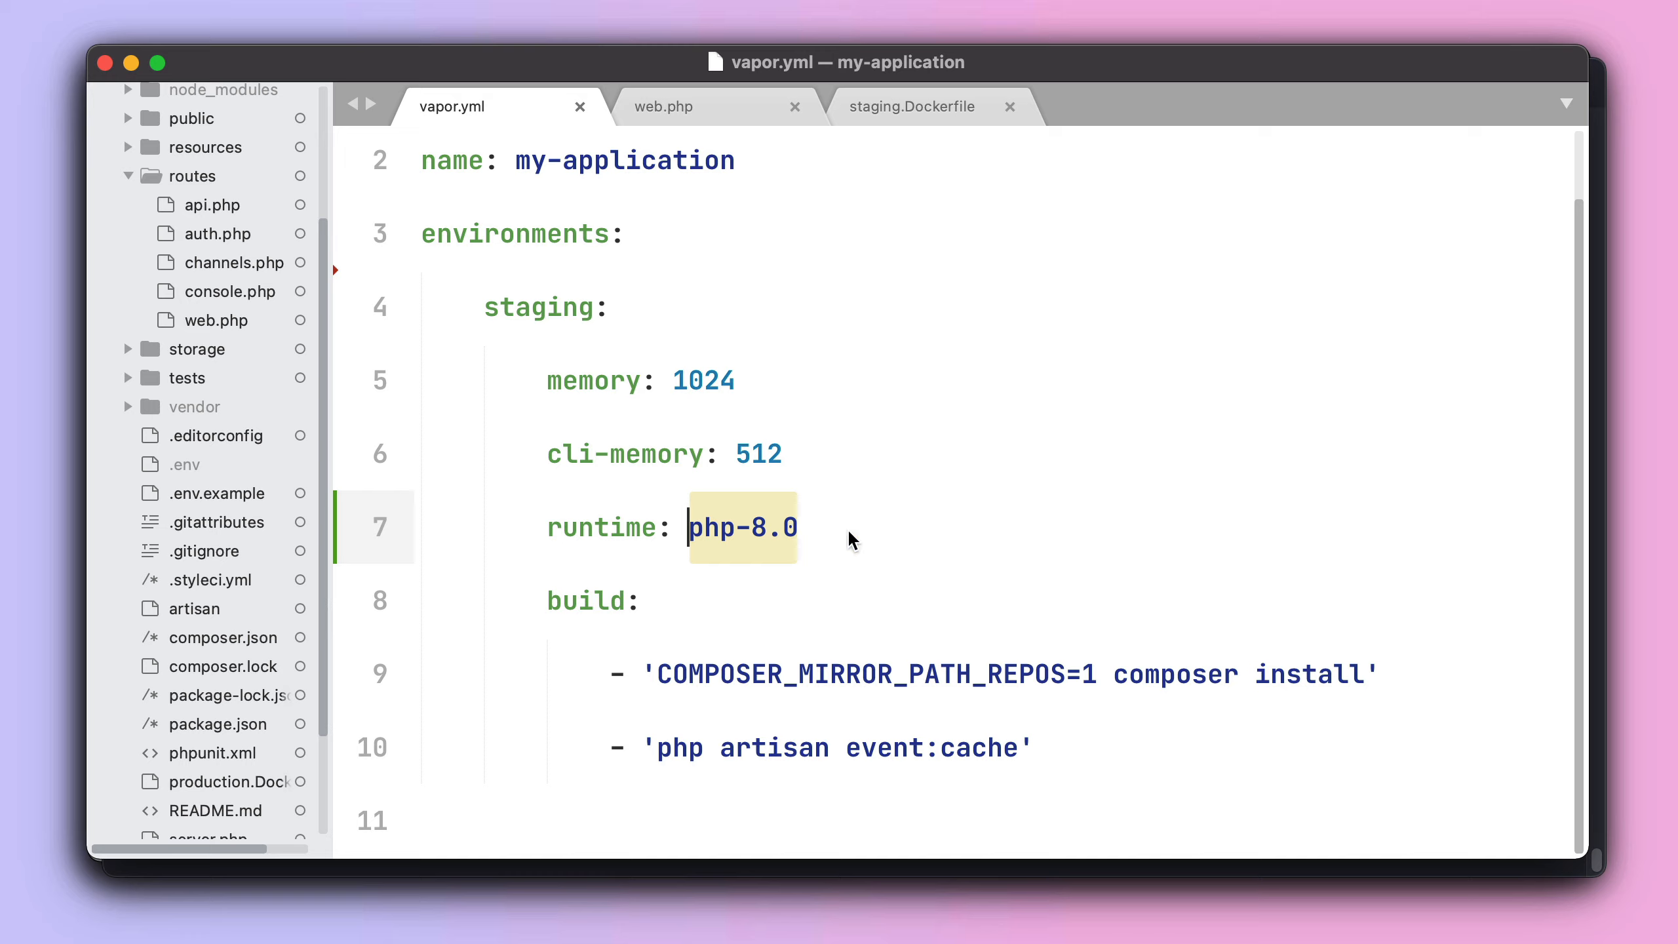
Change the staging runtime back from php-8.0 to docker.
click(845, 527)
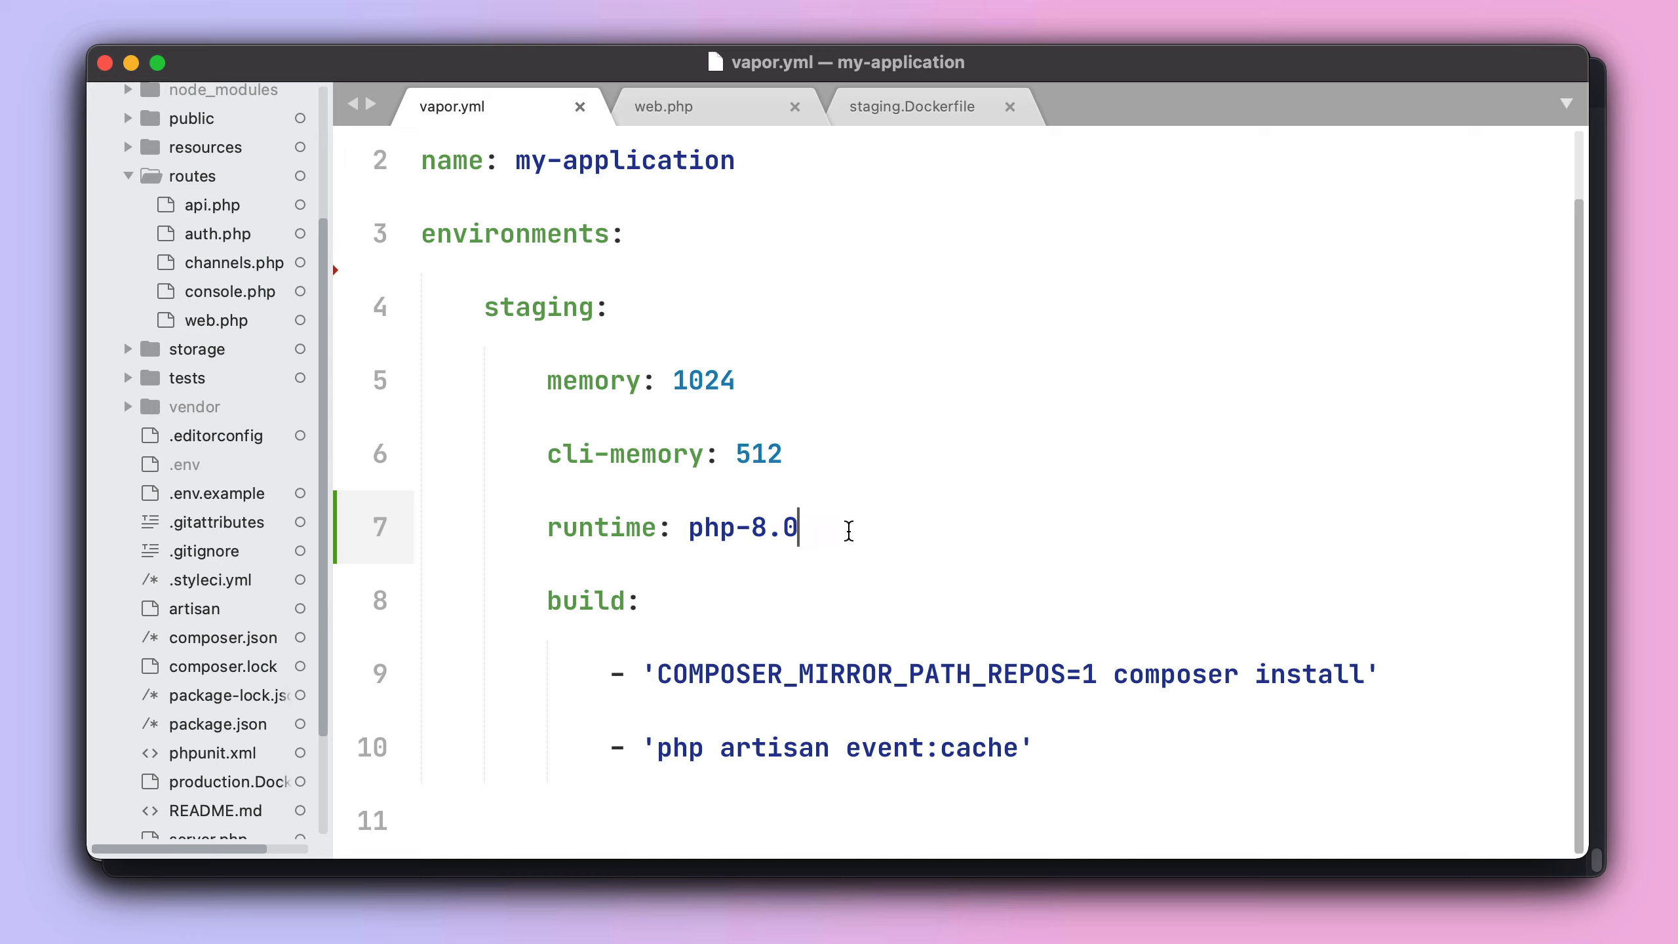
double_click(740, 528)
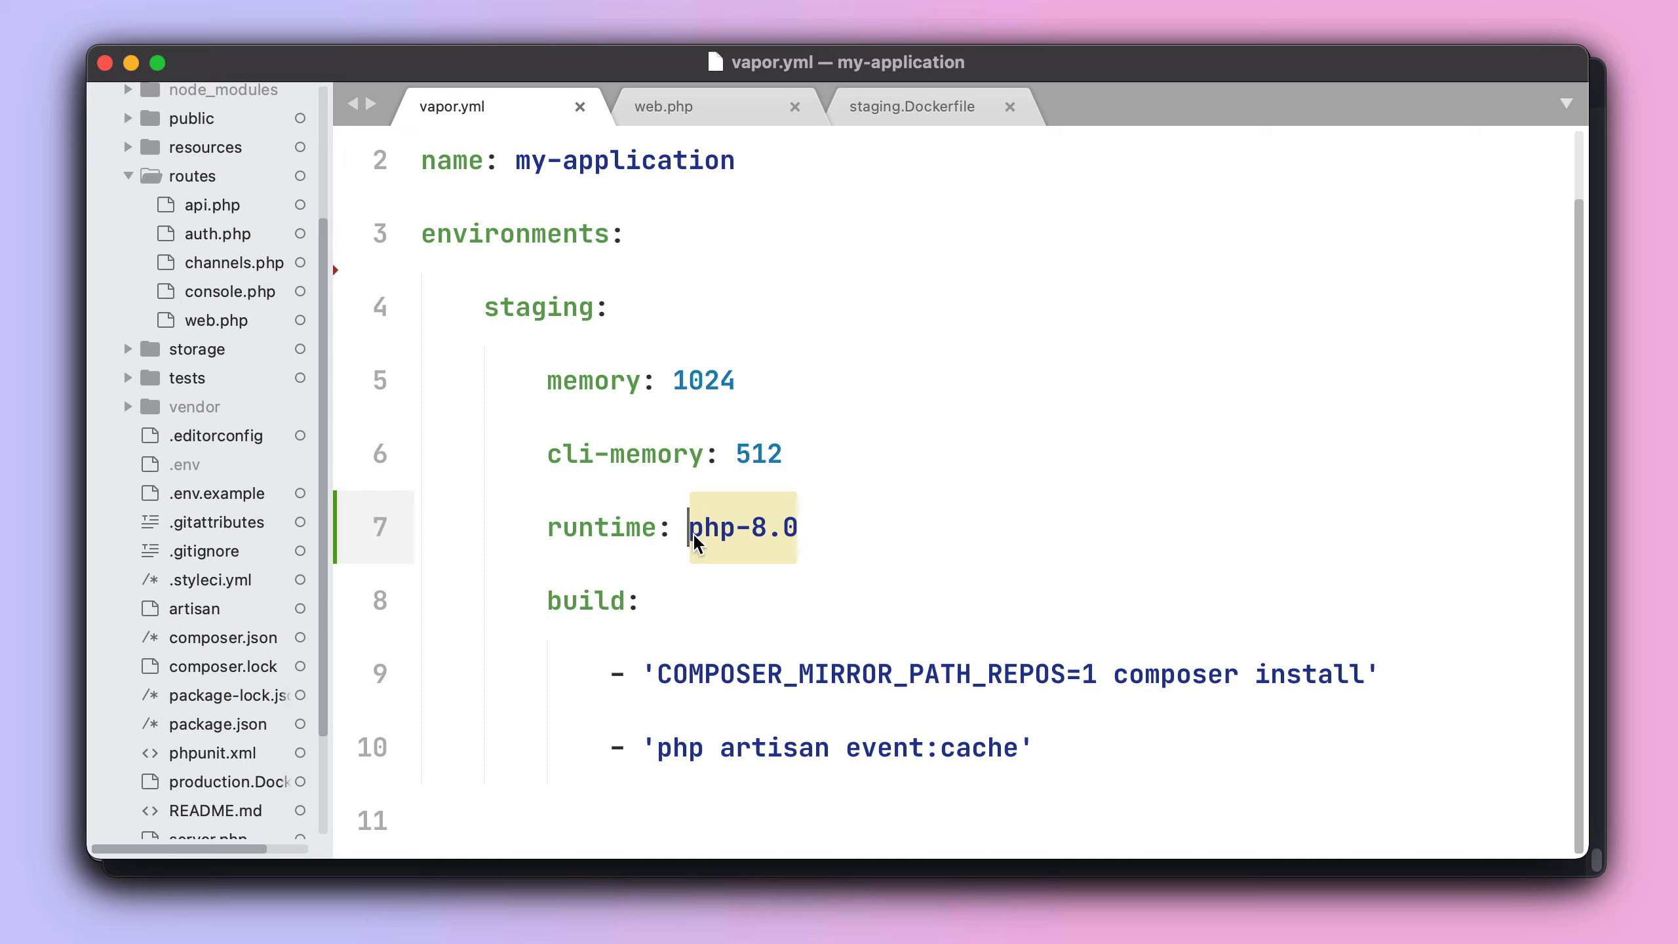
text(docker)
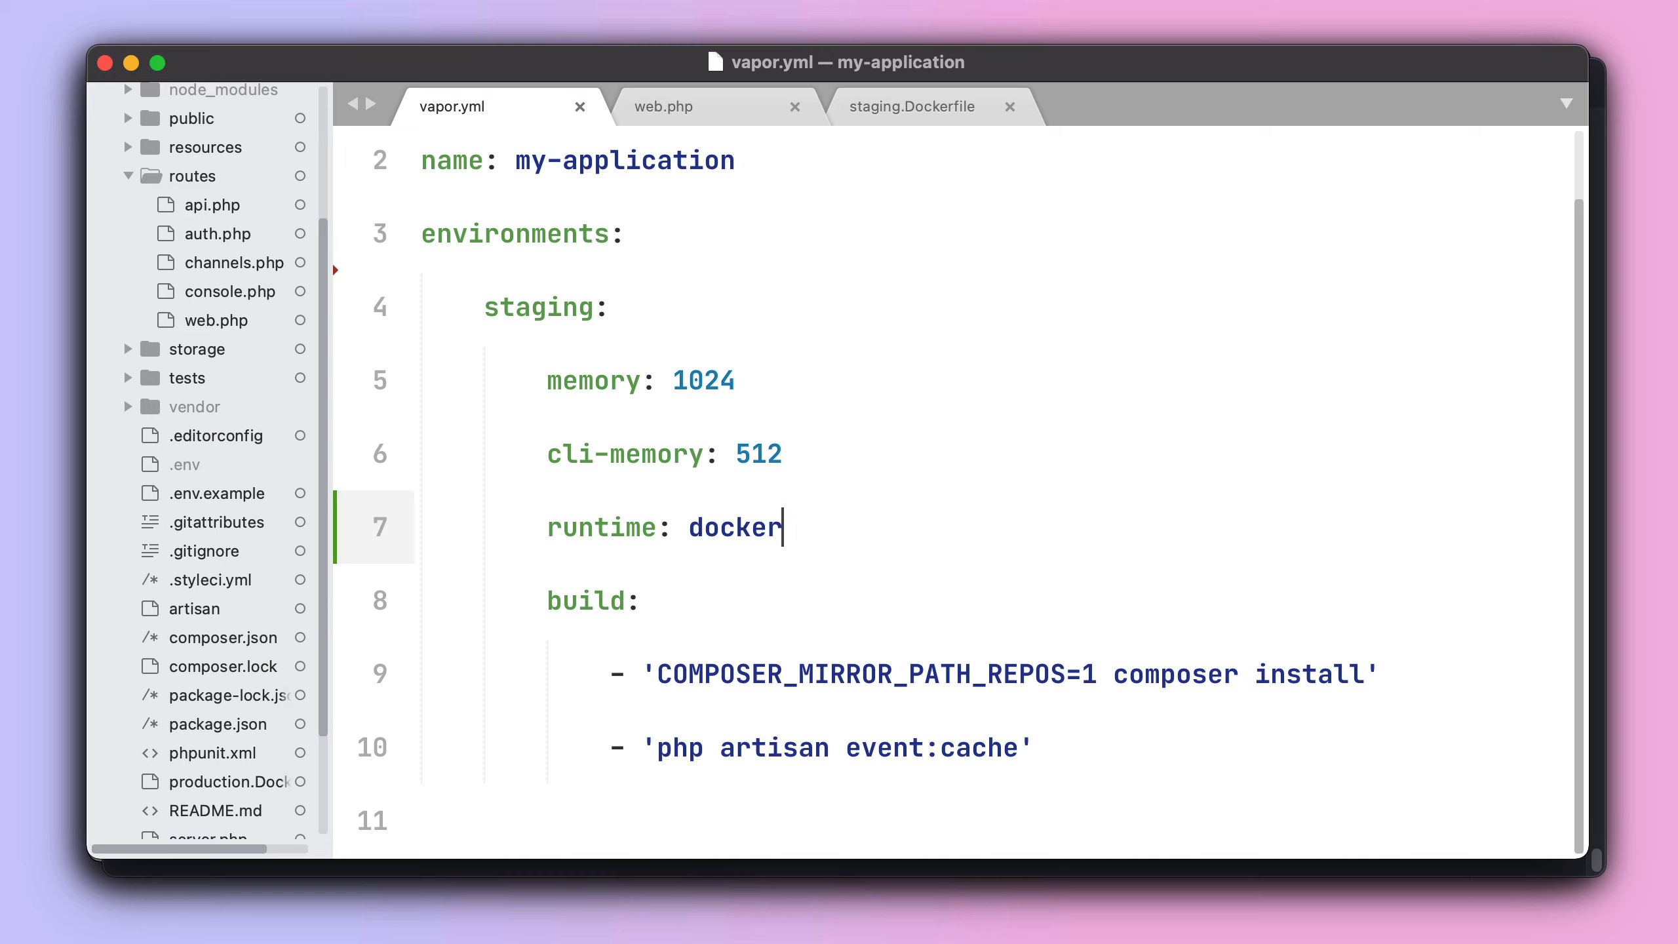
mouse_move(700, 549)
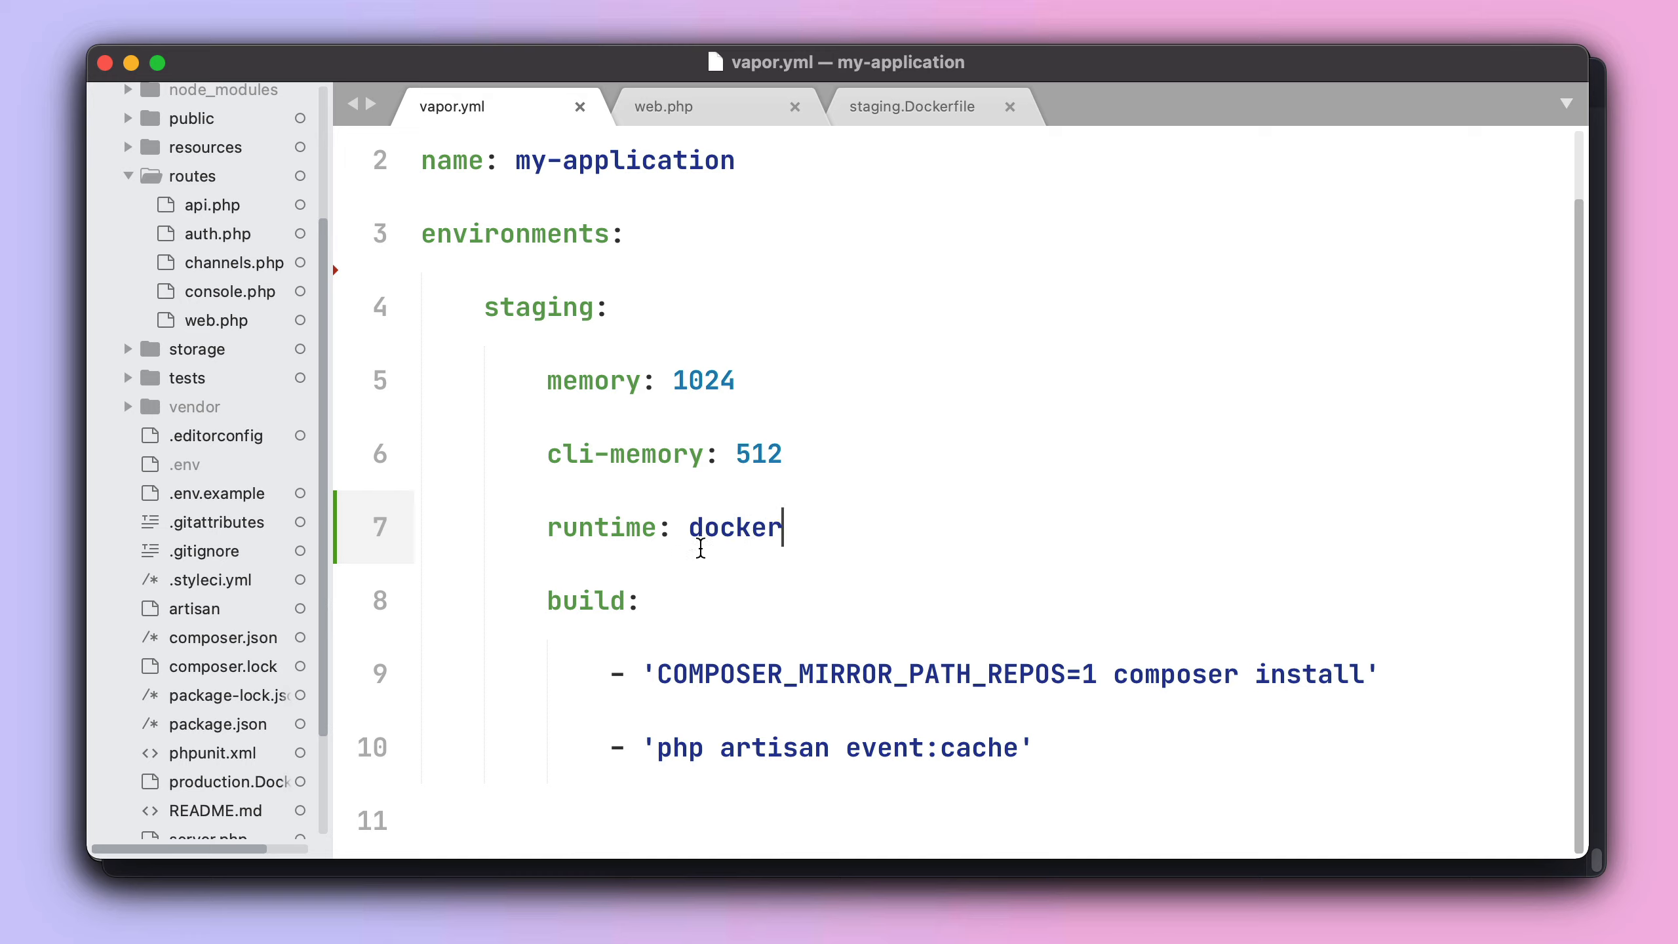
click(912, 106)
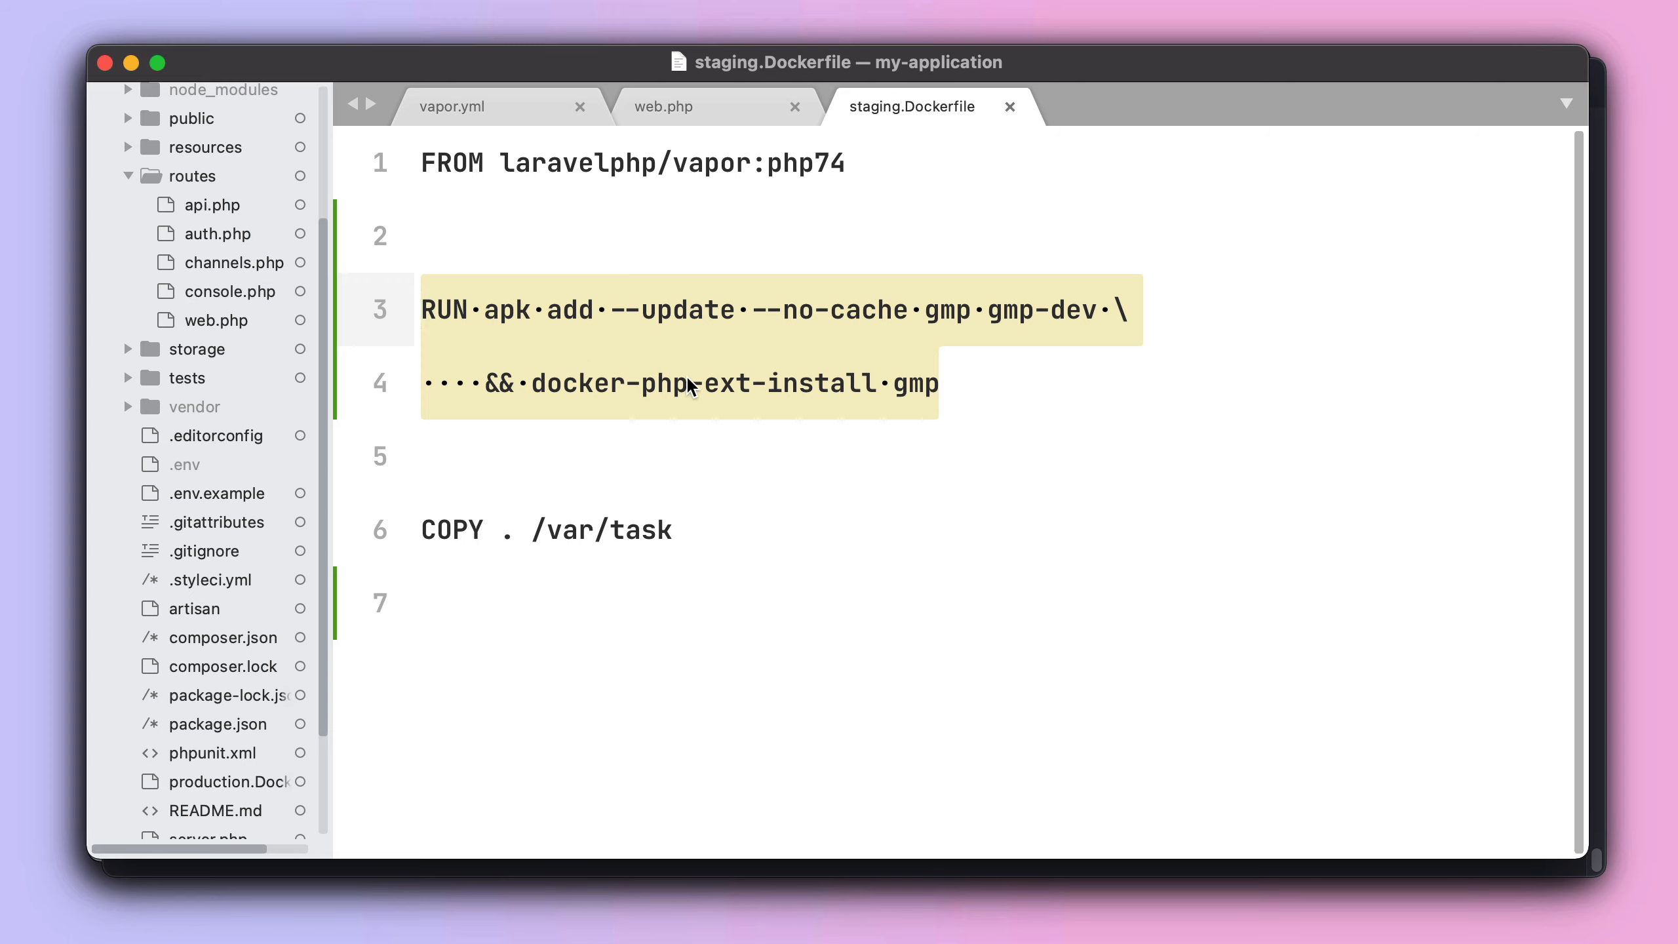
Check the gmp route in web.php, then go back to staging.Dockerfile.
click(663, 106)
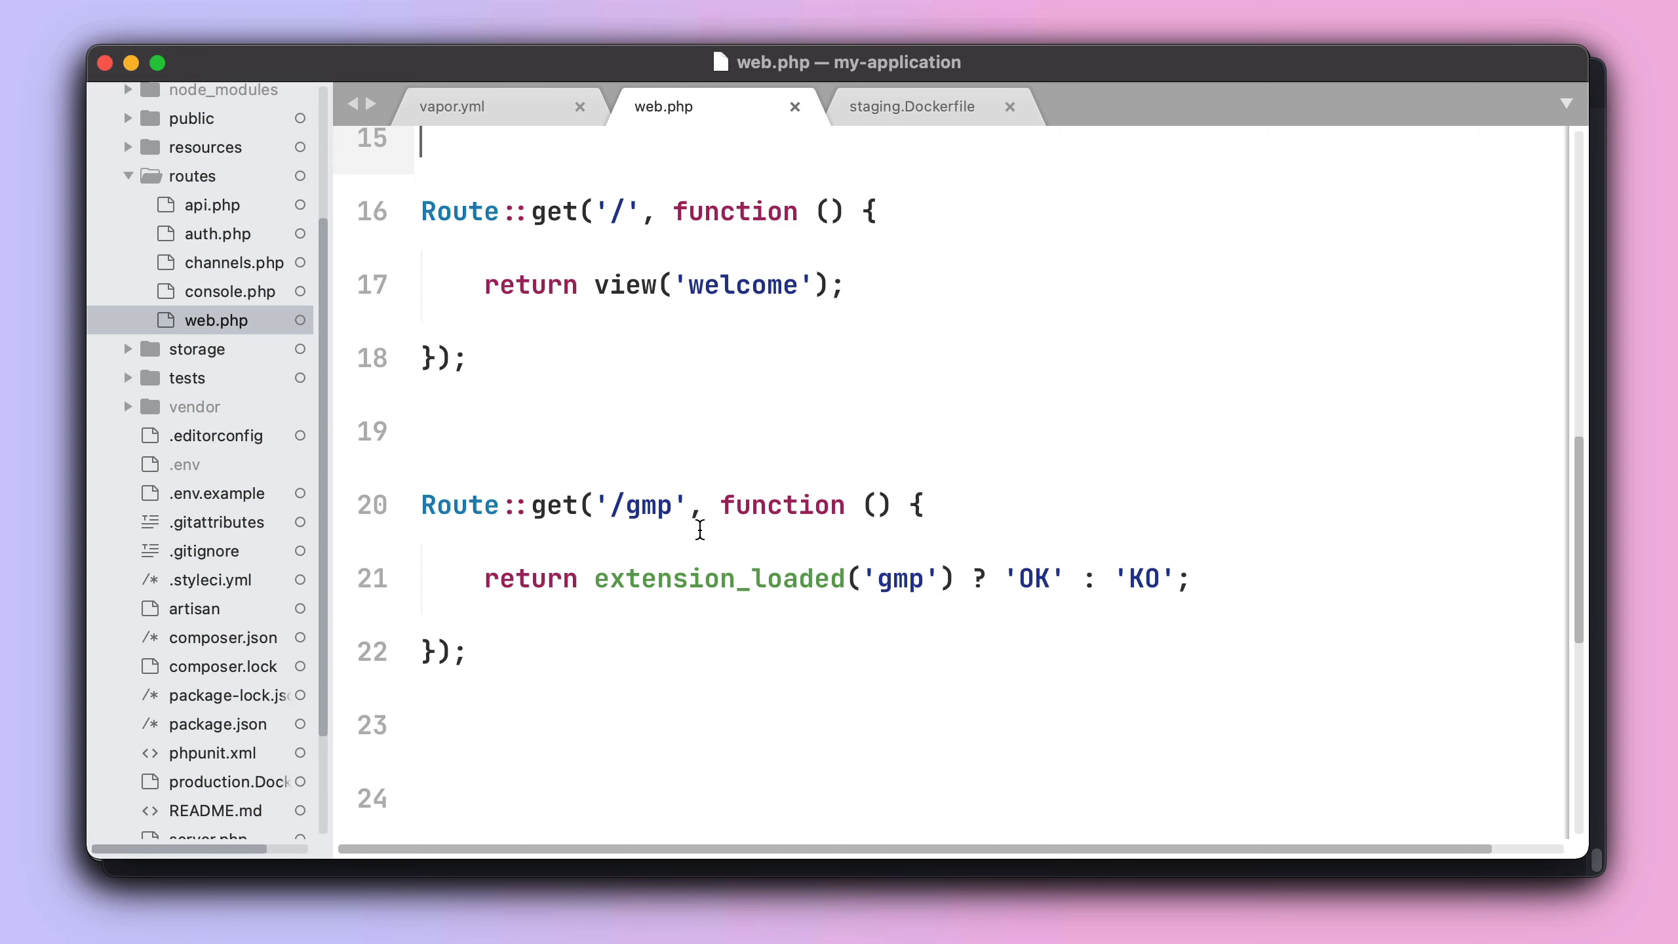
double_click(648, 503)
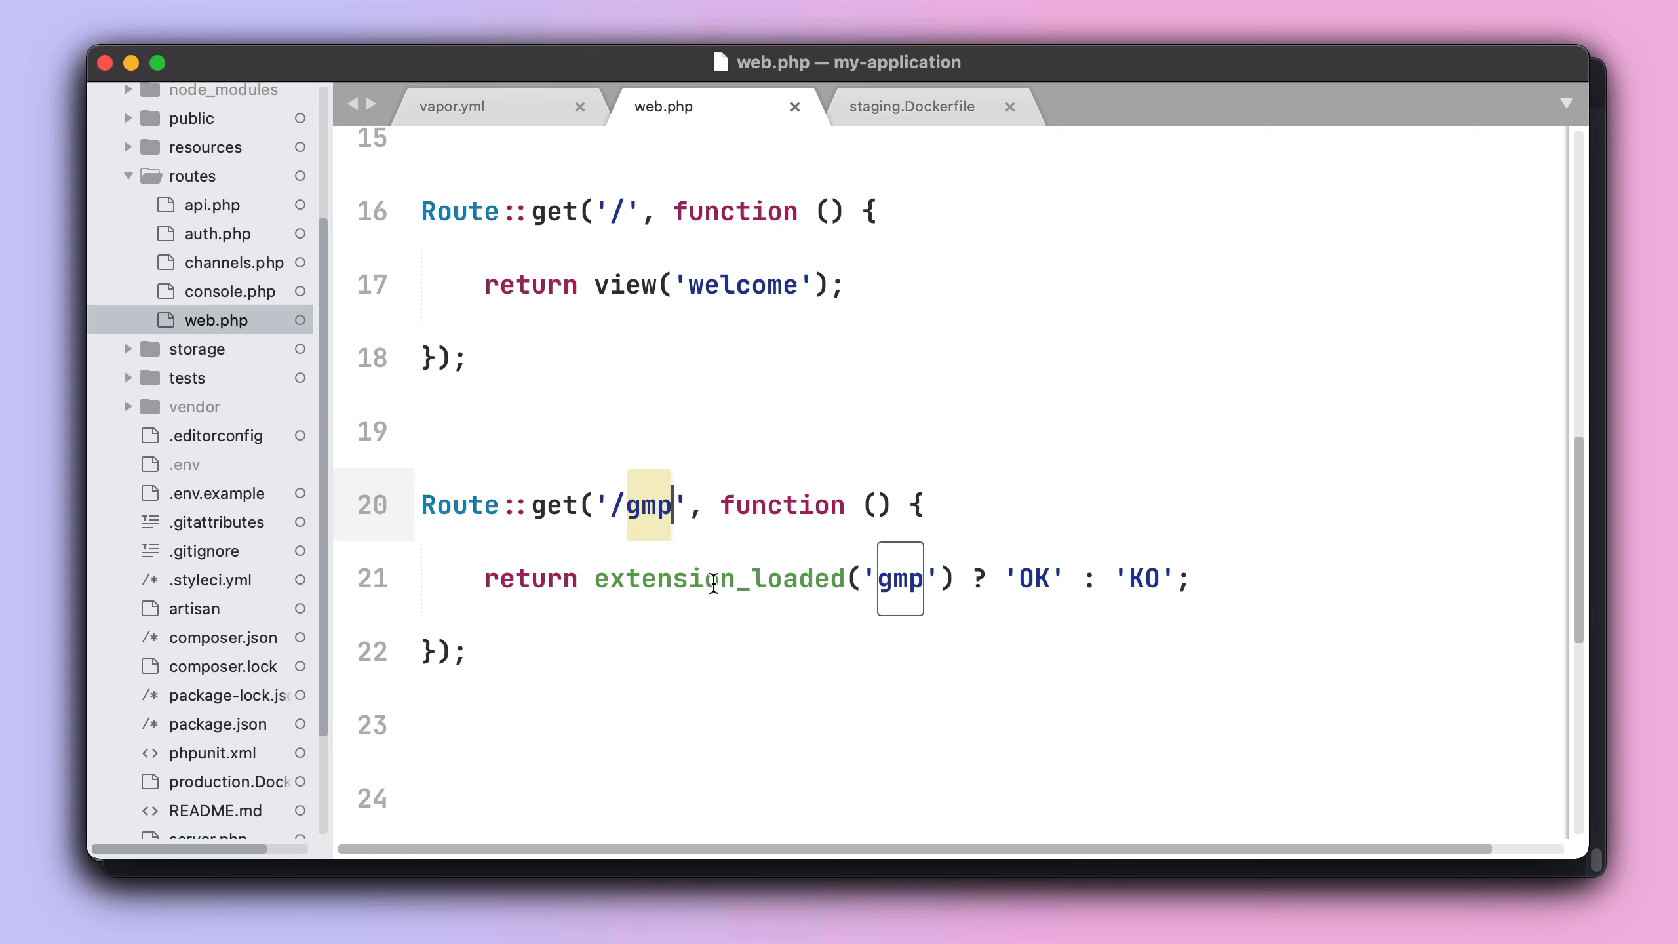
click(912, 106)
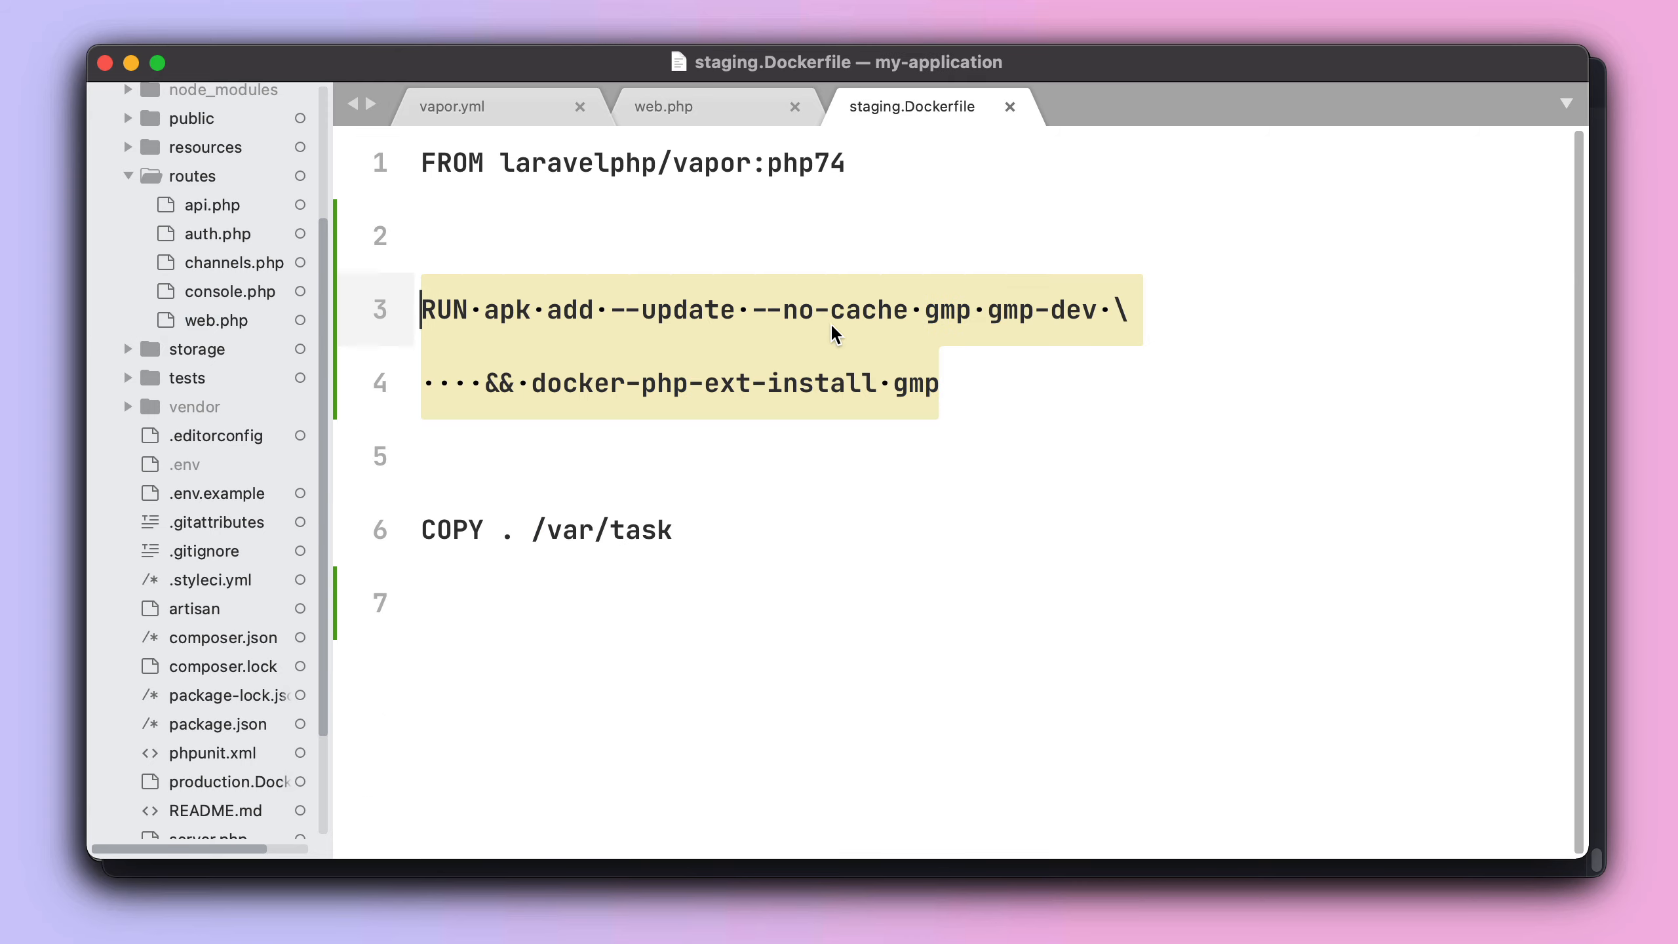